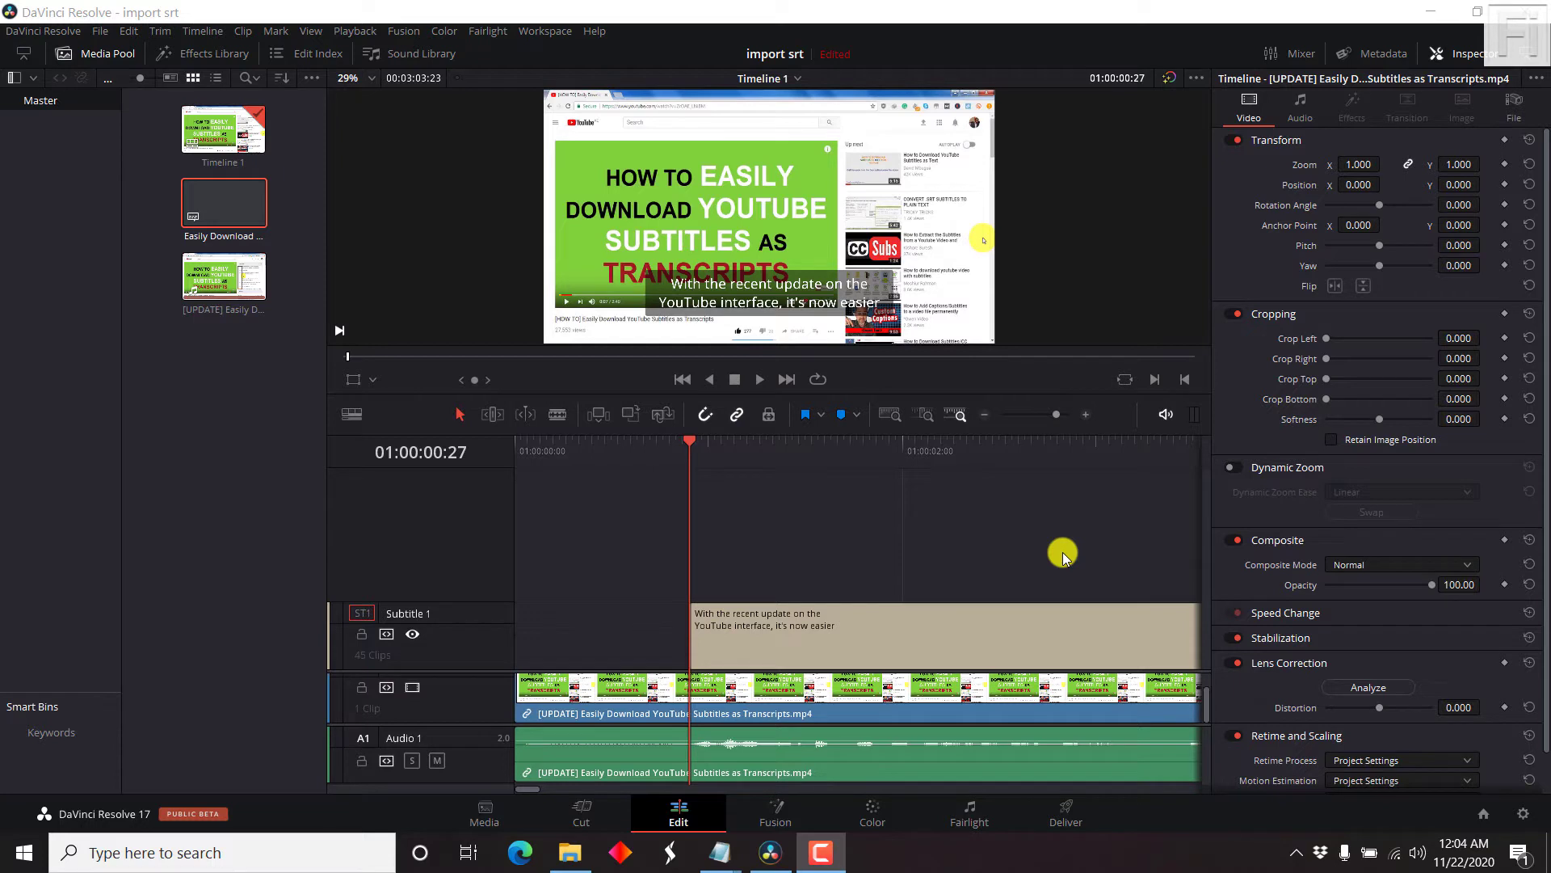
Step: Zoom the timeline out to show all 45 subtitle clips on the track
left_click(983, 414)
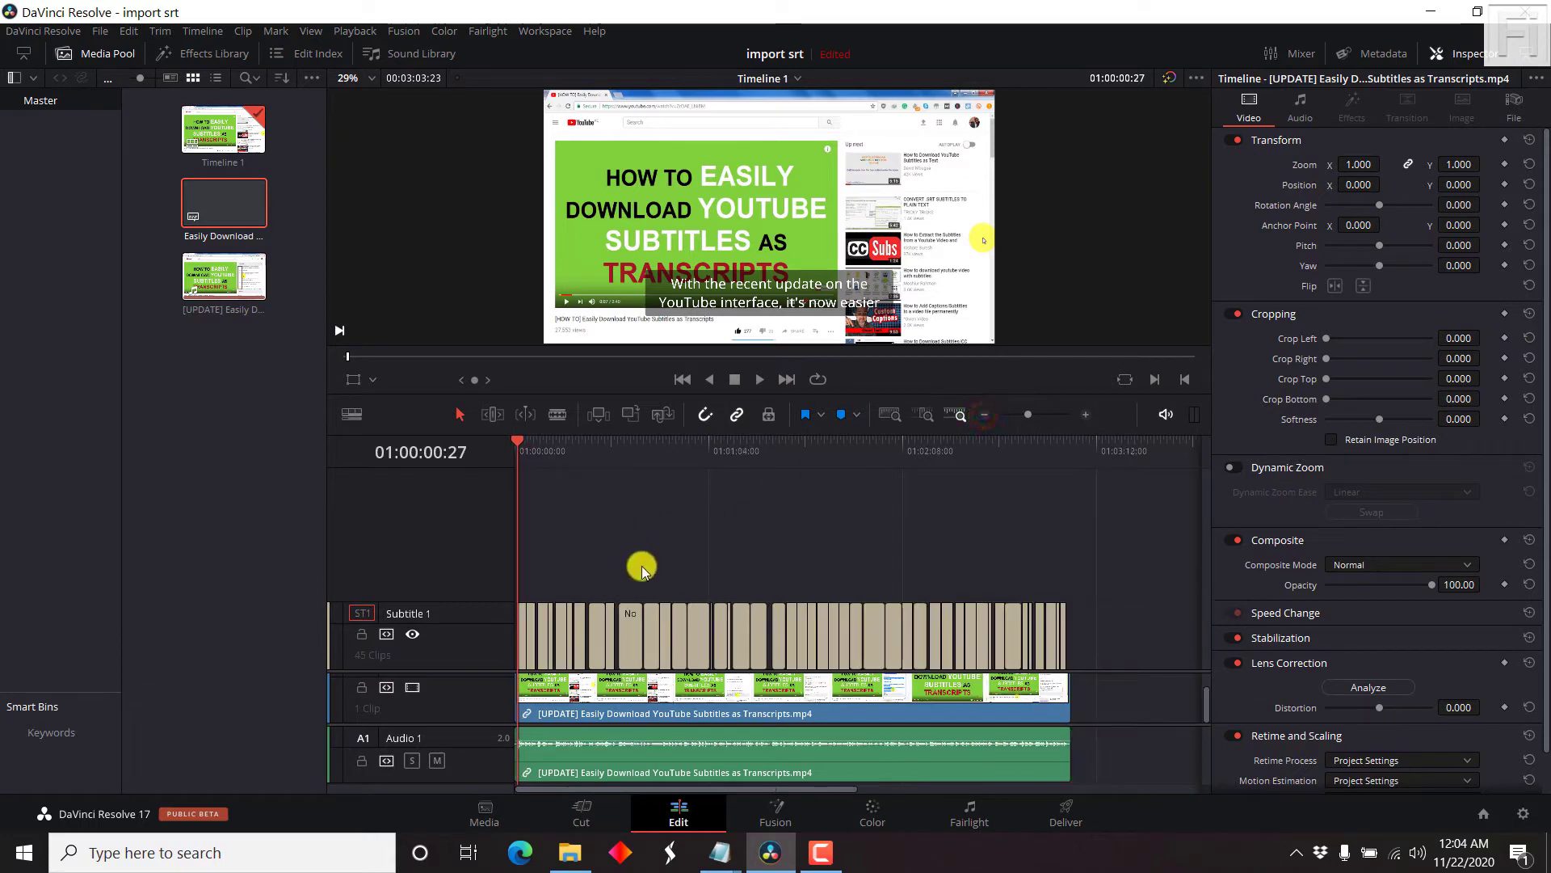
mouse_move(1049, 398)
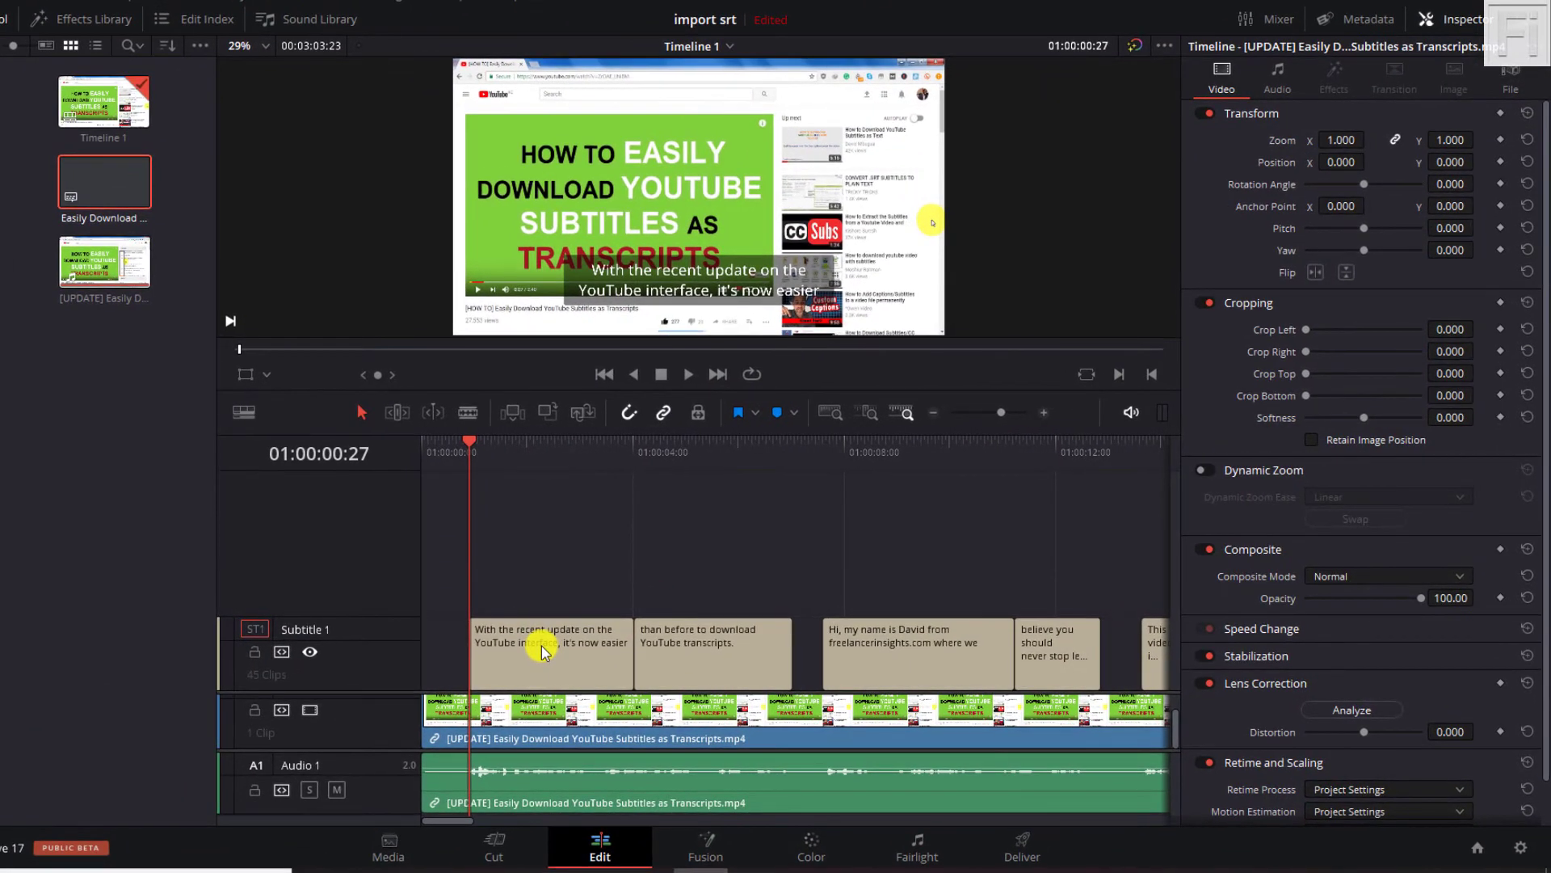
Step: Select the first Subtitle 1 clip to show its caption timing, text and caption list
left_click(550, 653)
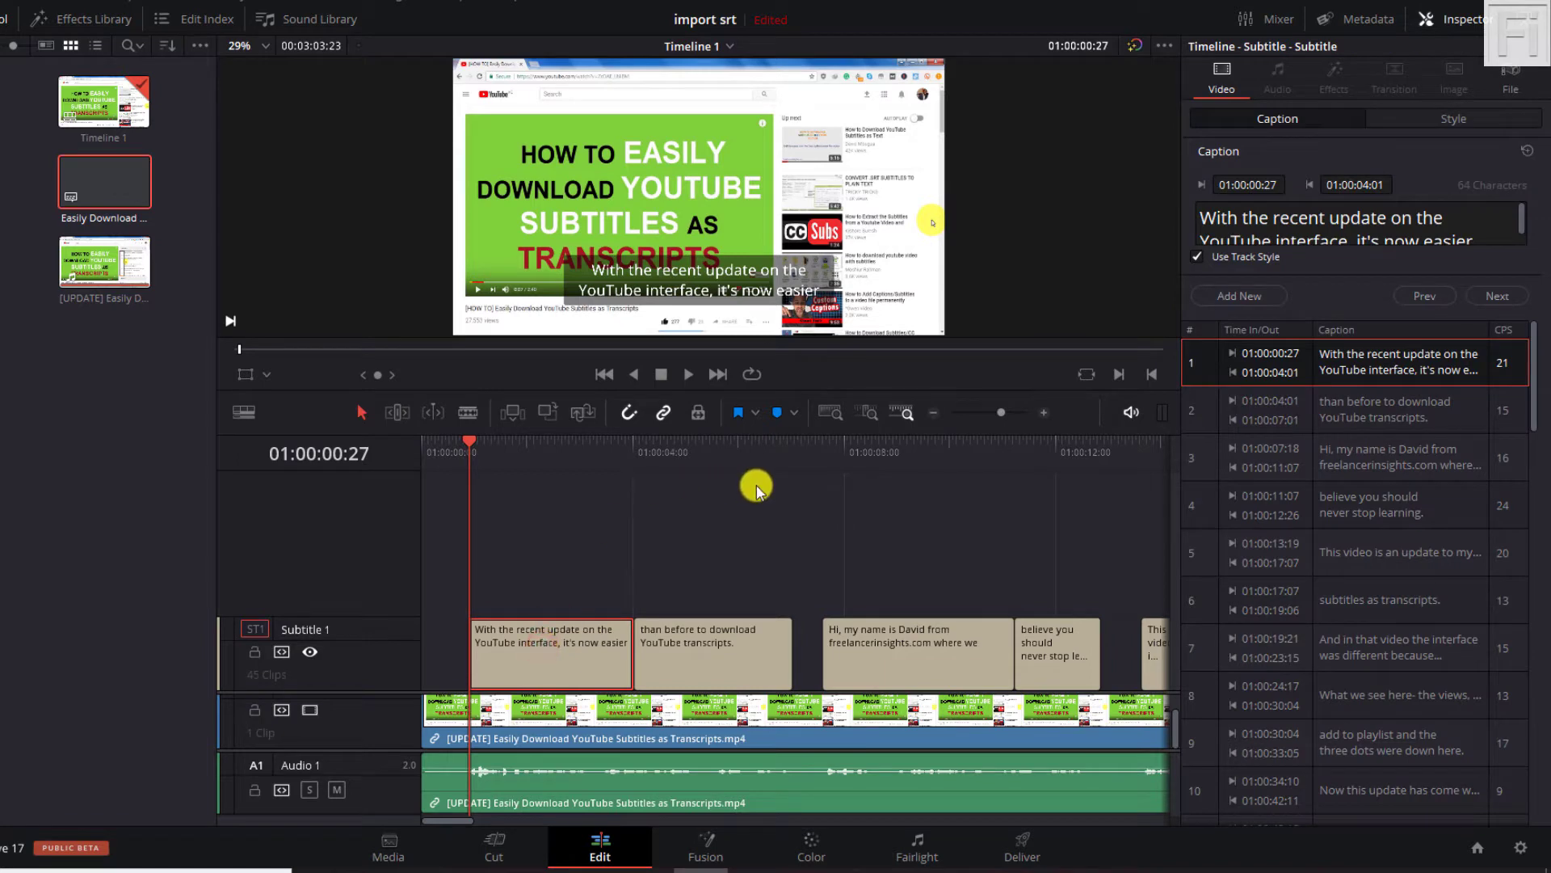
mouse_move(648, 247)
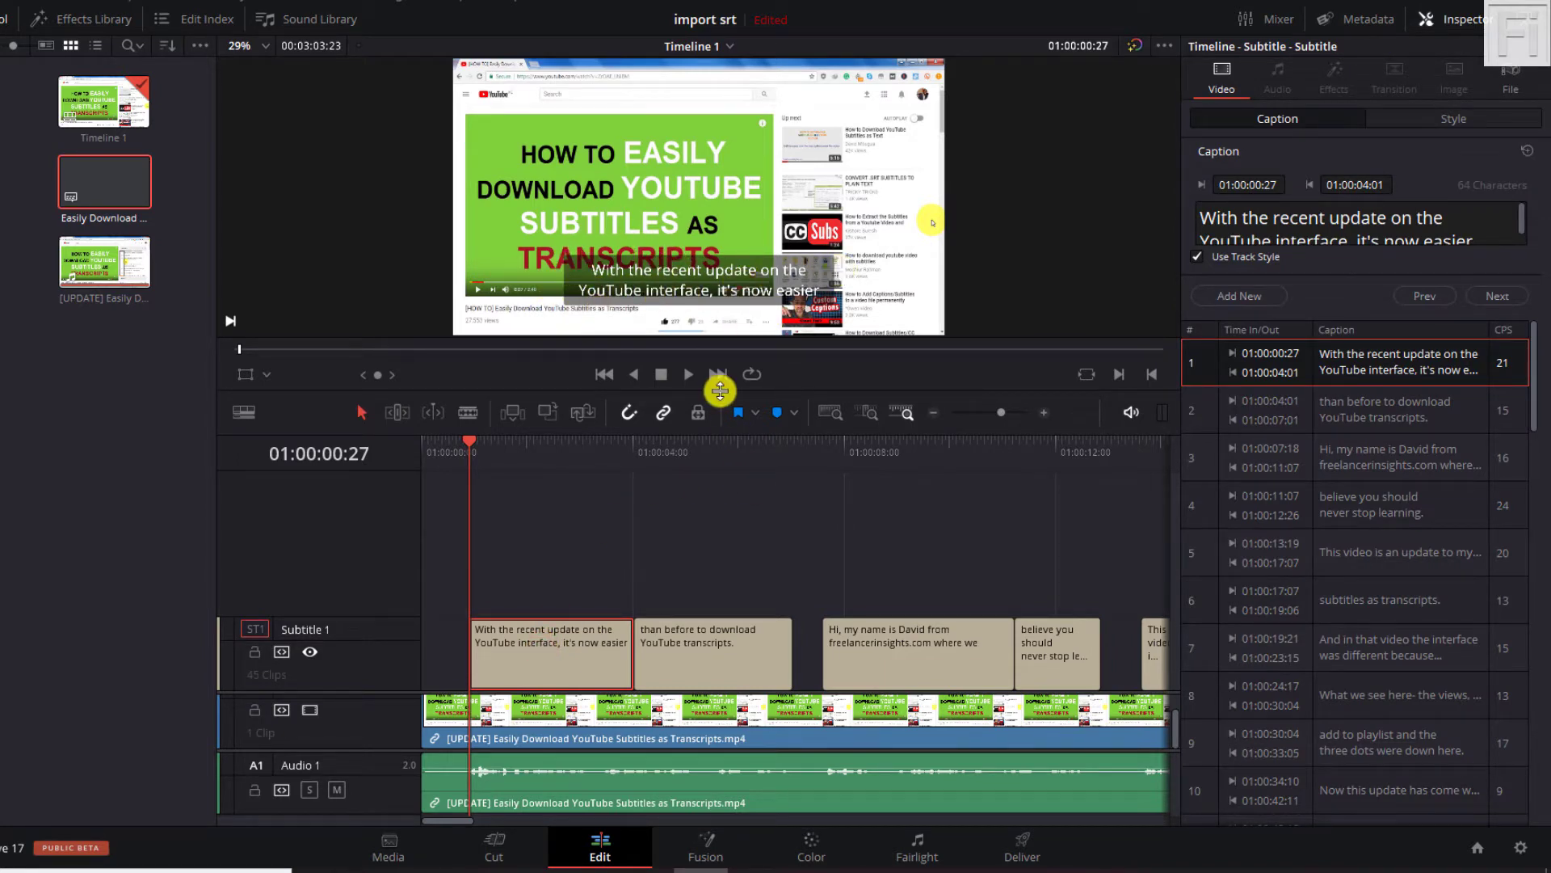
left_click(687, 374)
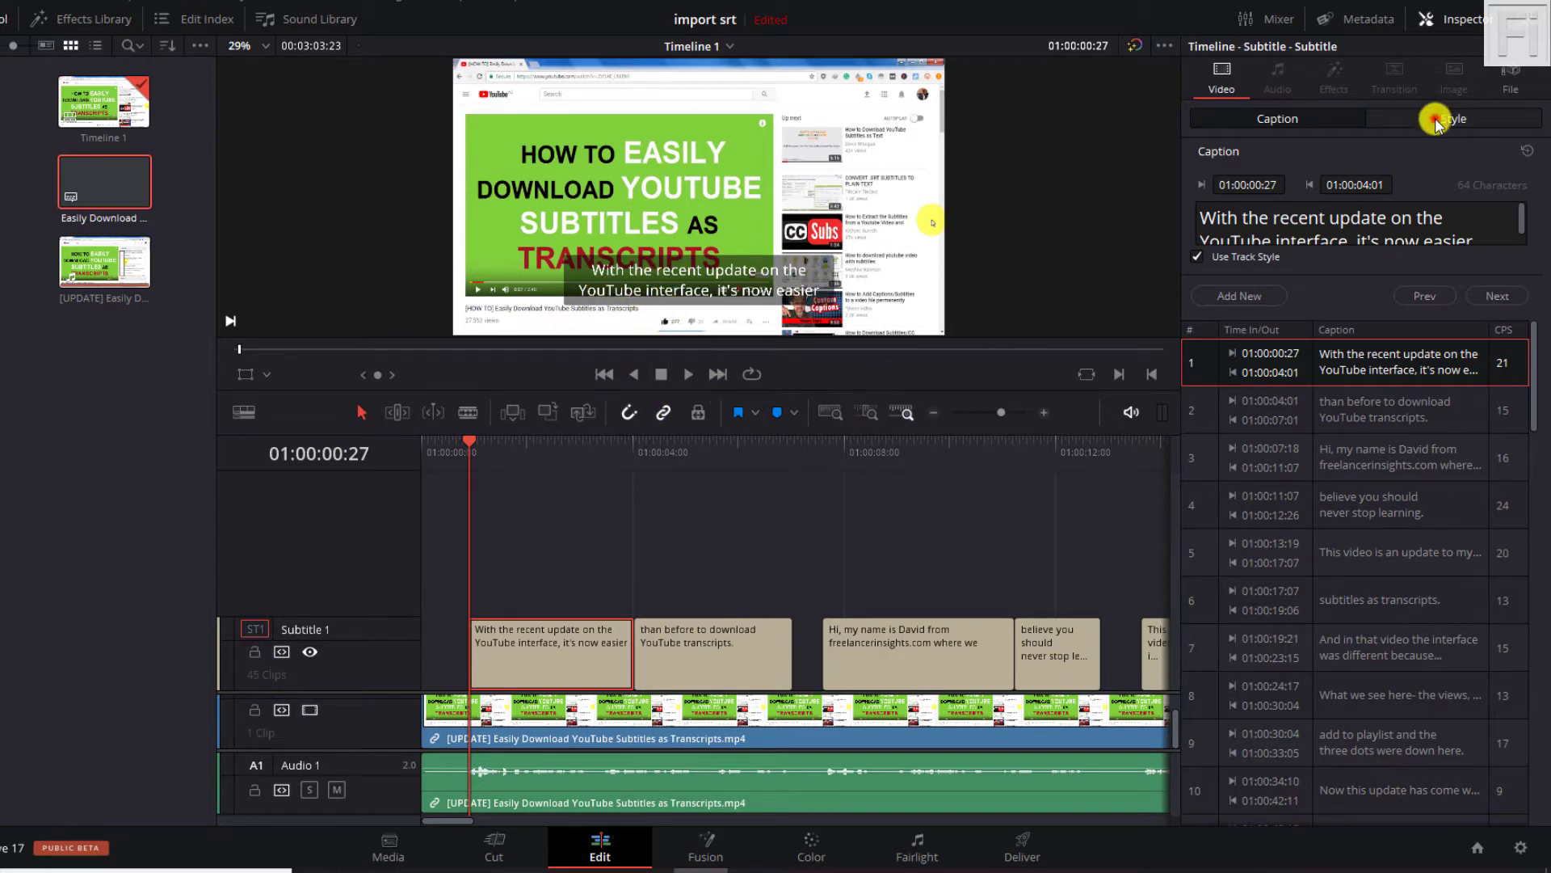
Step: Show the subtitle Style settings, toggle the background box off and on, and scroll down
left_click(1451, 118)
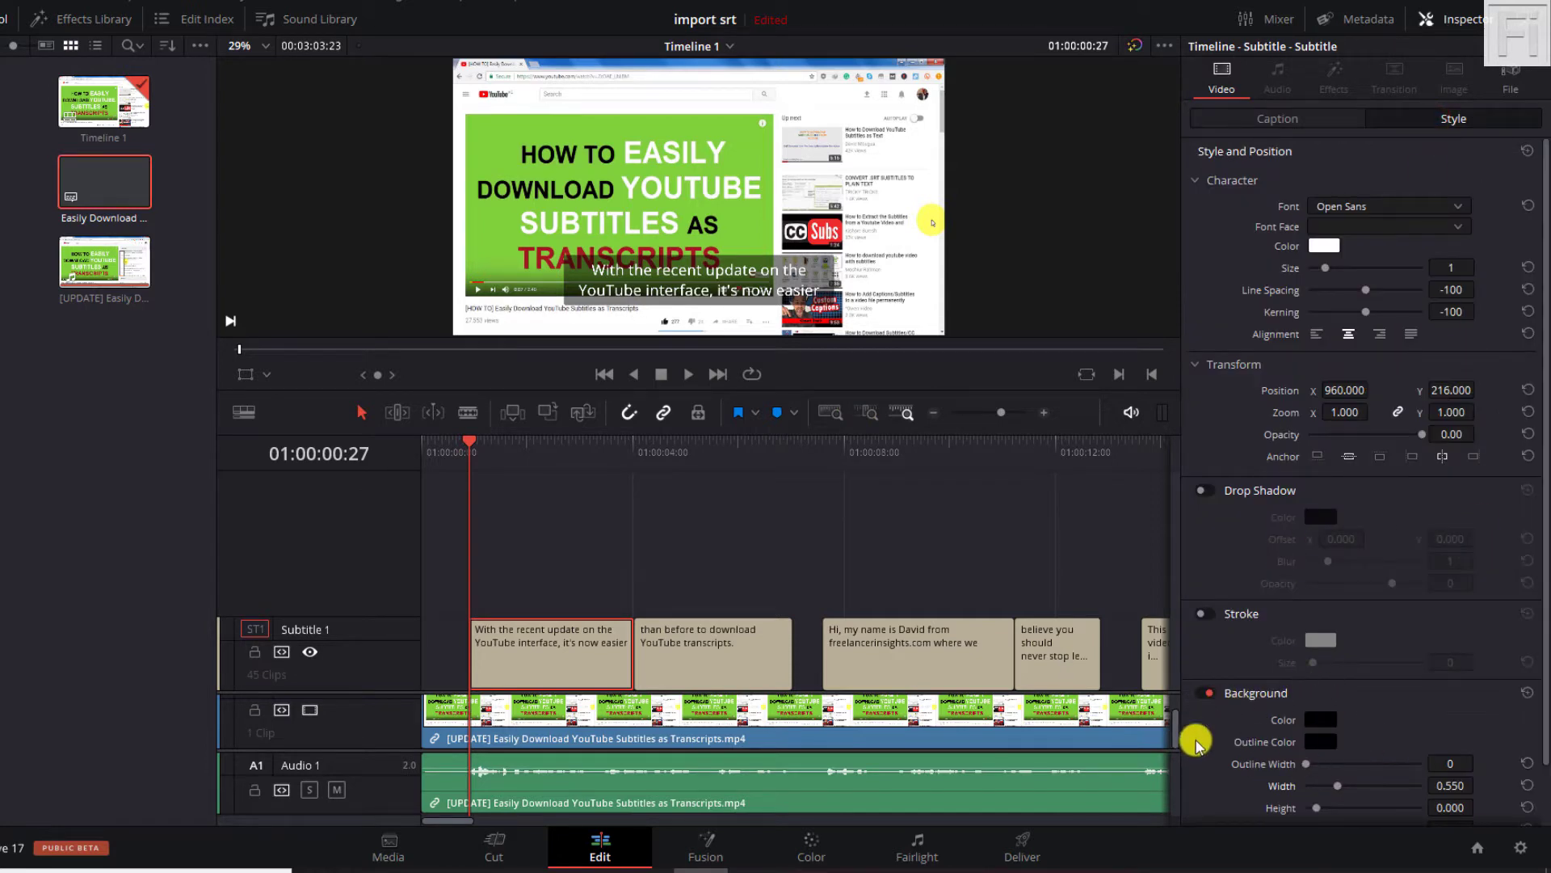
left_click(1203, 692)
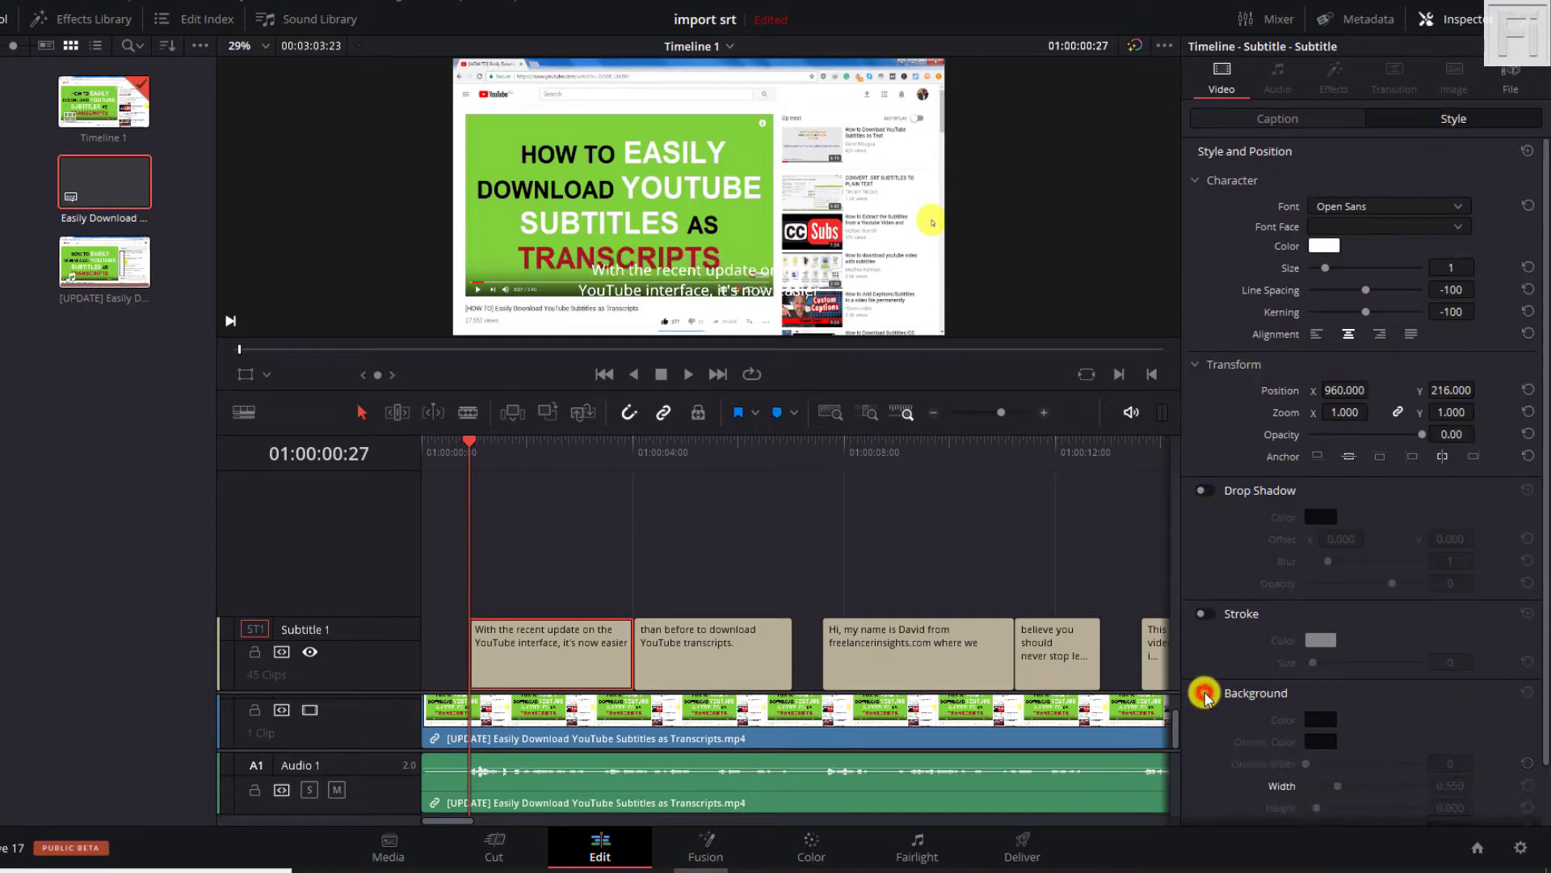
left_click(1206, 691)
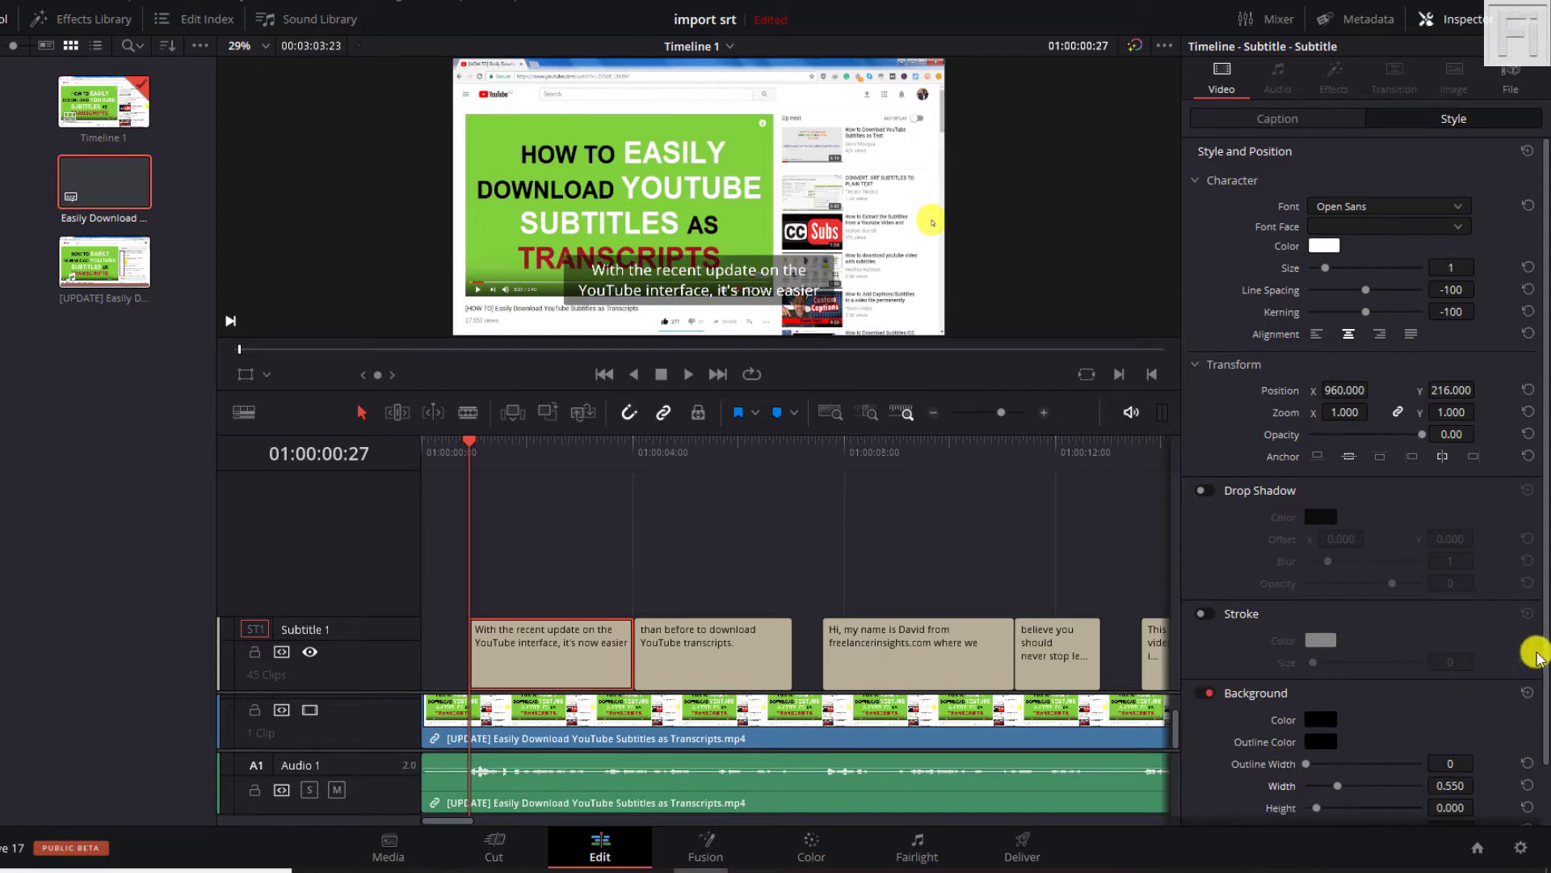
scroll("down", 3)
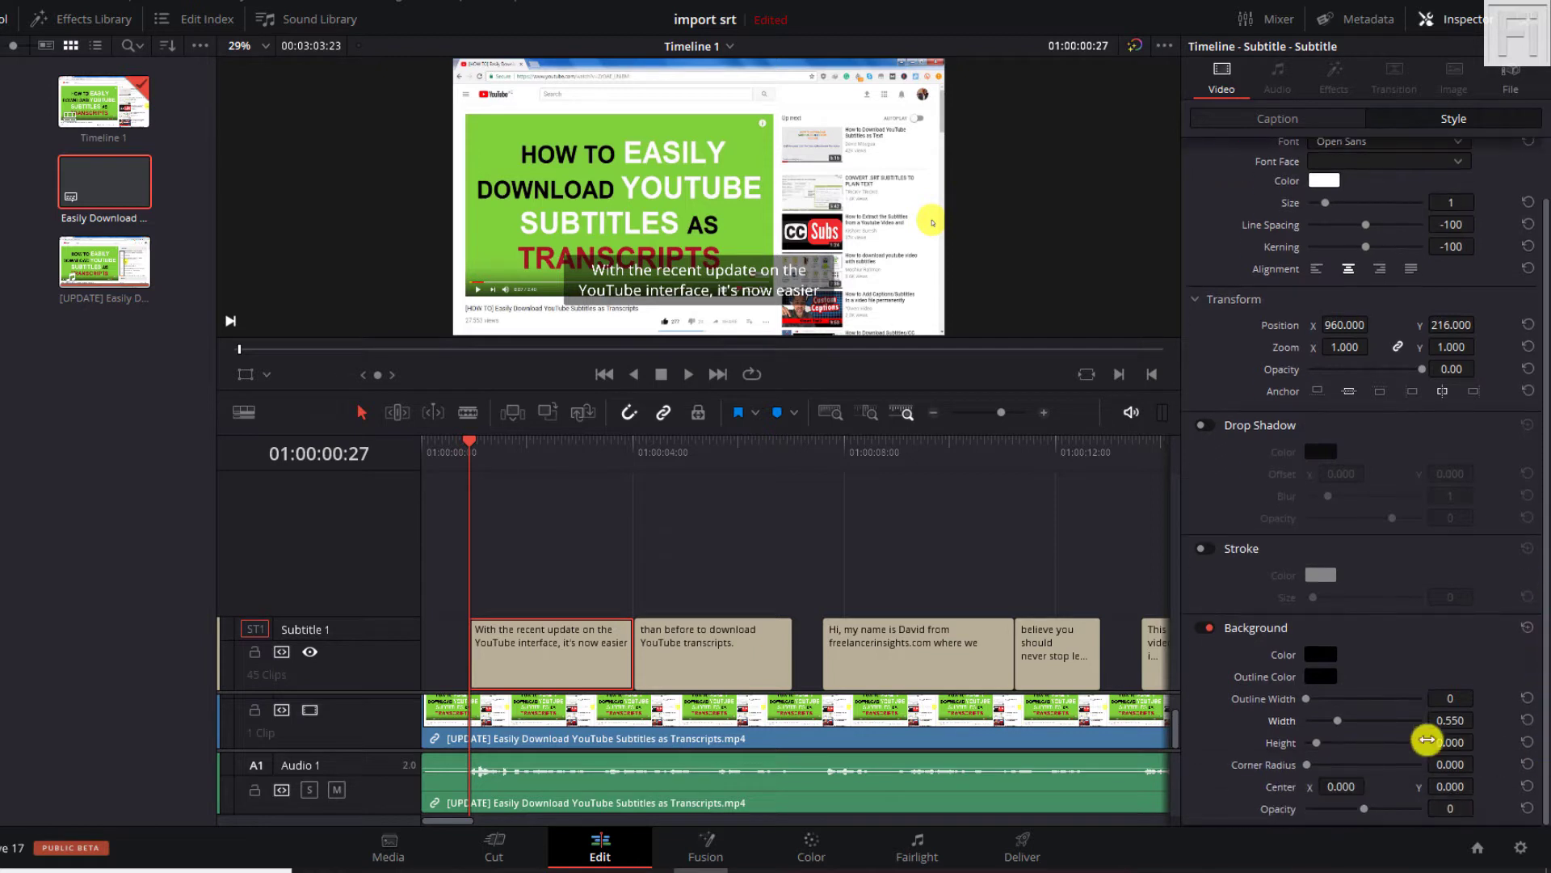
mouse_move(1319, 749)
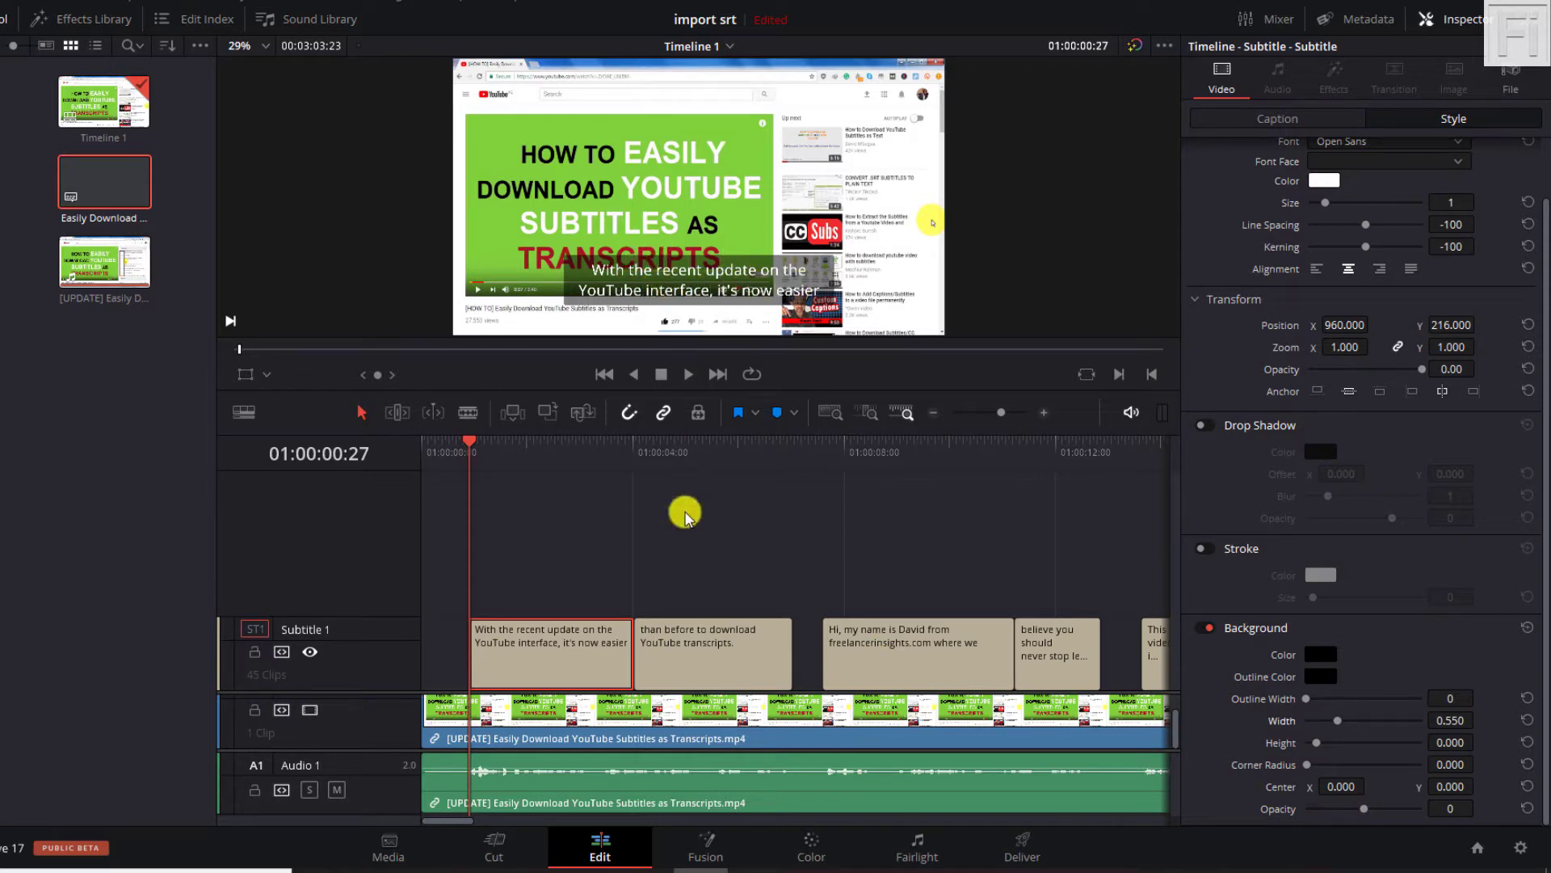
Step: Select the 'subtitles as transcripts.' caption clip and scrub the playhead to 01:00:18:00
left_click(930, 413)
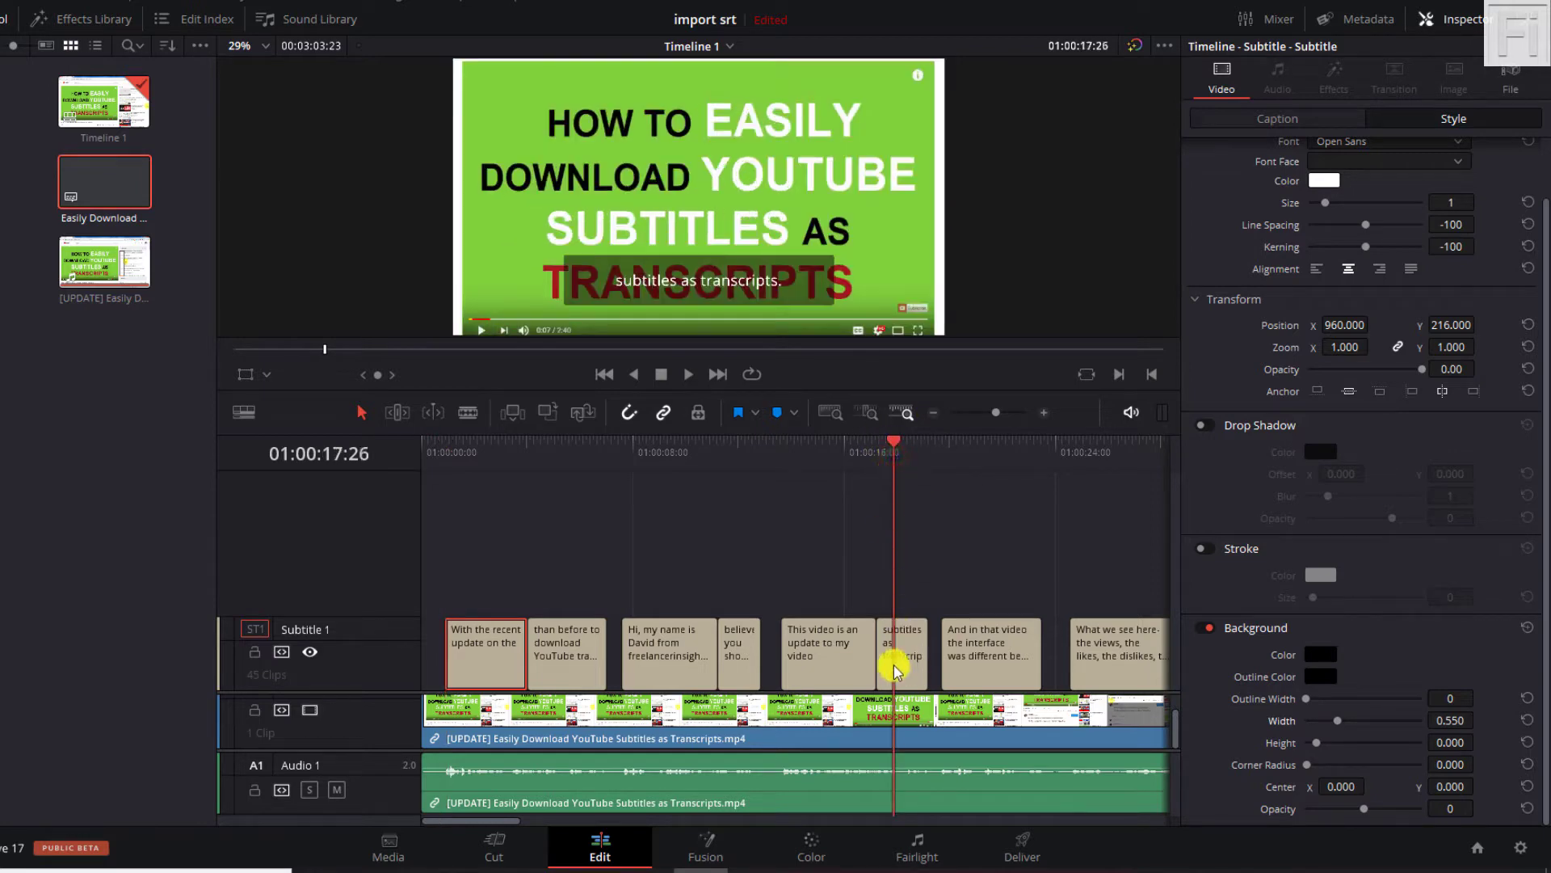
left_click(900, 653)
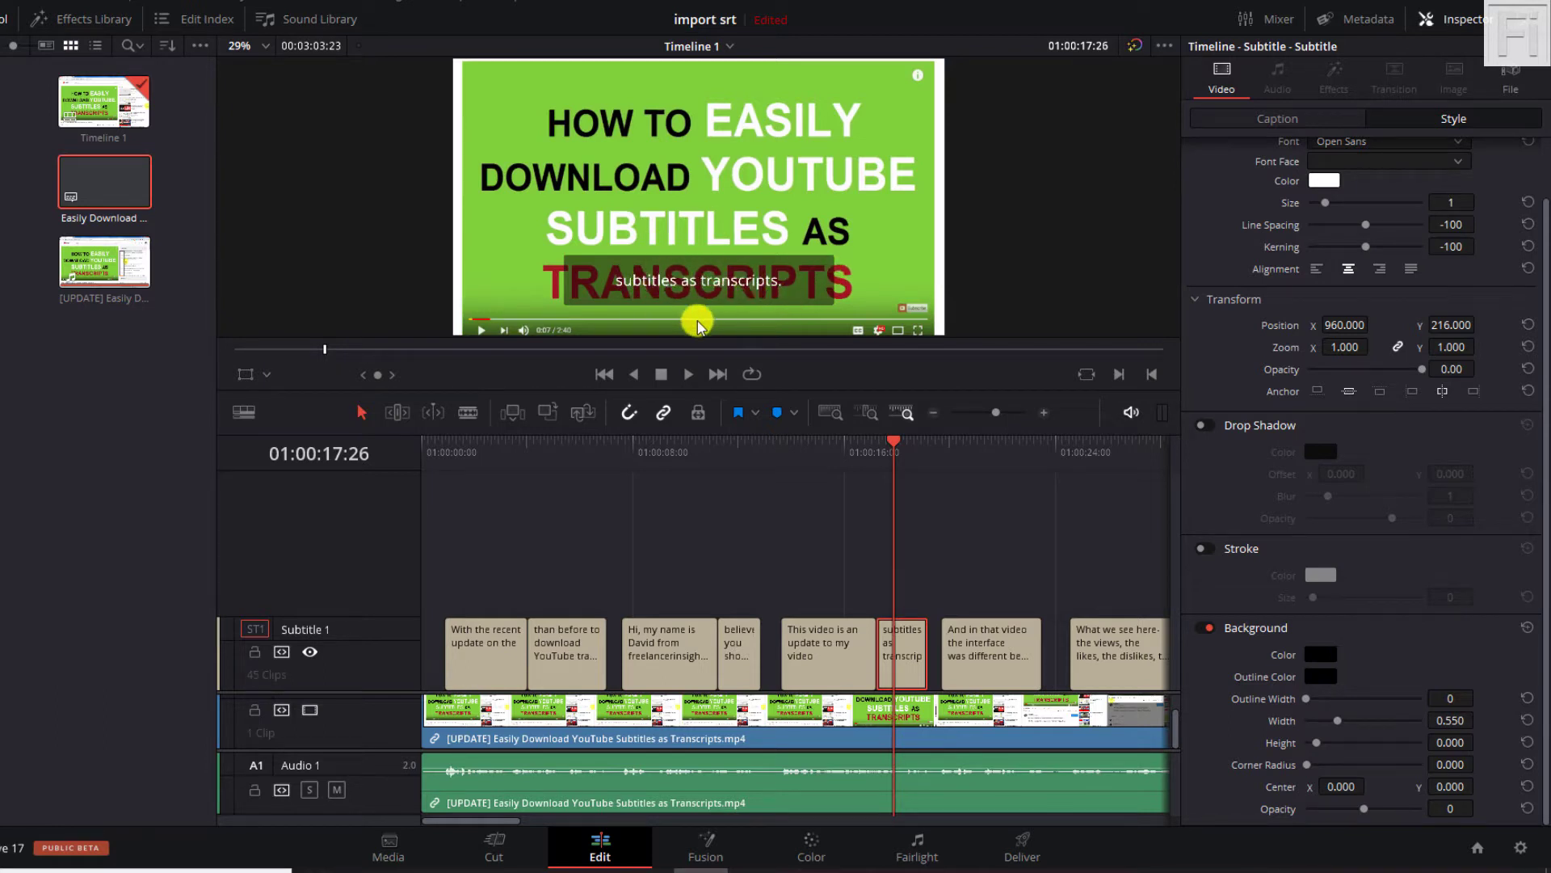
mouse_move(854, 547)
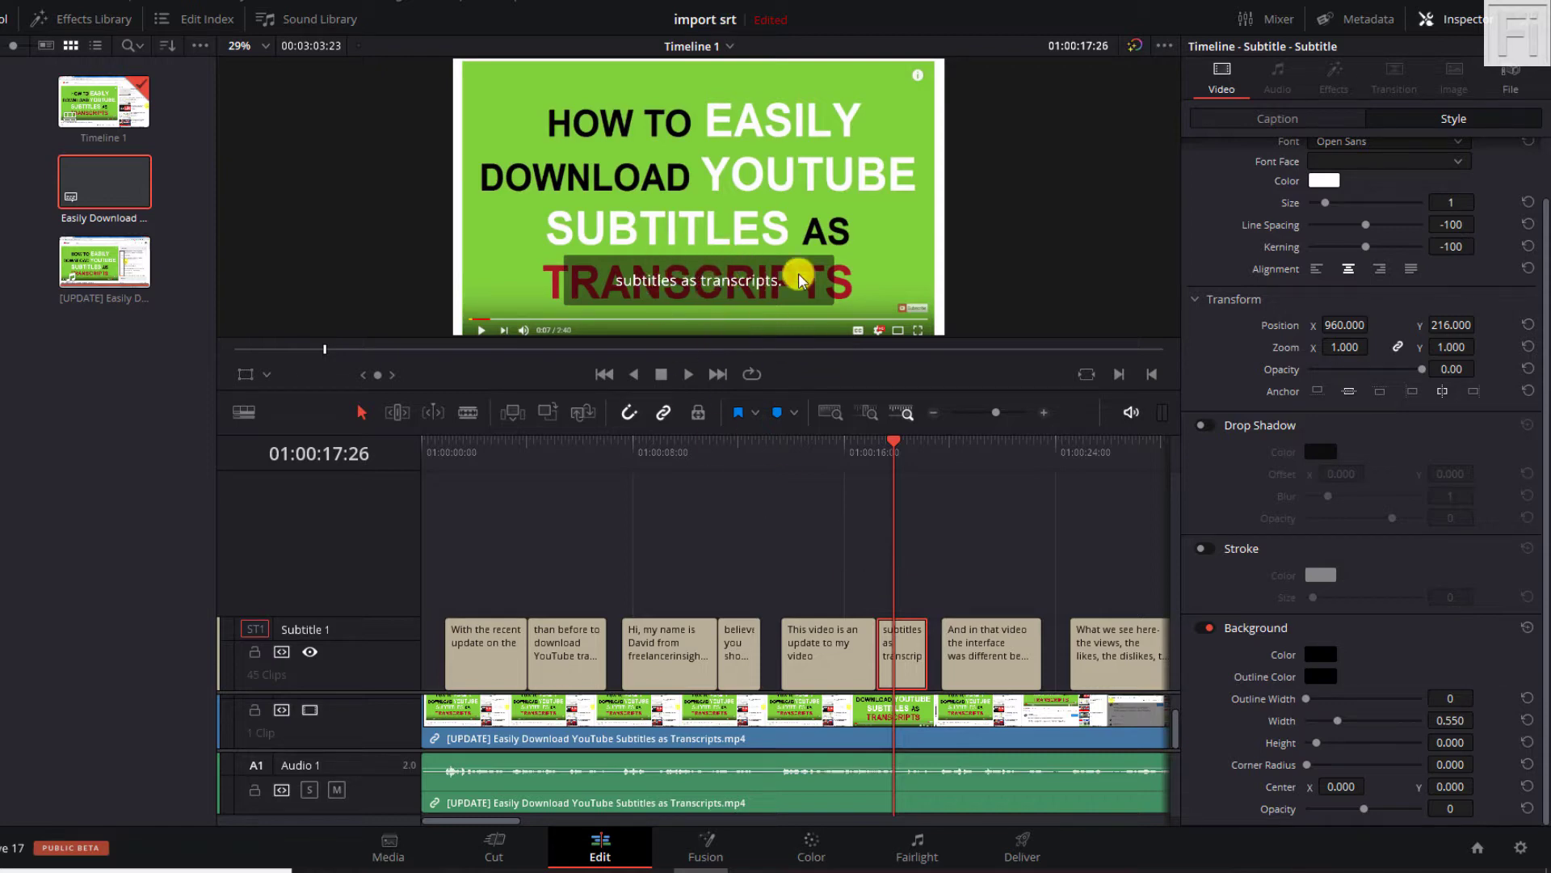
mouse_move(841, 272)
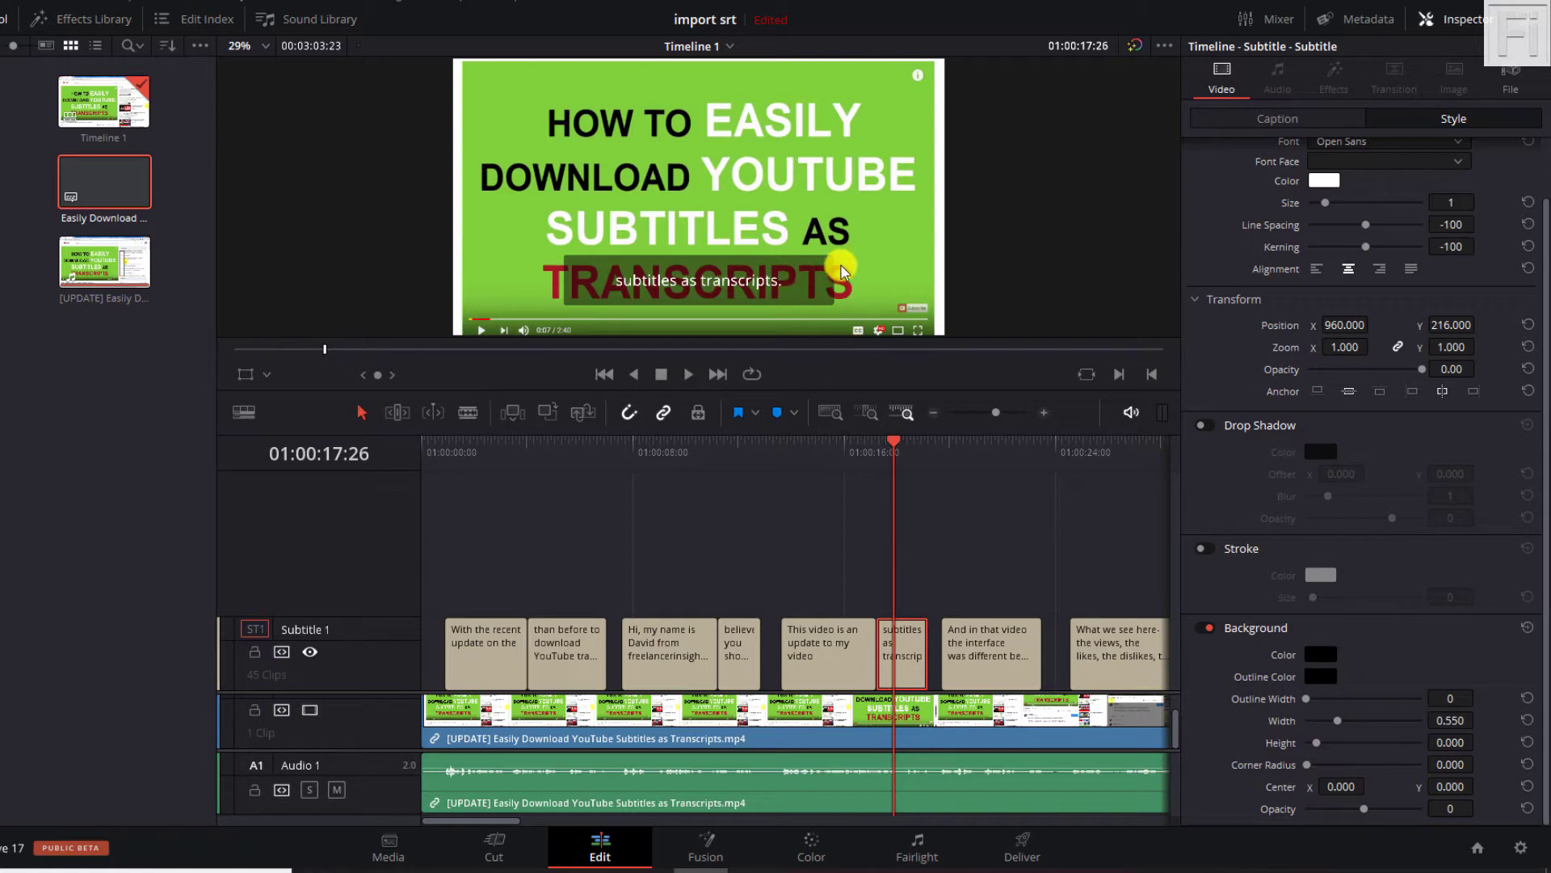
mouse_move(847, 579)
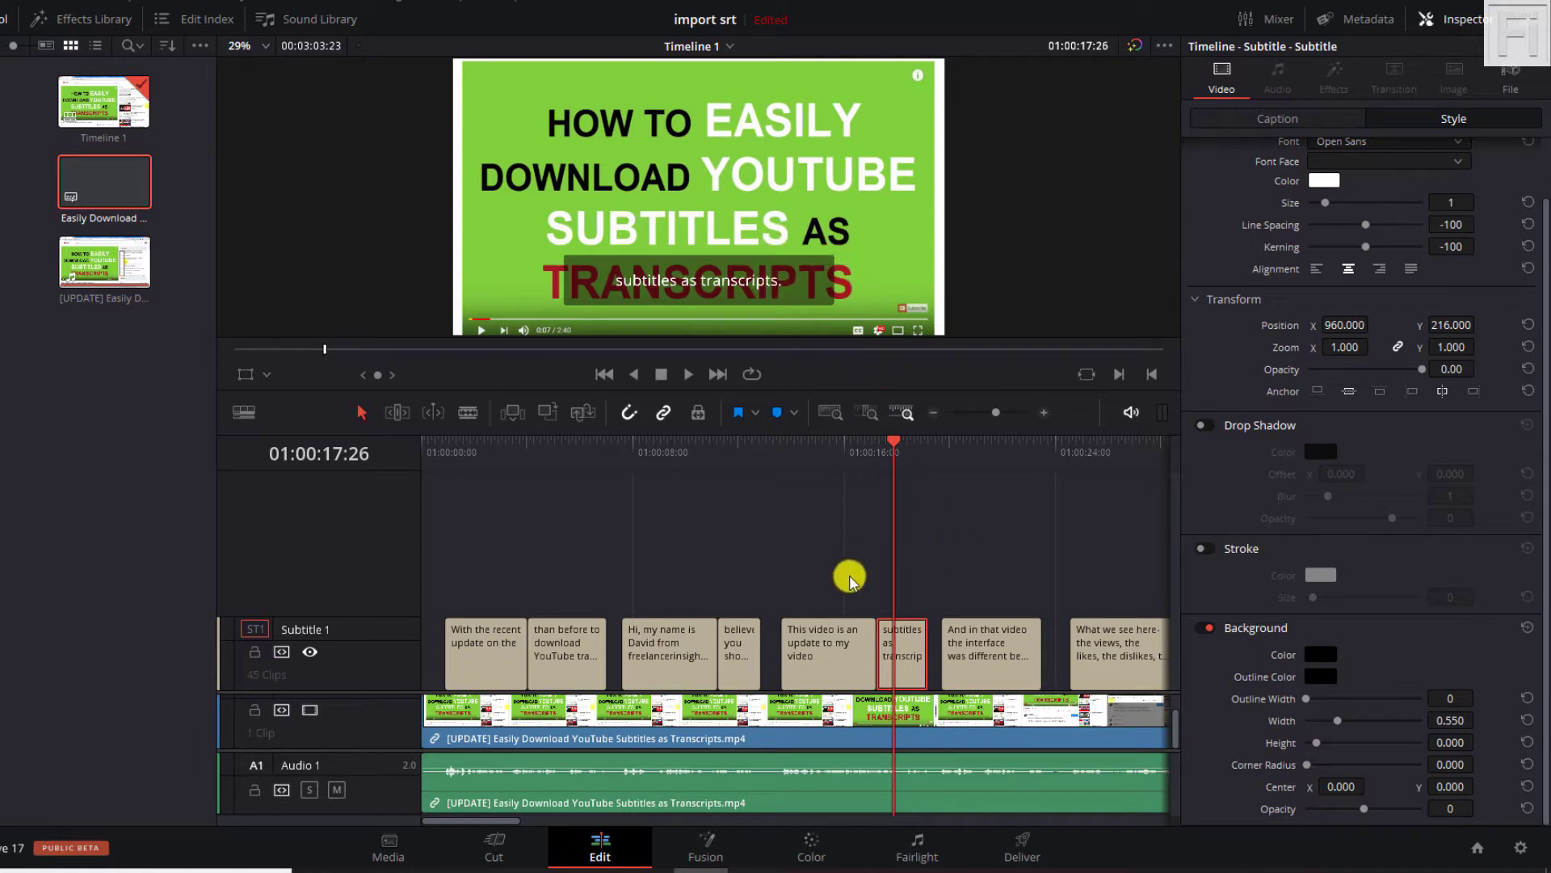
mouse_move(878, 519)
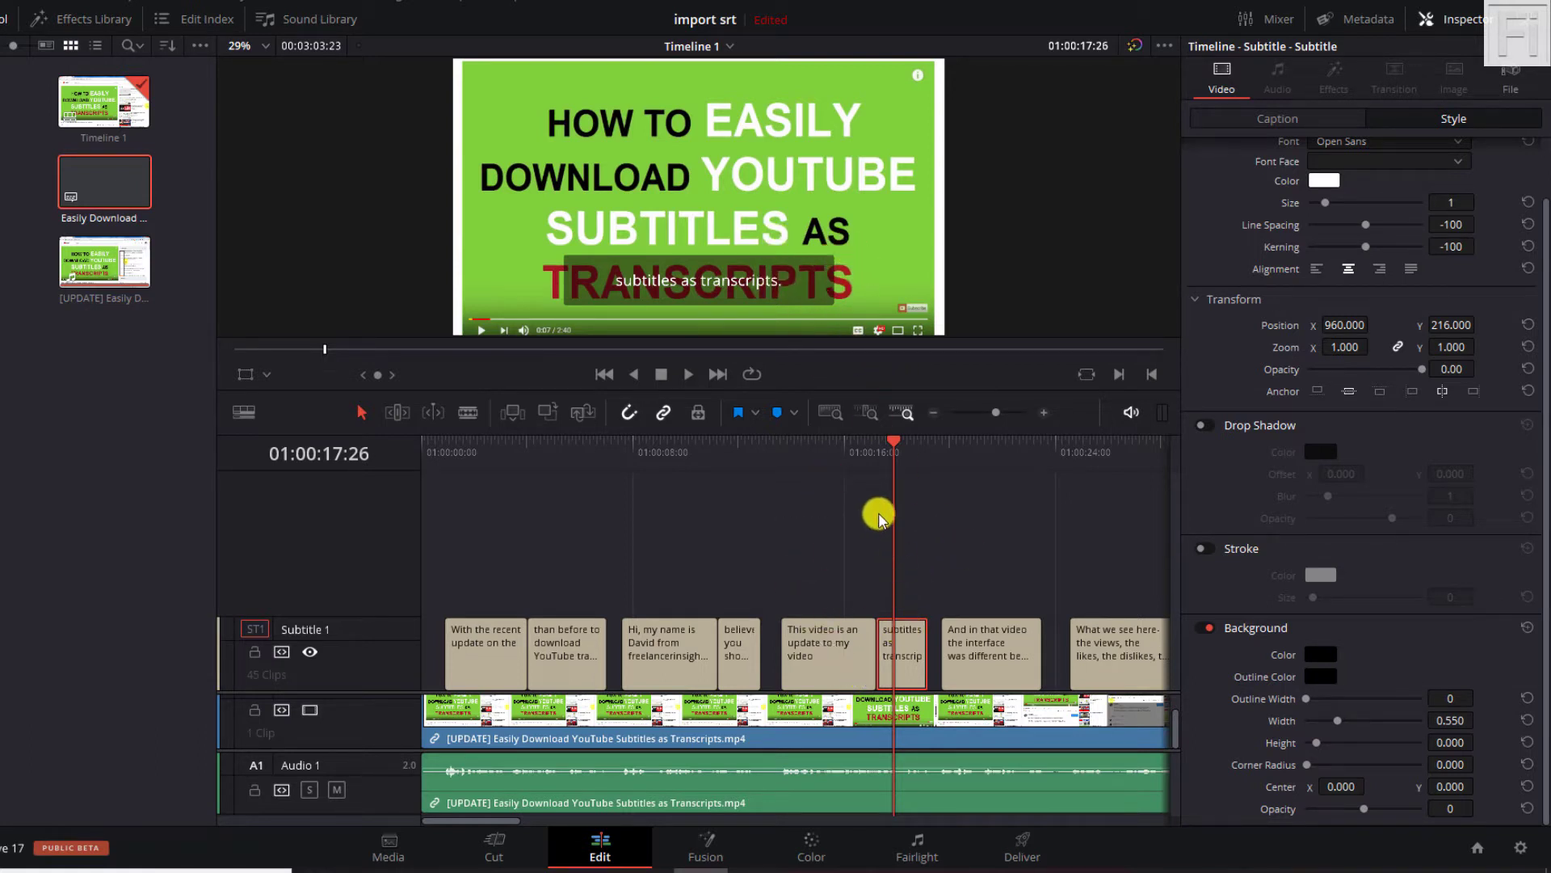
left_click_drag(894, 447, 824, 447)
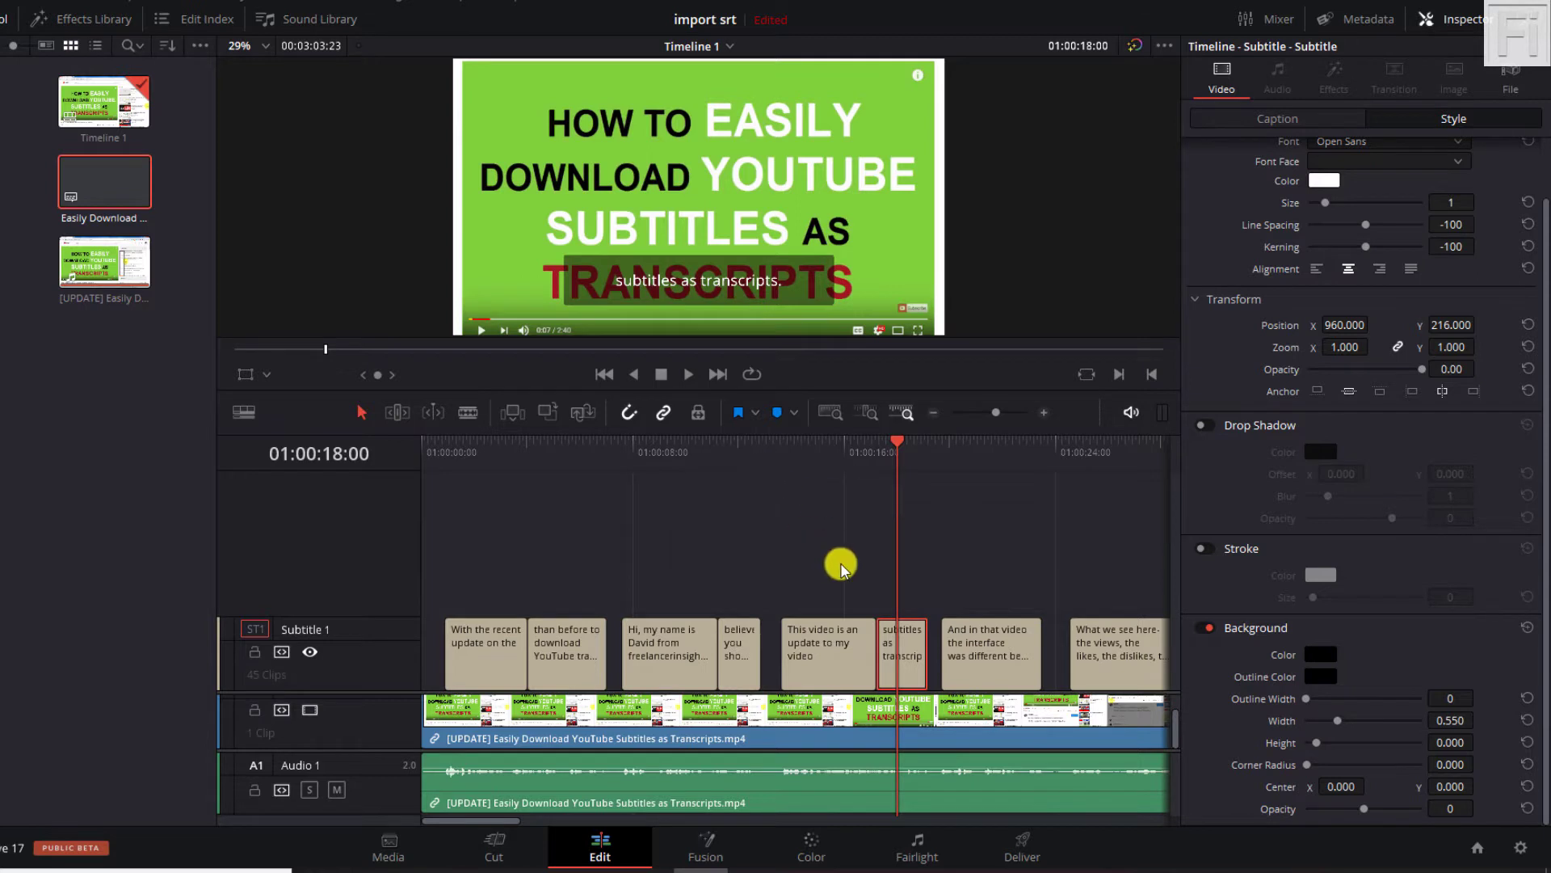
mouse_move(1429, 804)
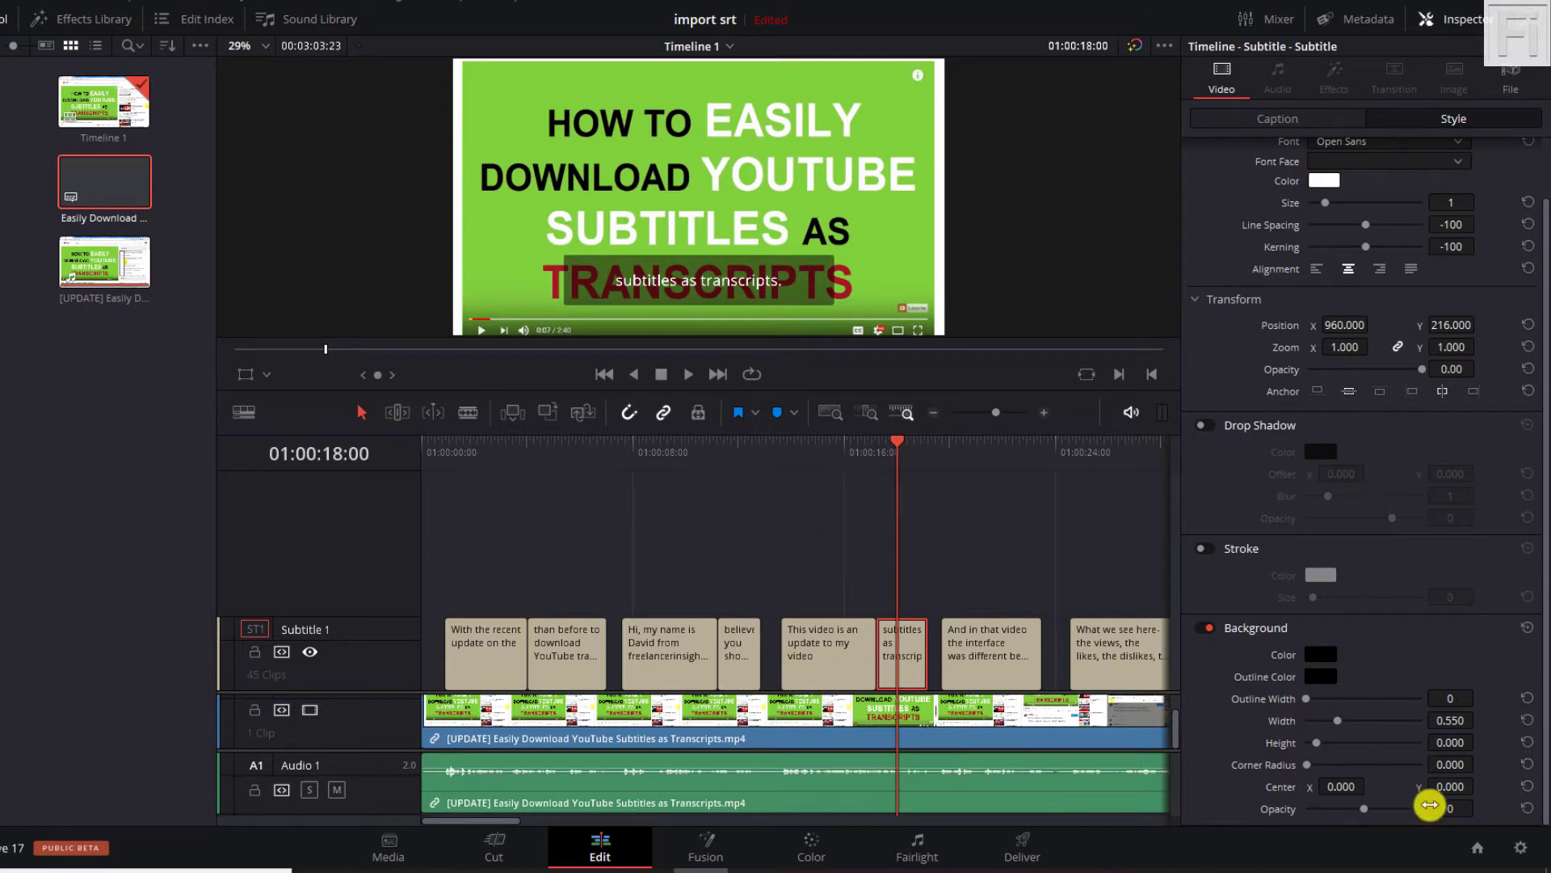
mouse_move(1291, 687)
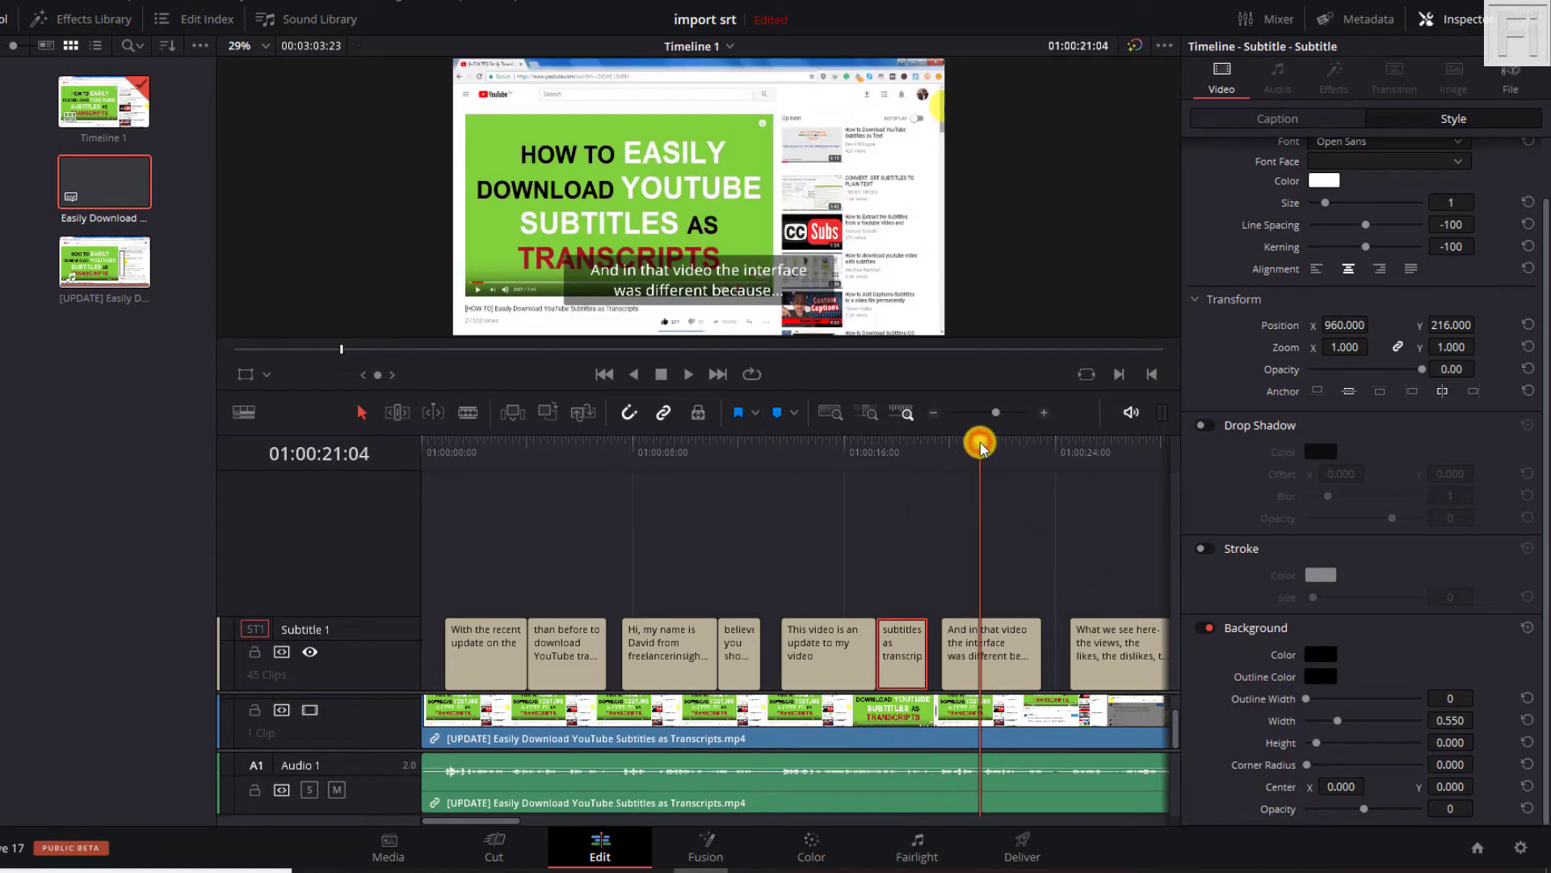
left_click_drag(979, 441, 1107, 448)
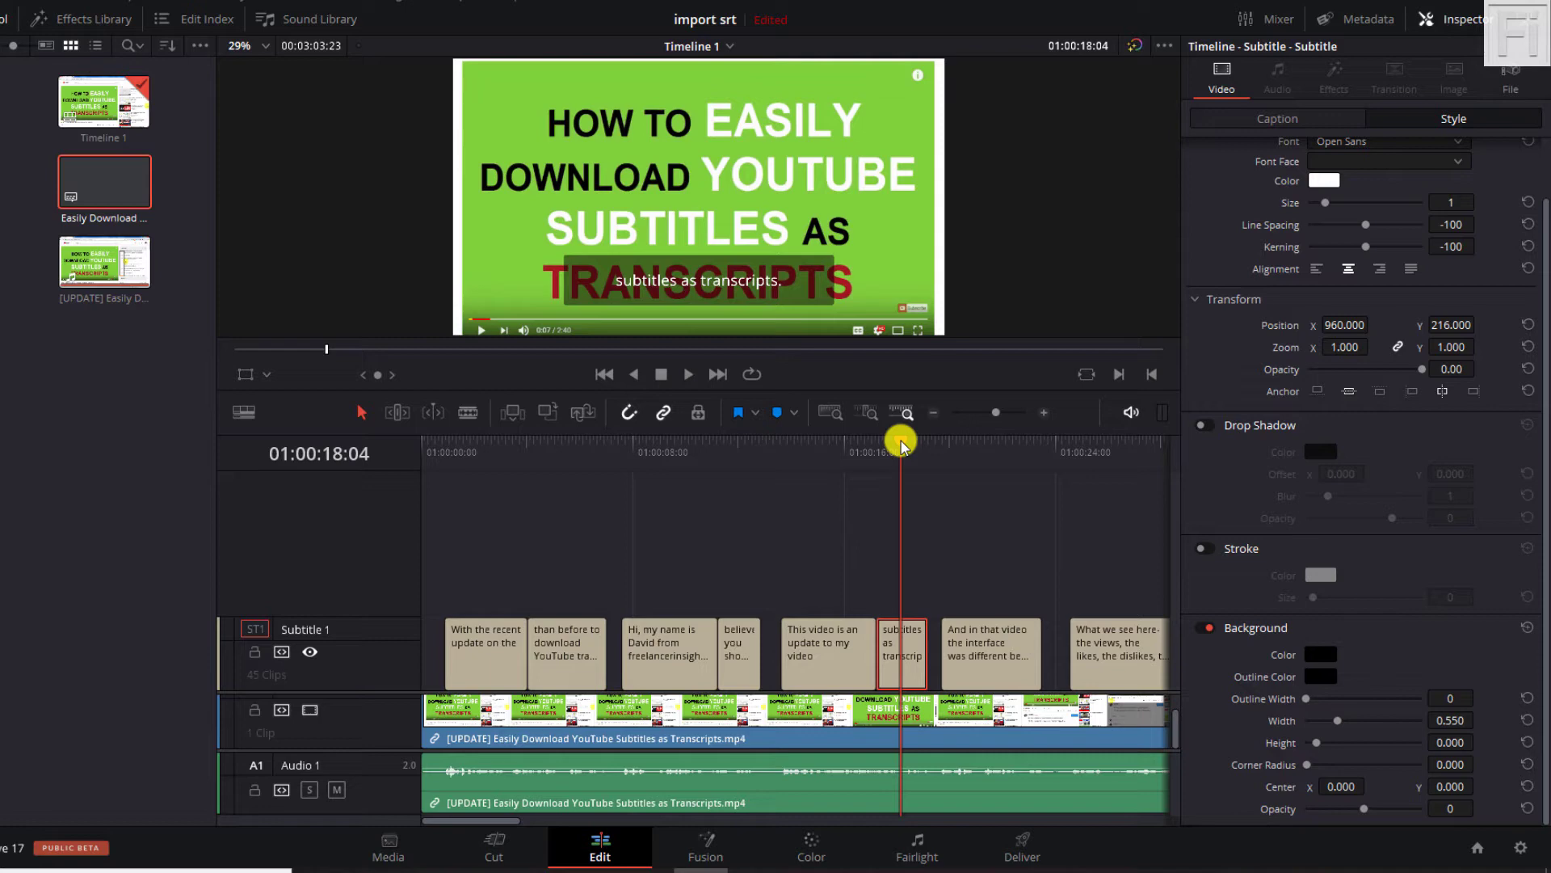
mouse_move(933, 613)
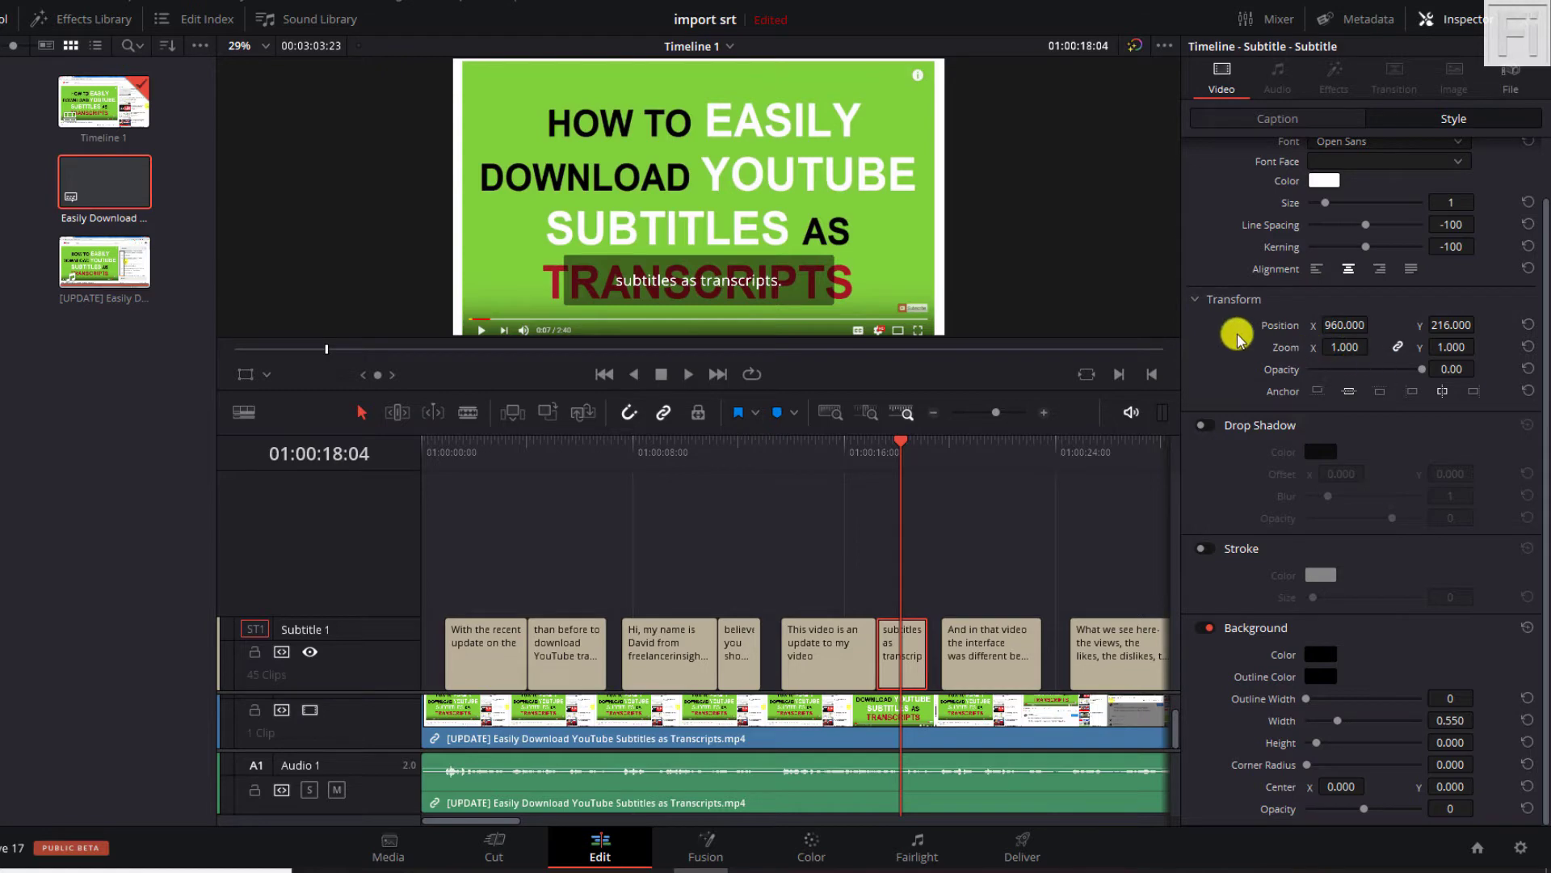
mouse_move(1494, 319)
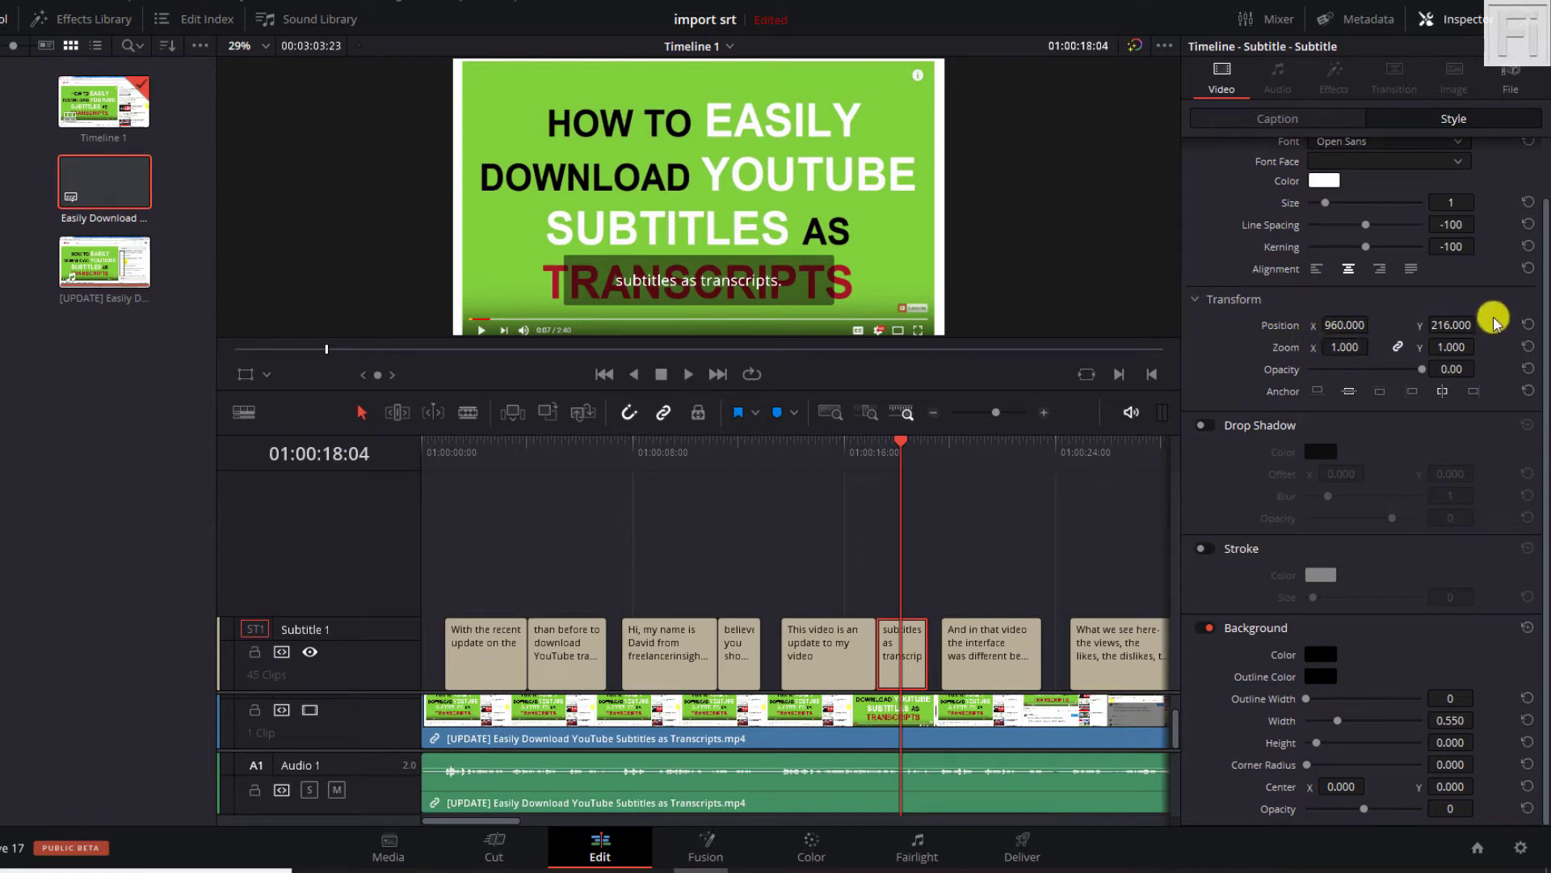
mouse_move(1365, 438)
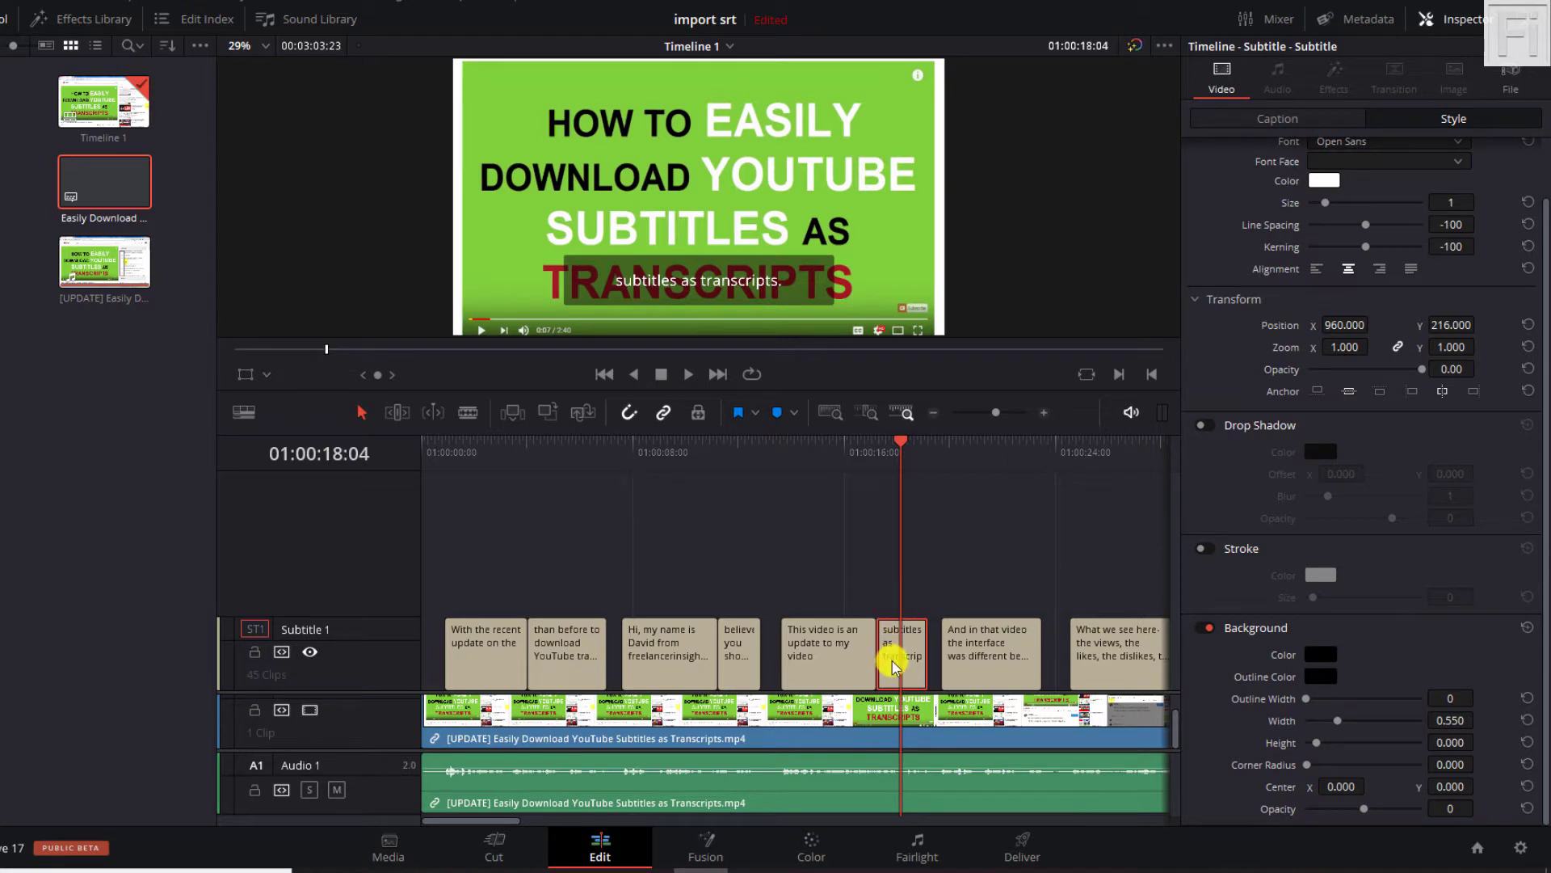
mouse_move(562, 277)
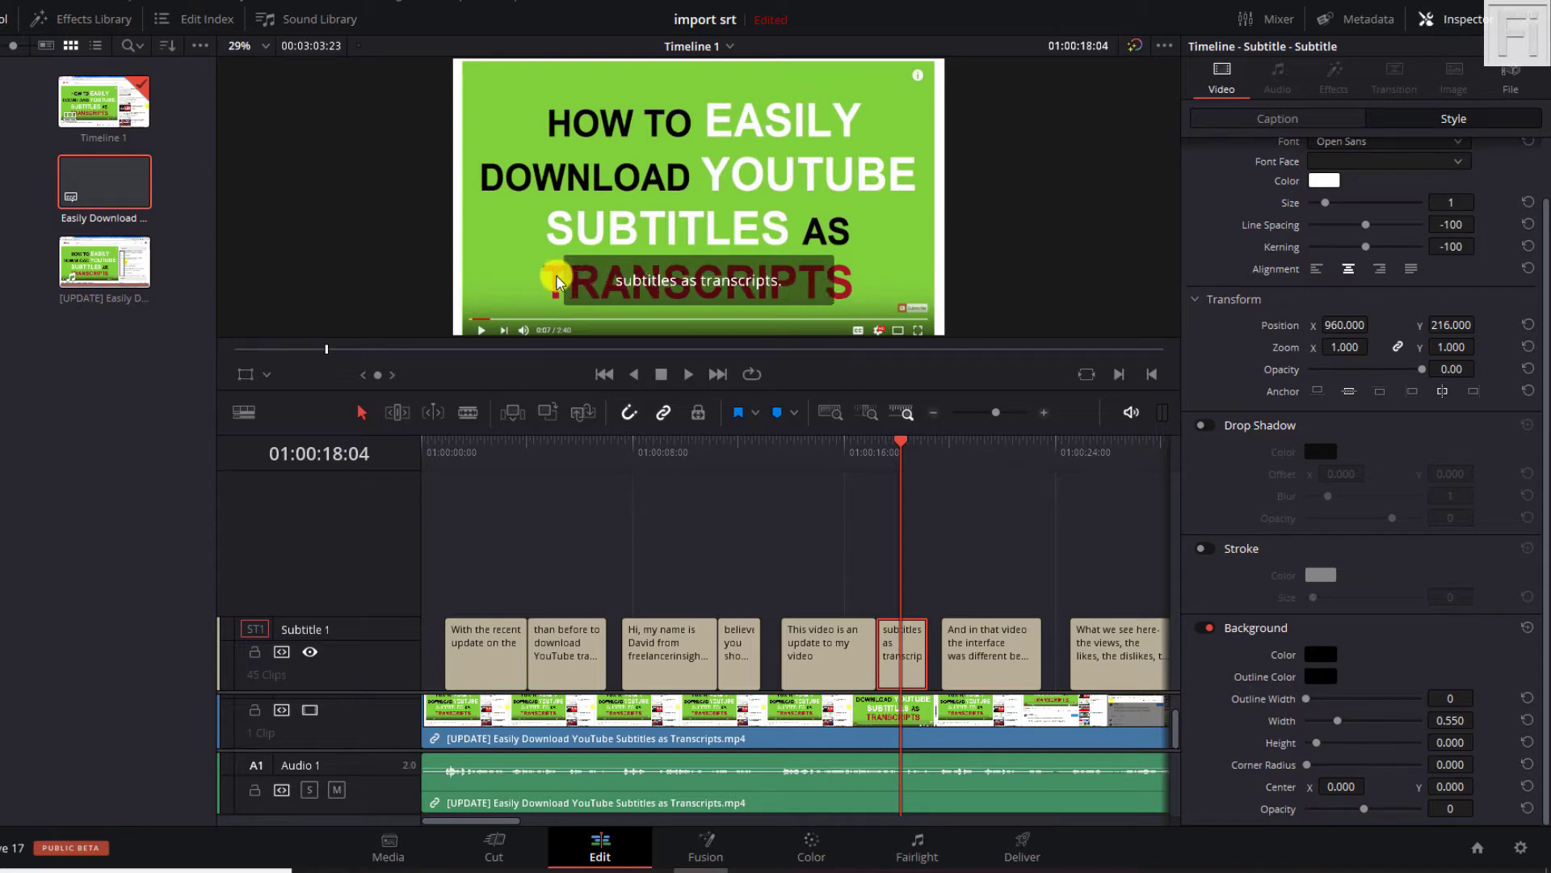
mouse_move(761, 269)
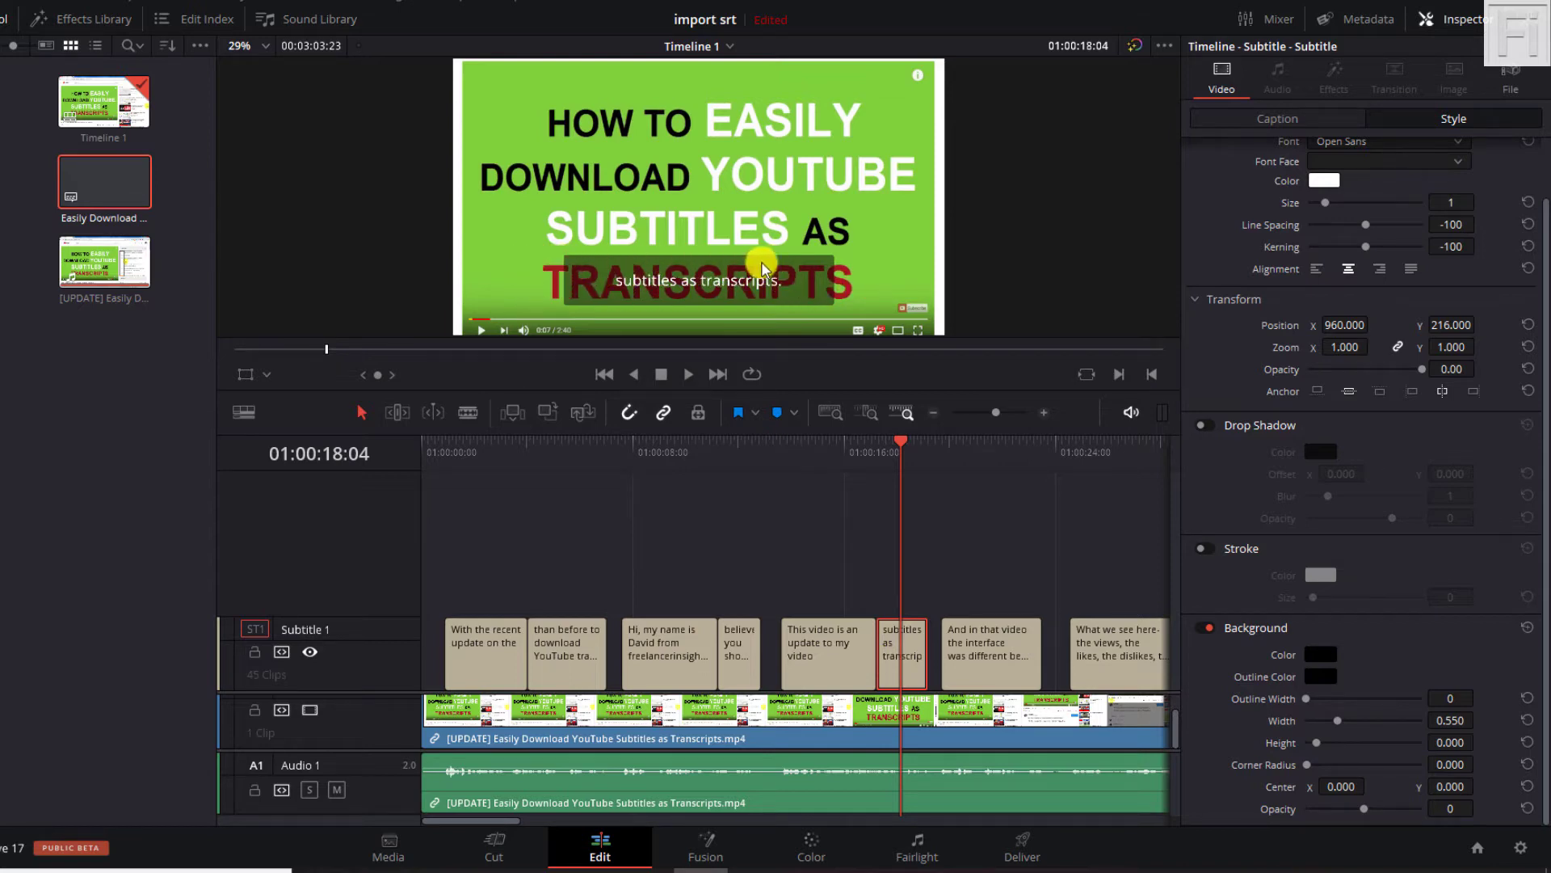
mouse_move(626, 279)
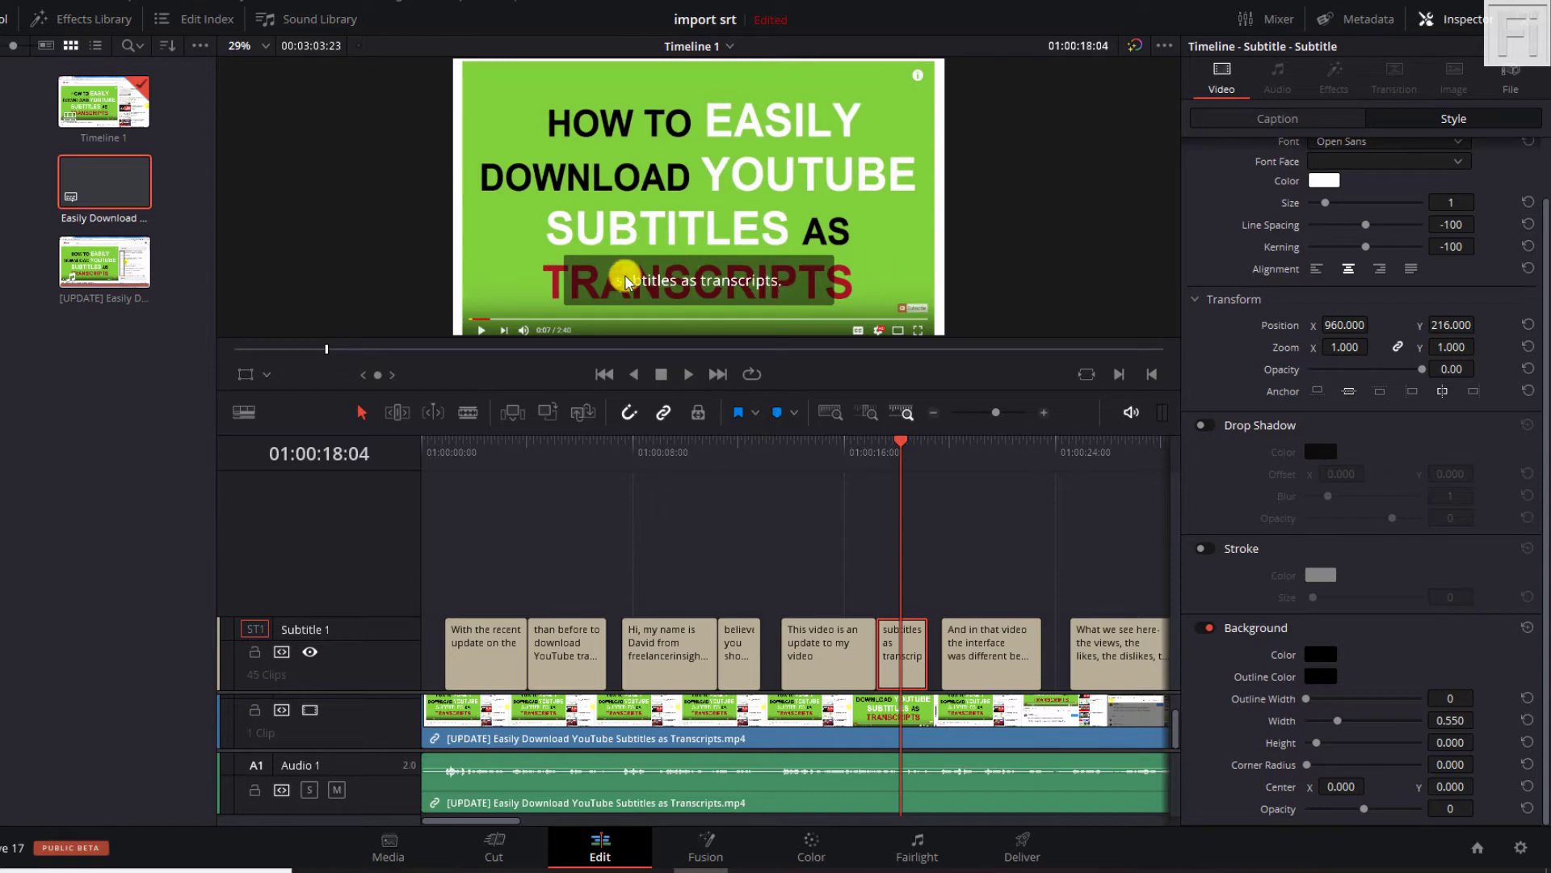
mouse_move(596, 288)
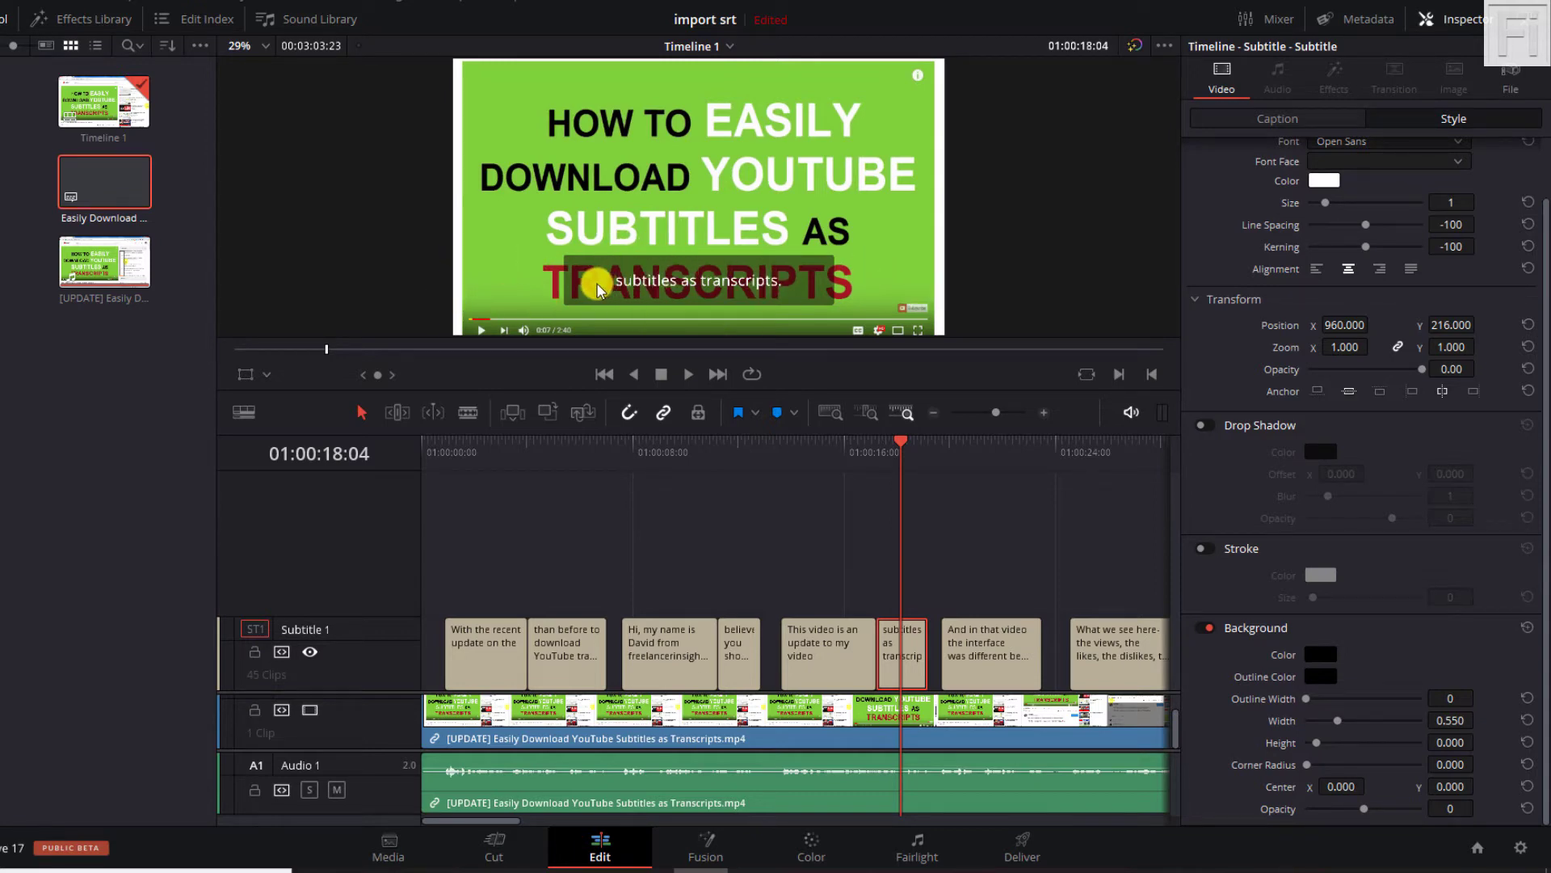
mouse_move(749, 314)
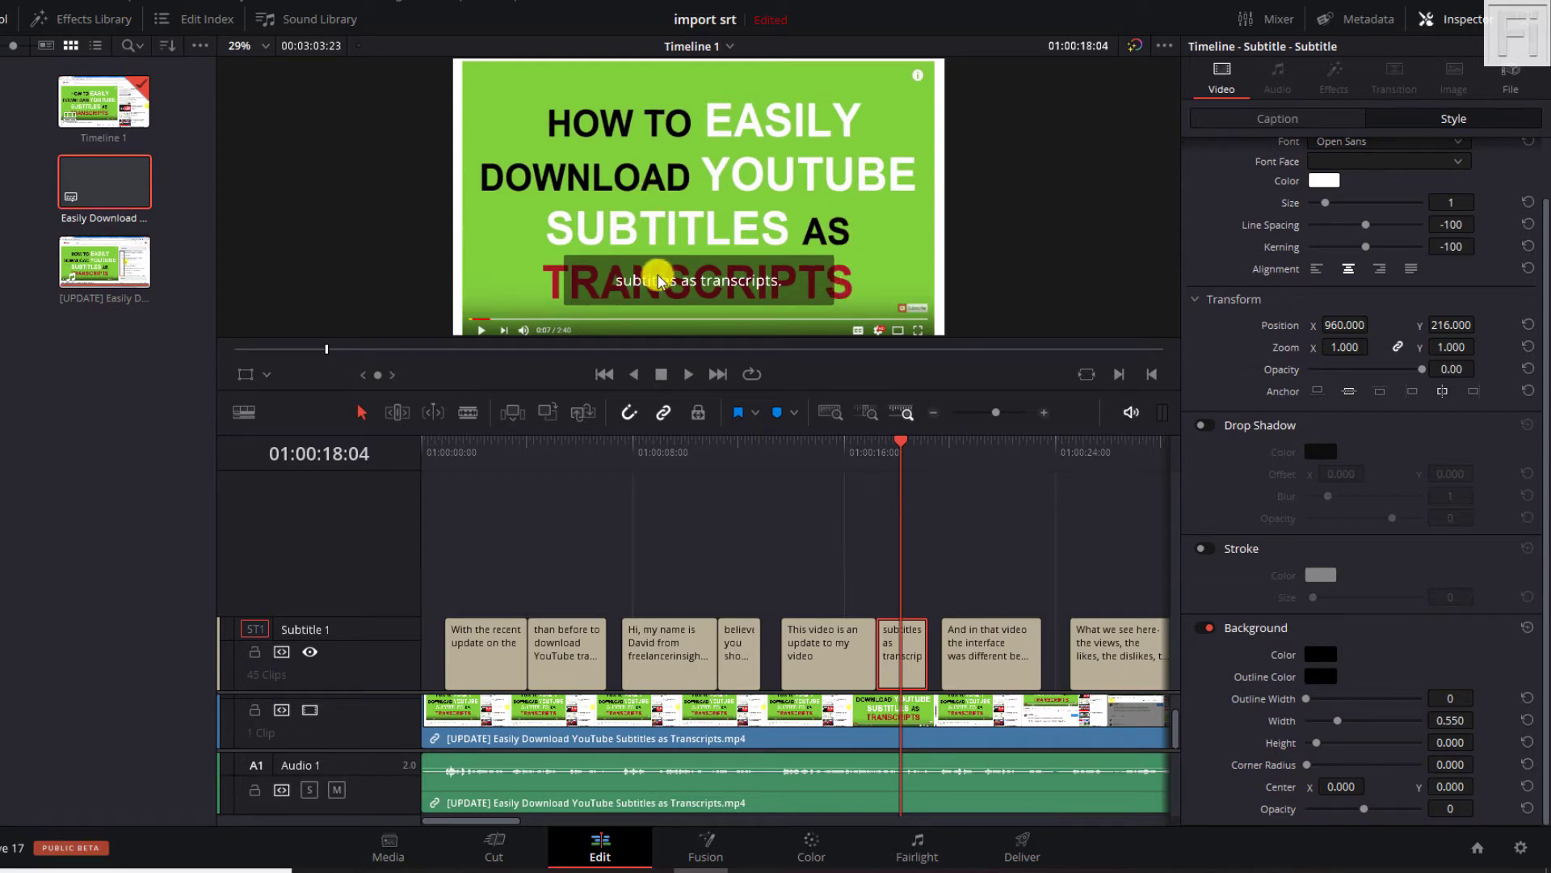
mouse_move(752, 302)
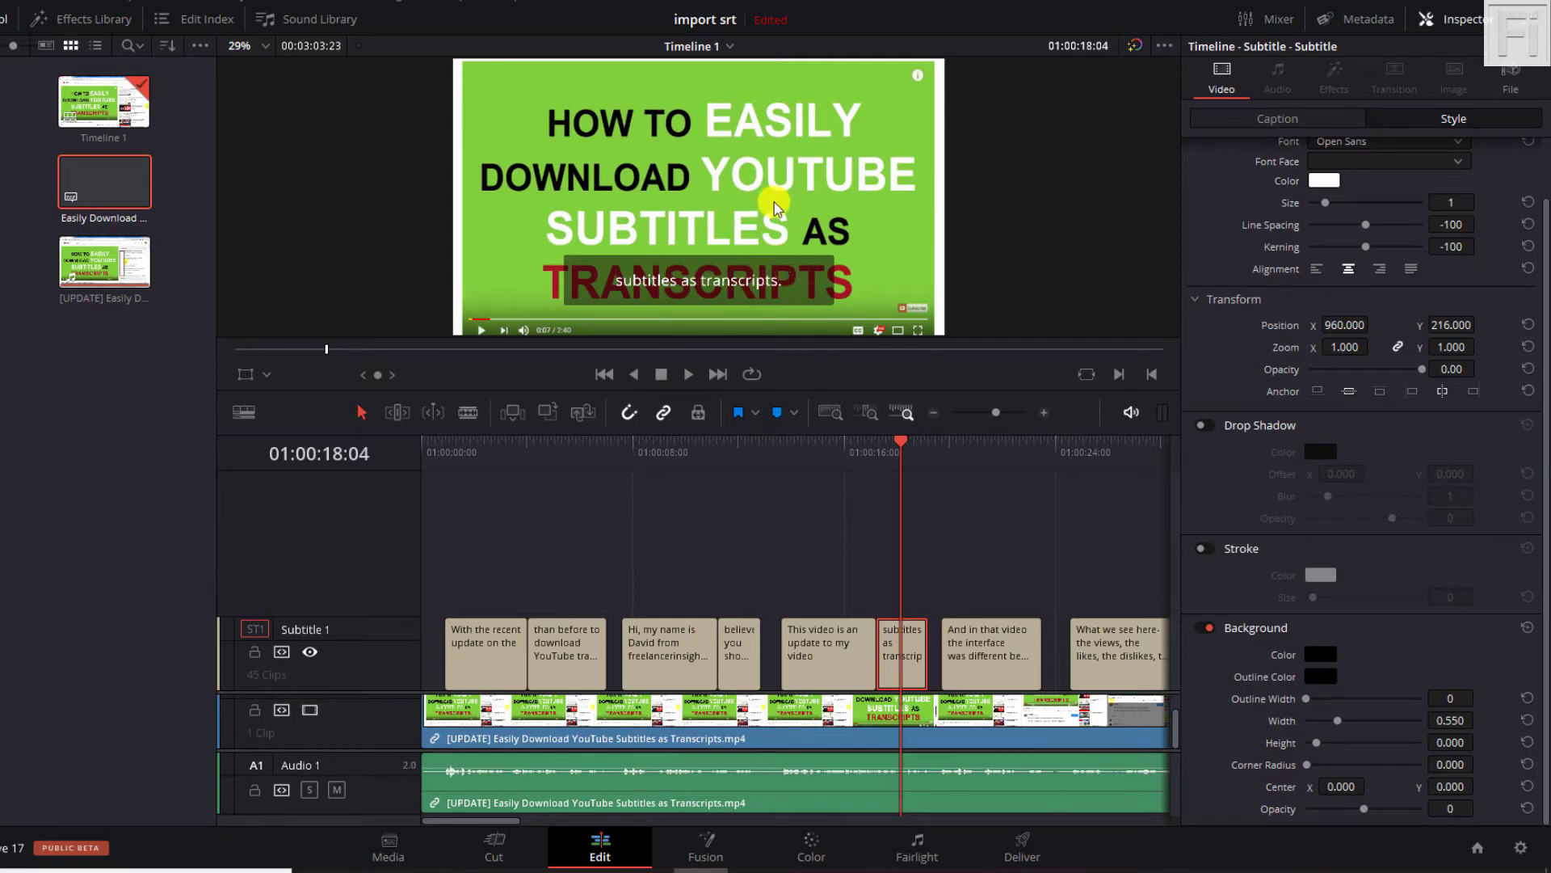
mouse_move(749, 260)
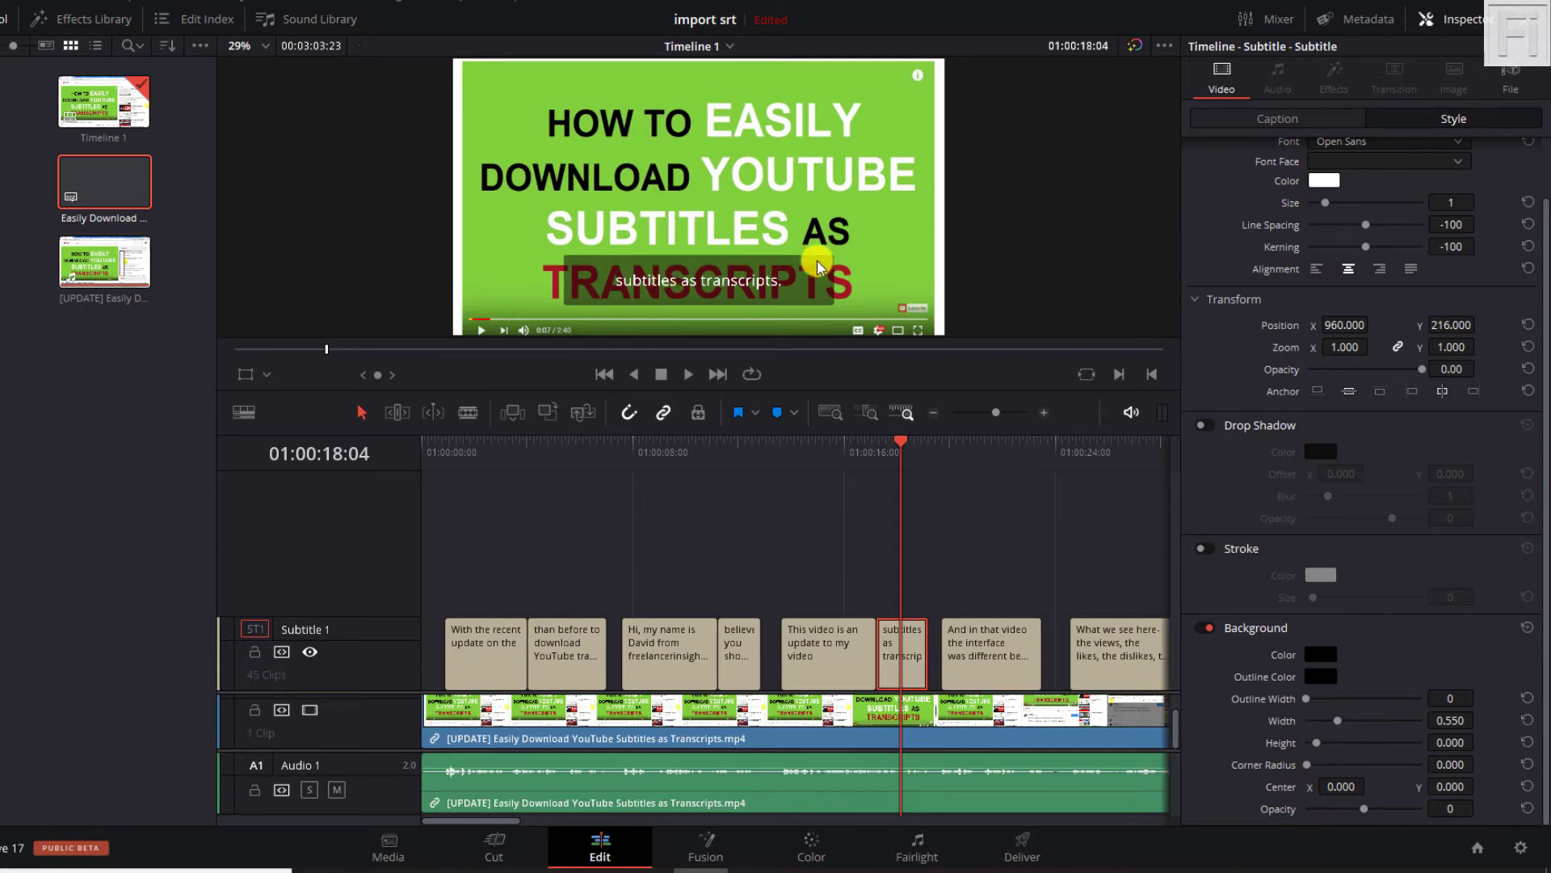
mouse_move(1305, 348)
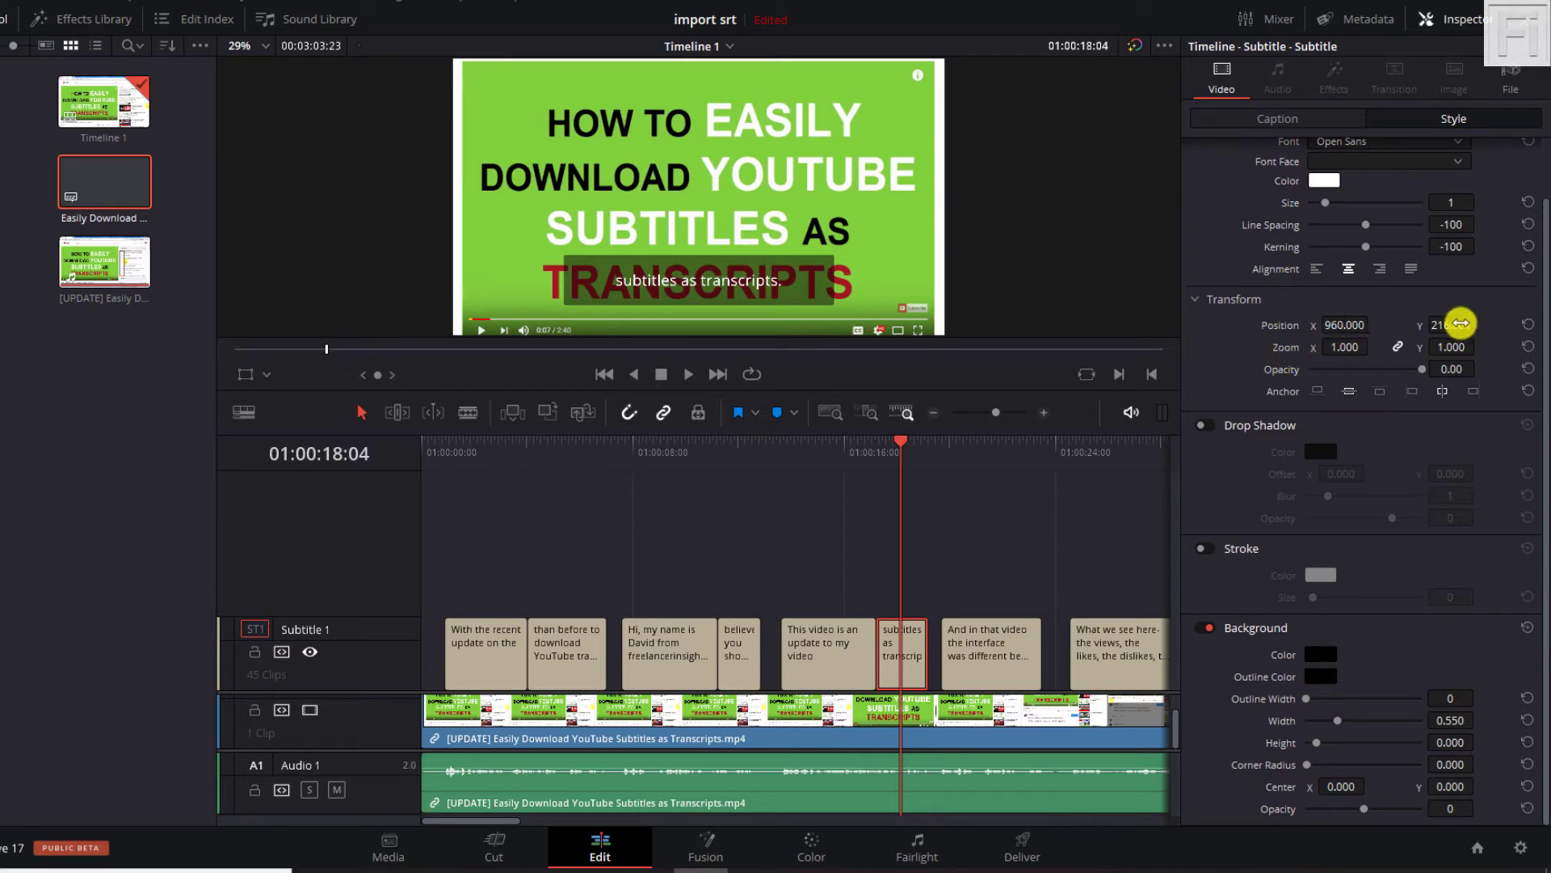
Step: Set subtitle Position Y to 985, then move the playhead back to about 15 seconds
left_click_drag(1449, 325, 1450, 325)
type("985.000")
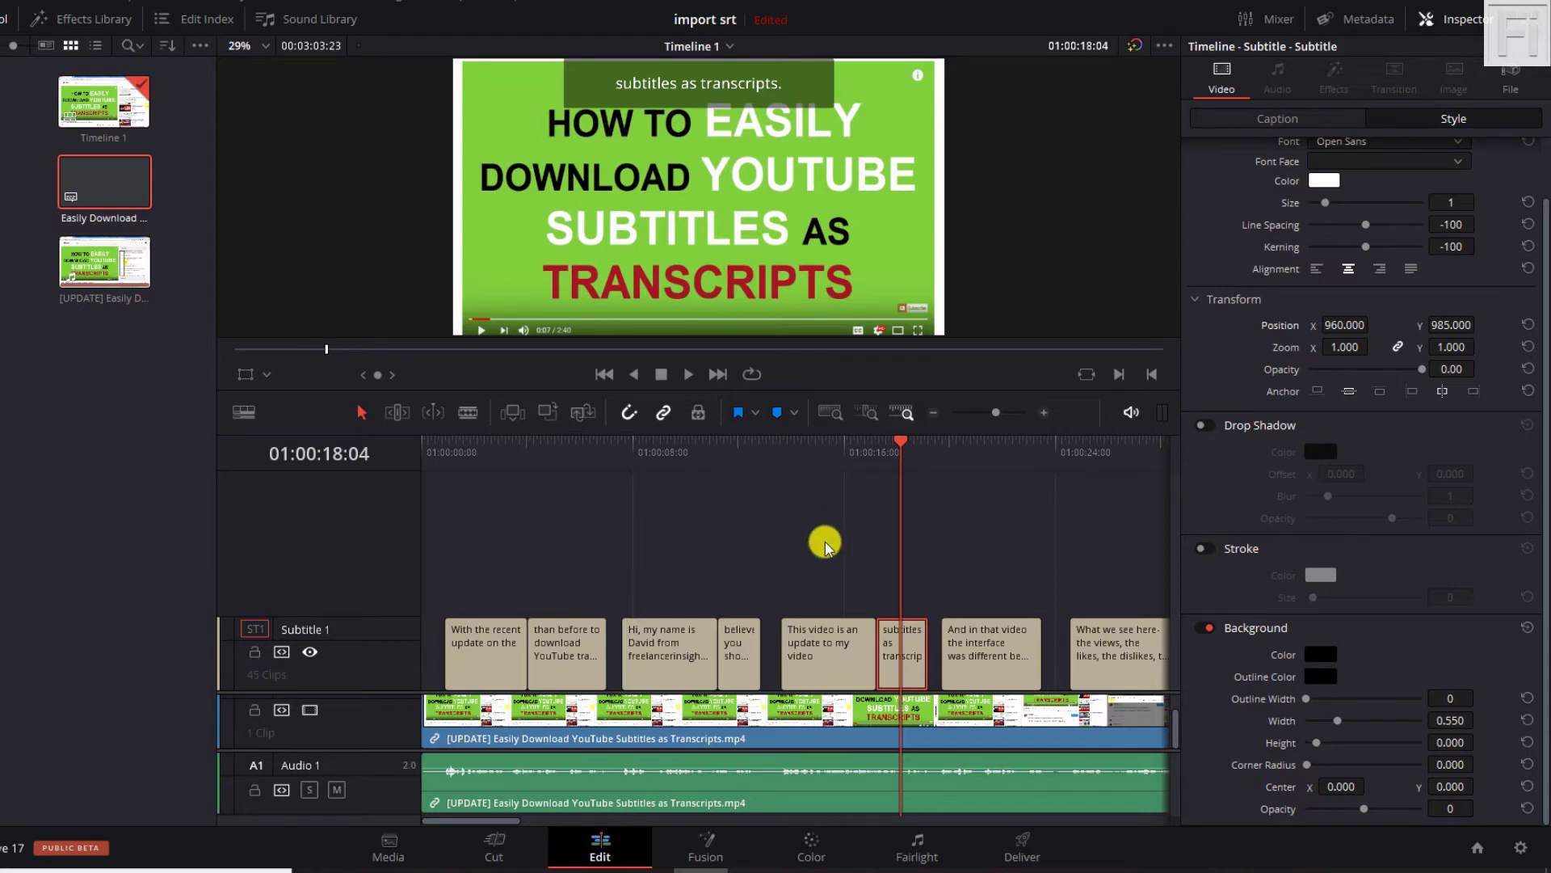
left_click_drag(900, 442, 825, 442)
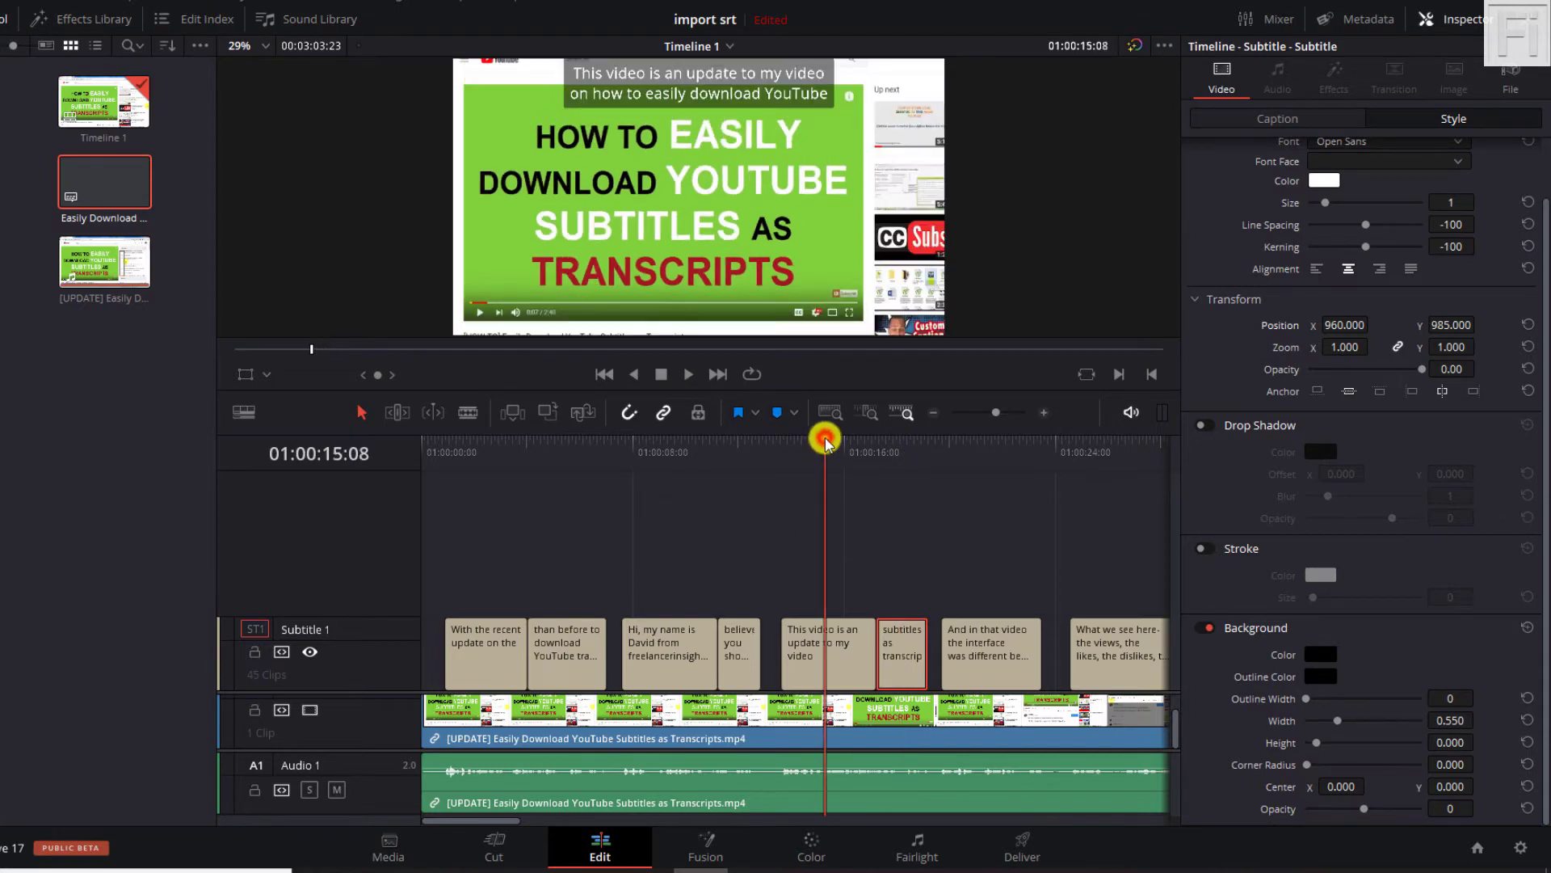
Step: Select the 'This video is an update…' caption and move the playhead to about 01:00:04
left_click(826, 653)
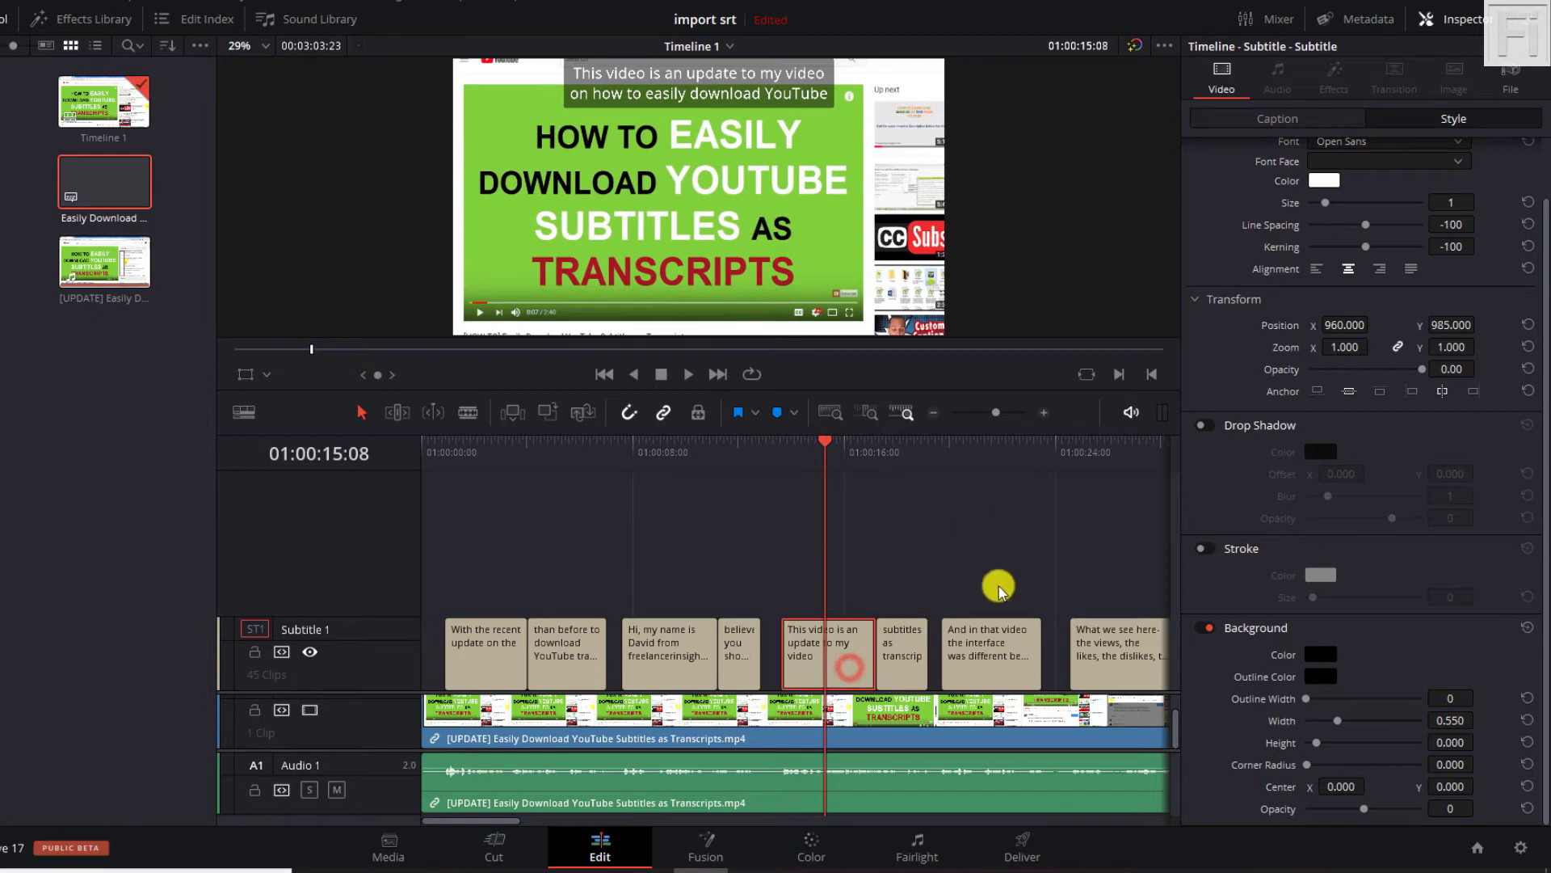
mouse_move(1056, 551)
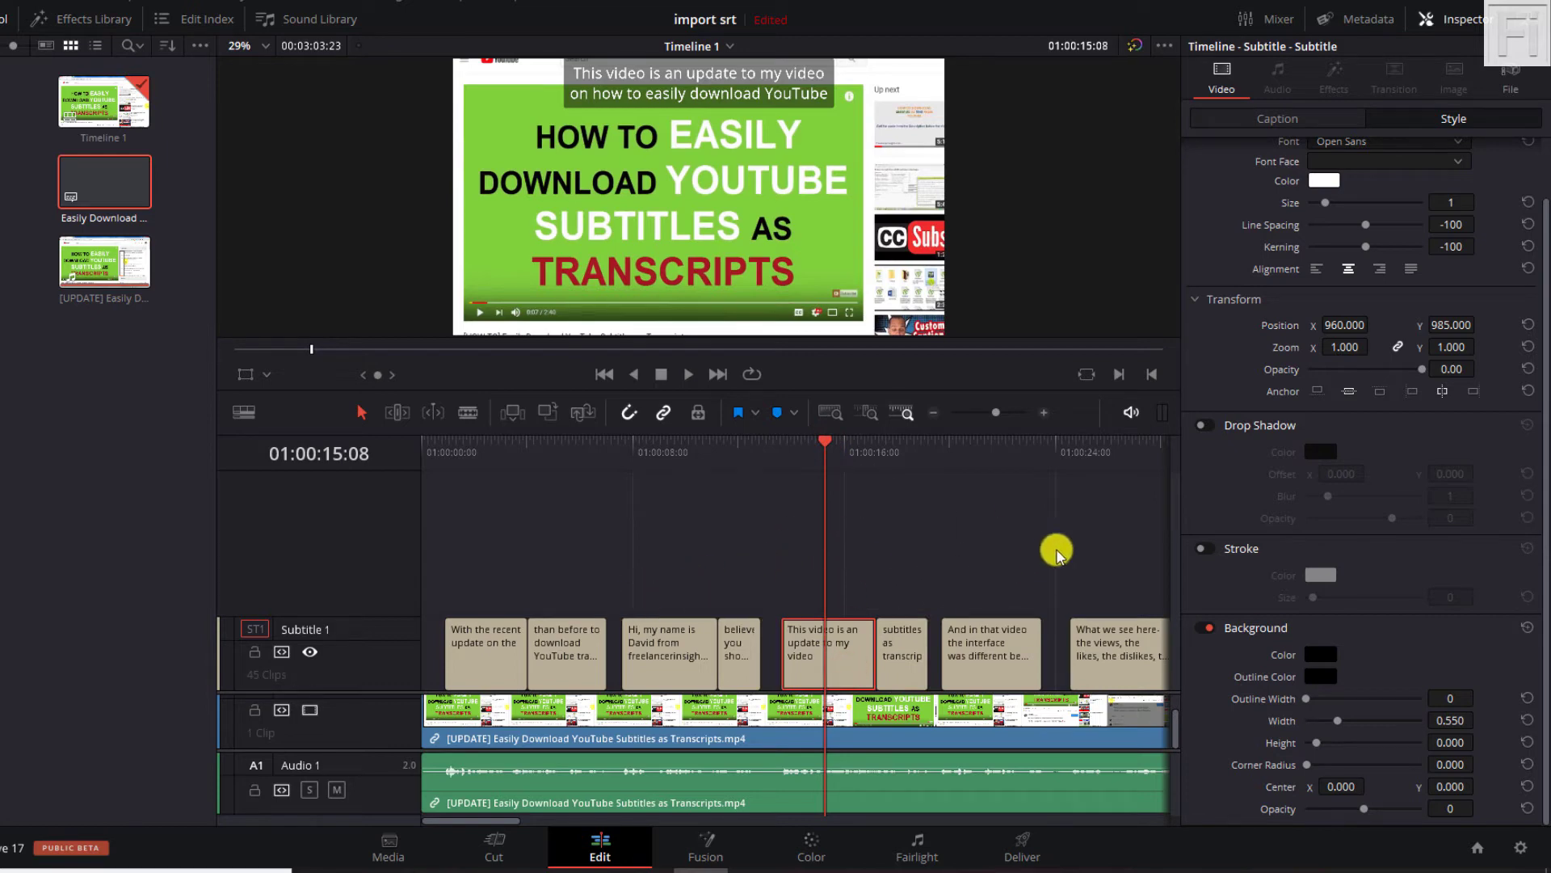
mouse_move(900, 542)
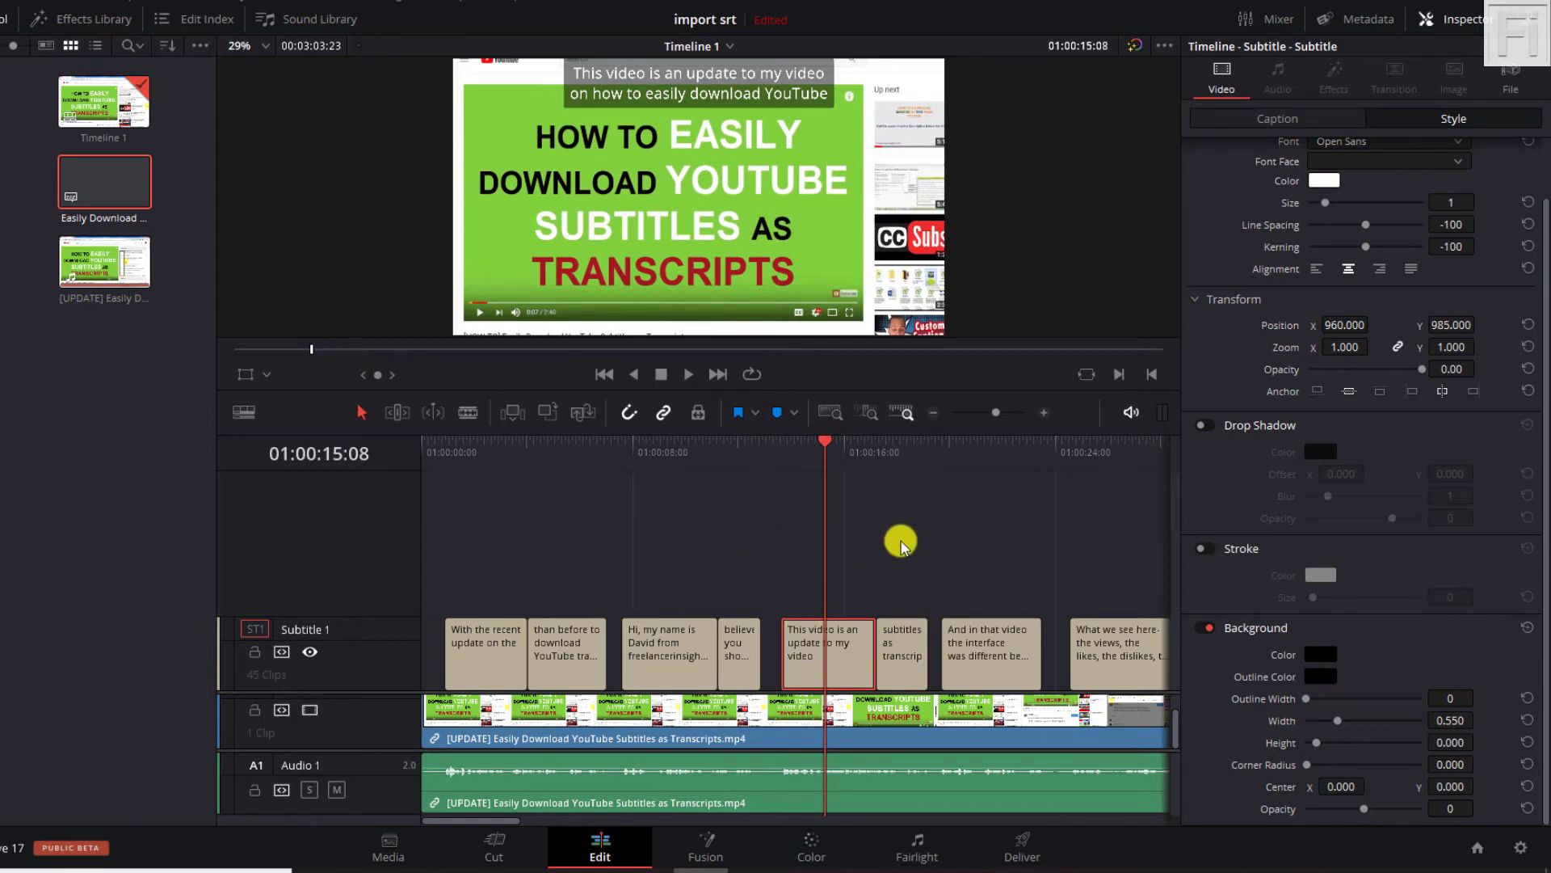
left_click(660, 440)
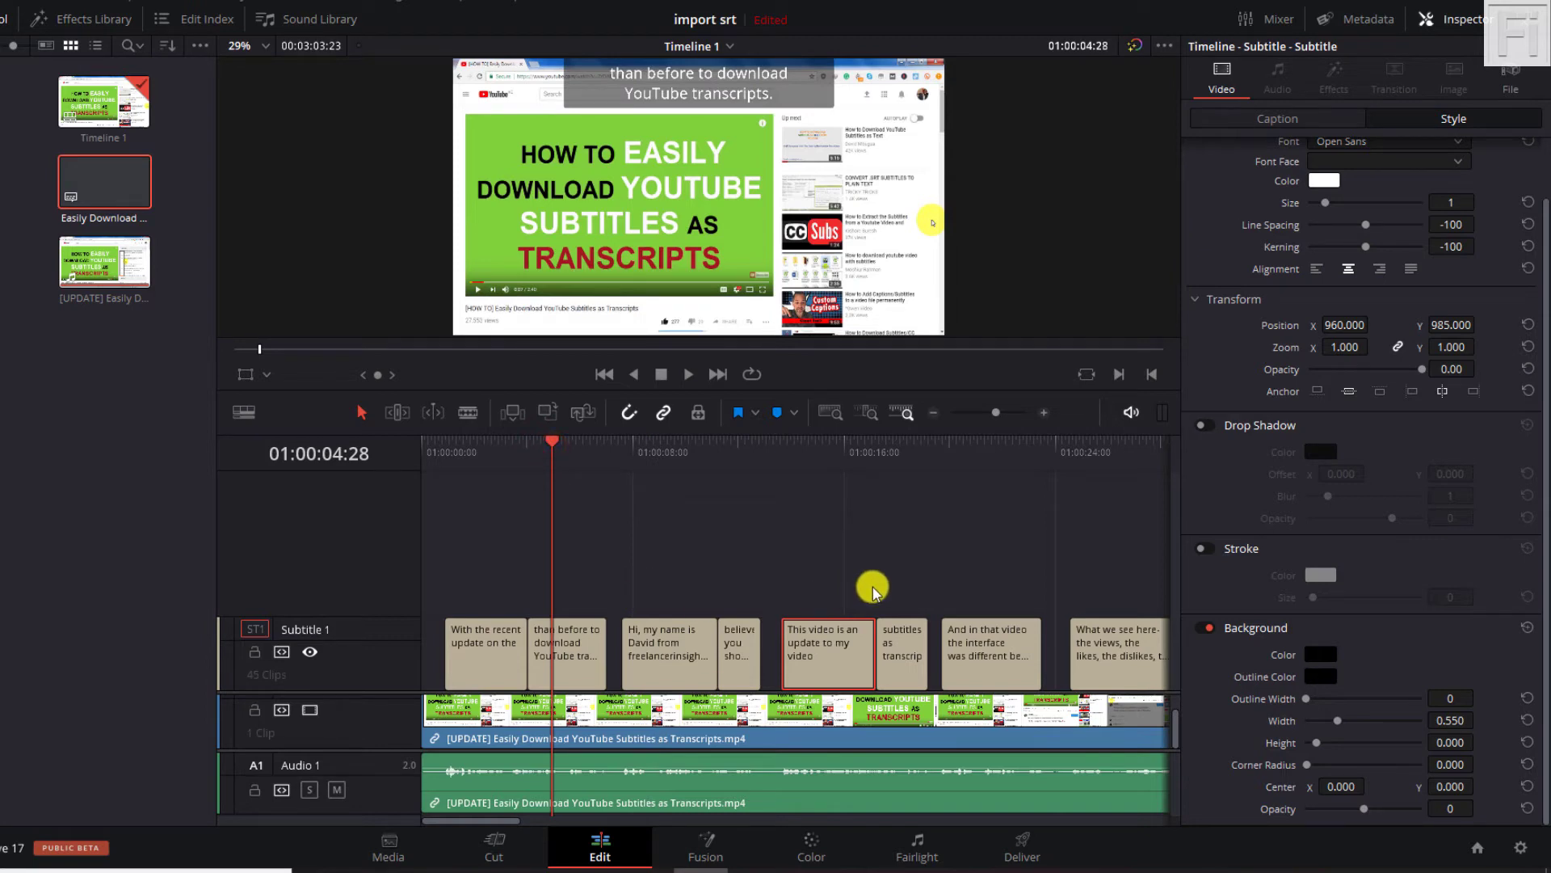
Step: Show Caption tab details for 'than before to download YouTube transcripts.', timed 4:01–7:01
left_click(567, 653)
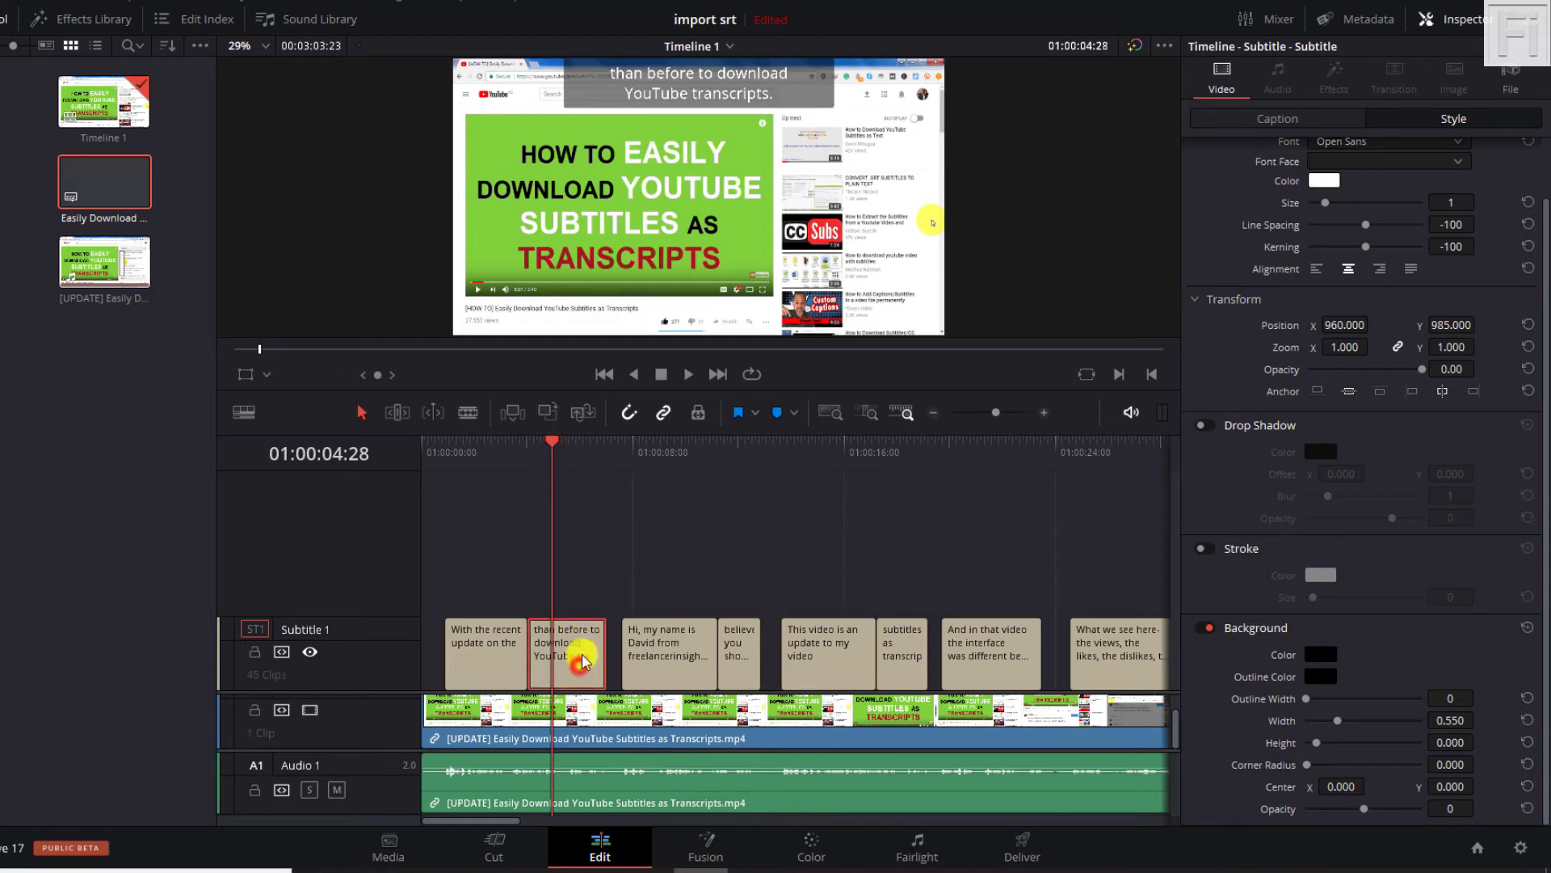
mouse_move(925, 381)
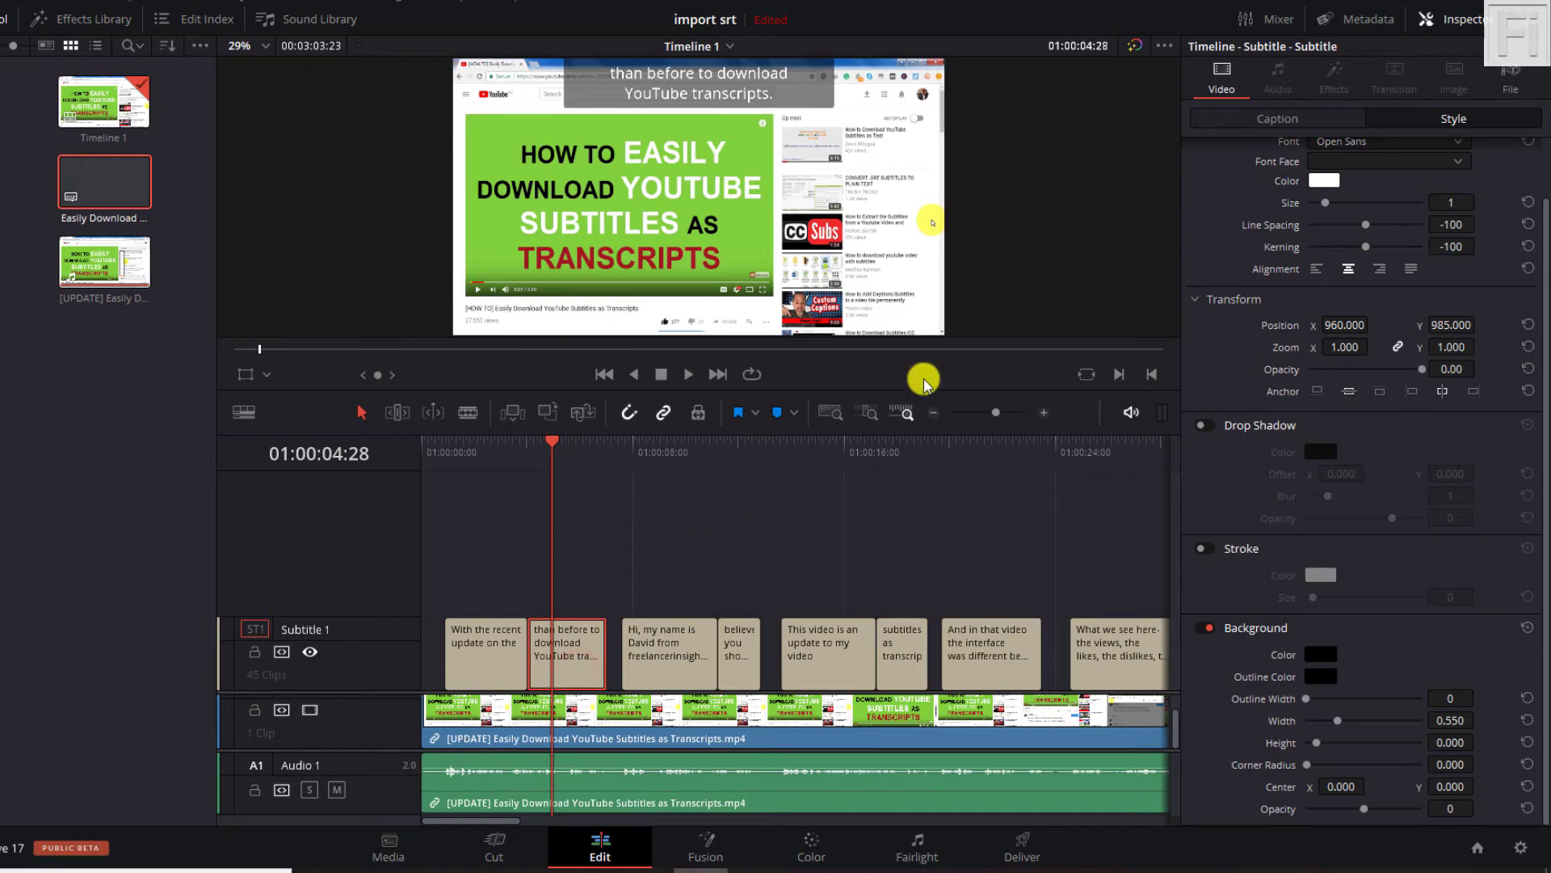
left_click(1276, 118)
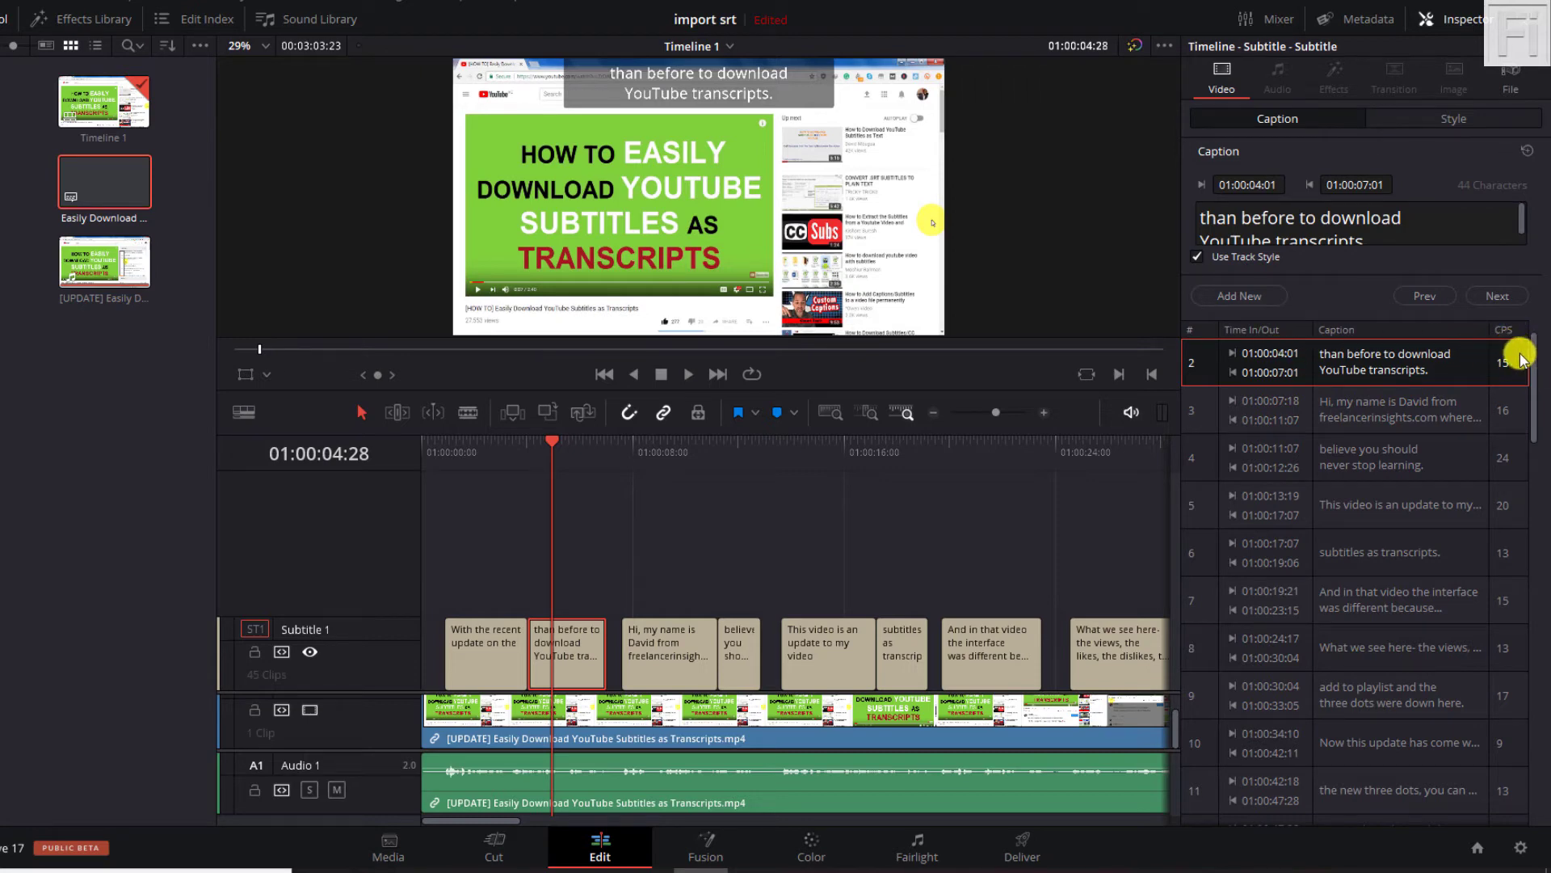
mouse_move(1454, 391)
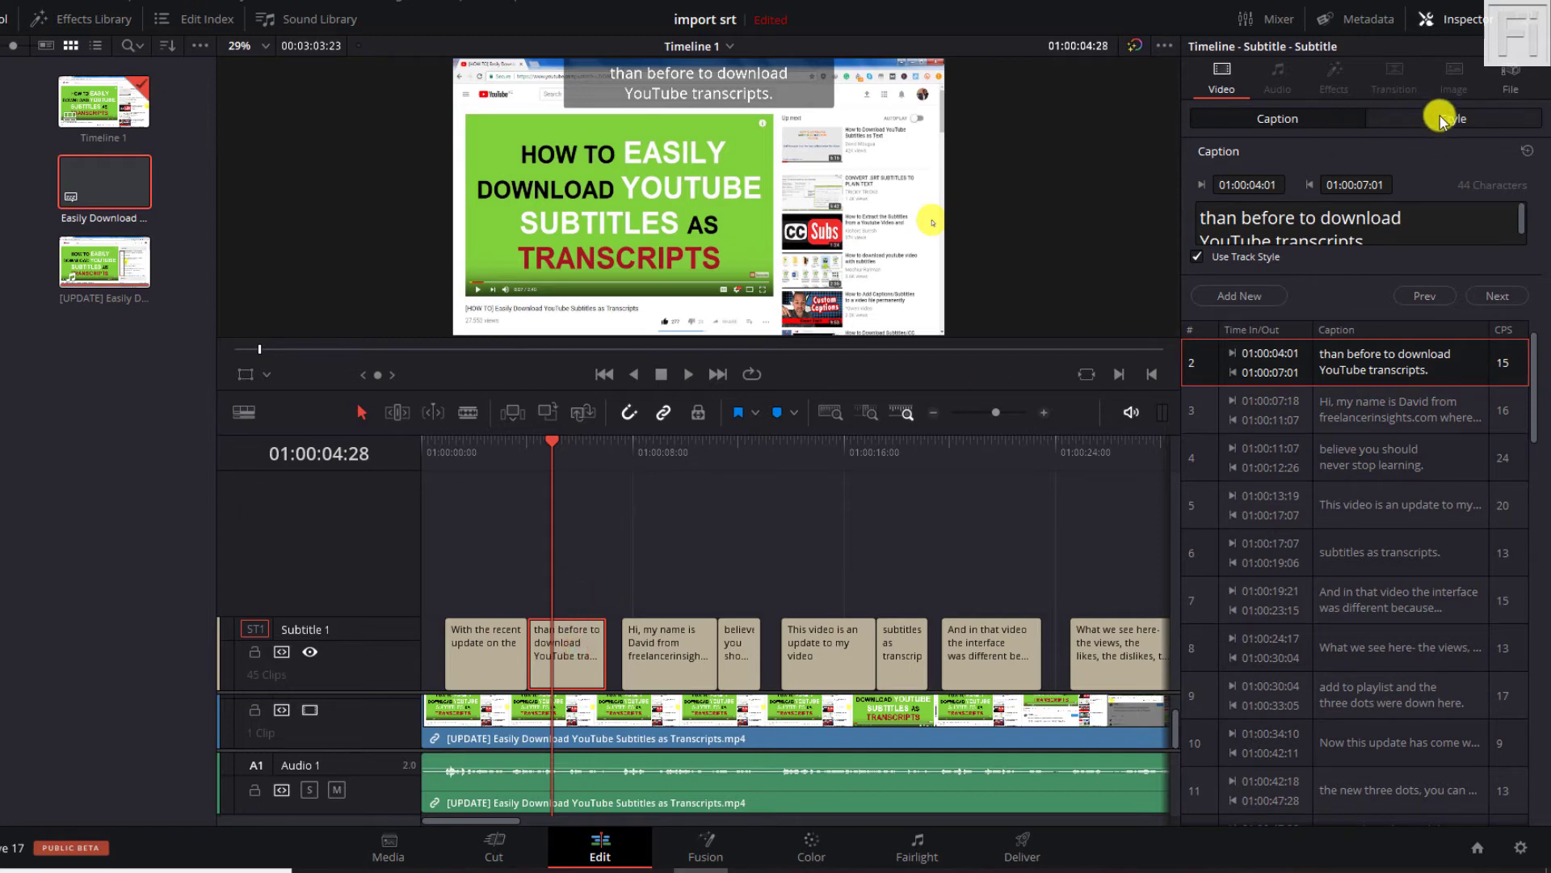
Step: Switch the Inspector back to Style, showing position 960, 985 with background enabled
left_click(1454, 118)
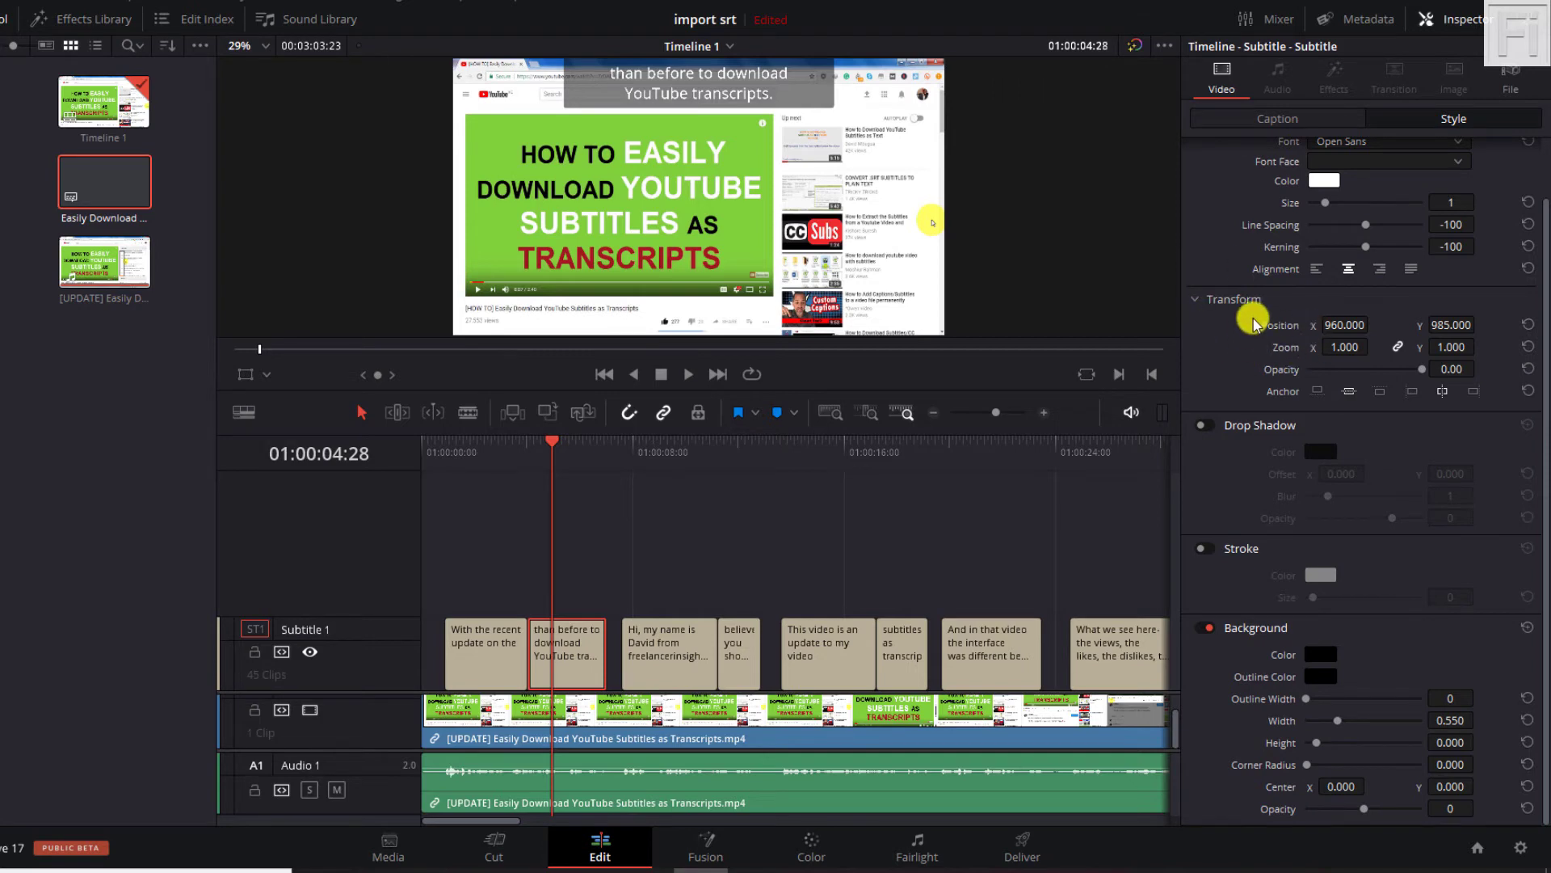
mouse_move(499, 442)
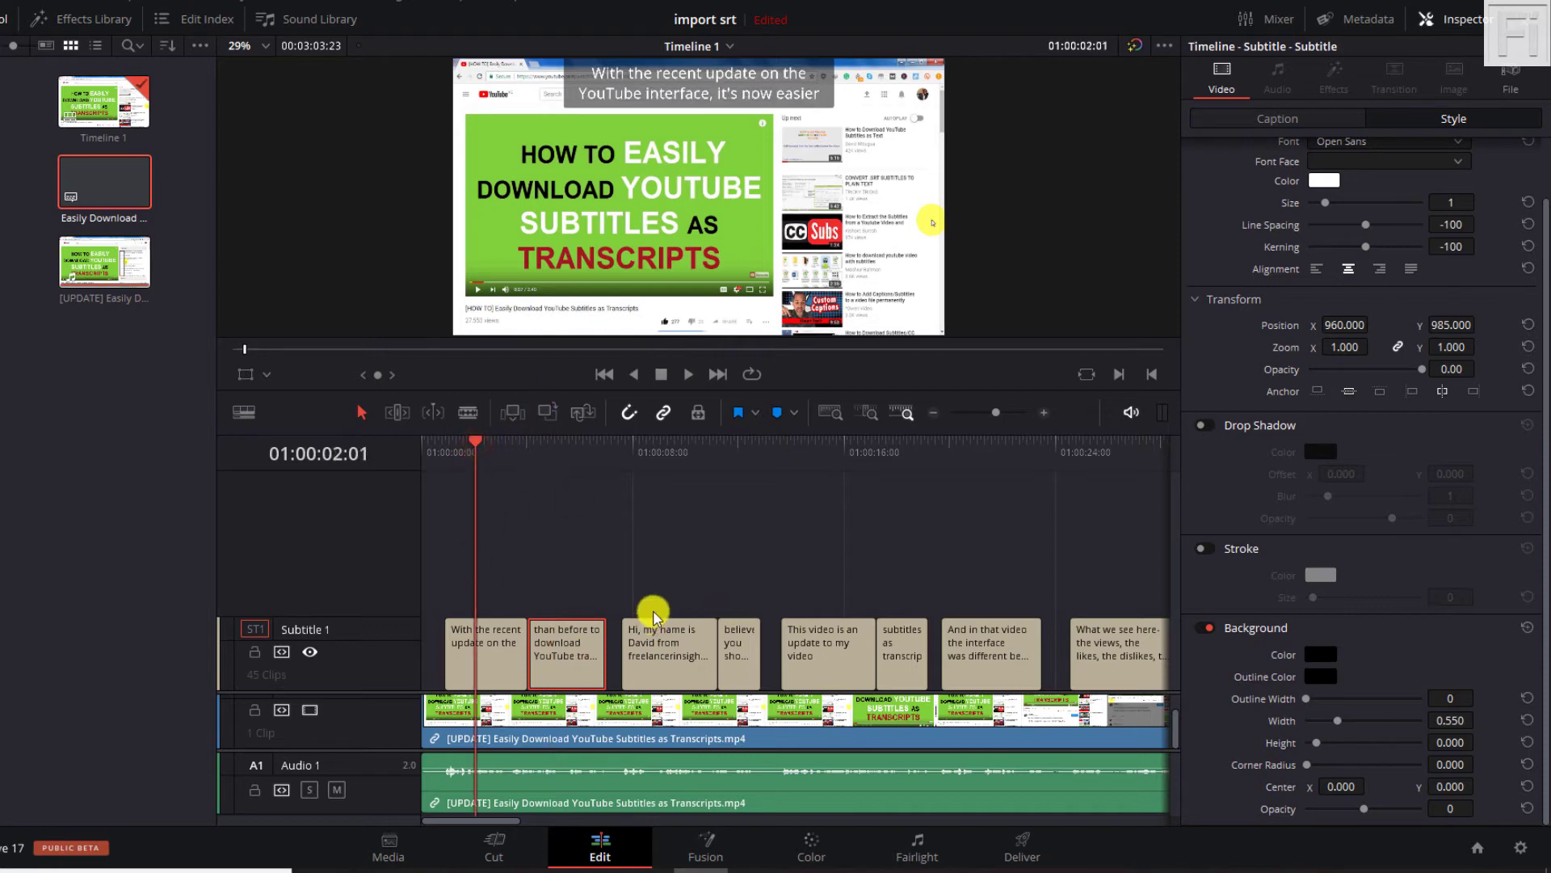
mouse_move(898, 537)
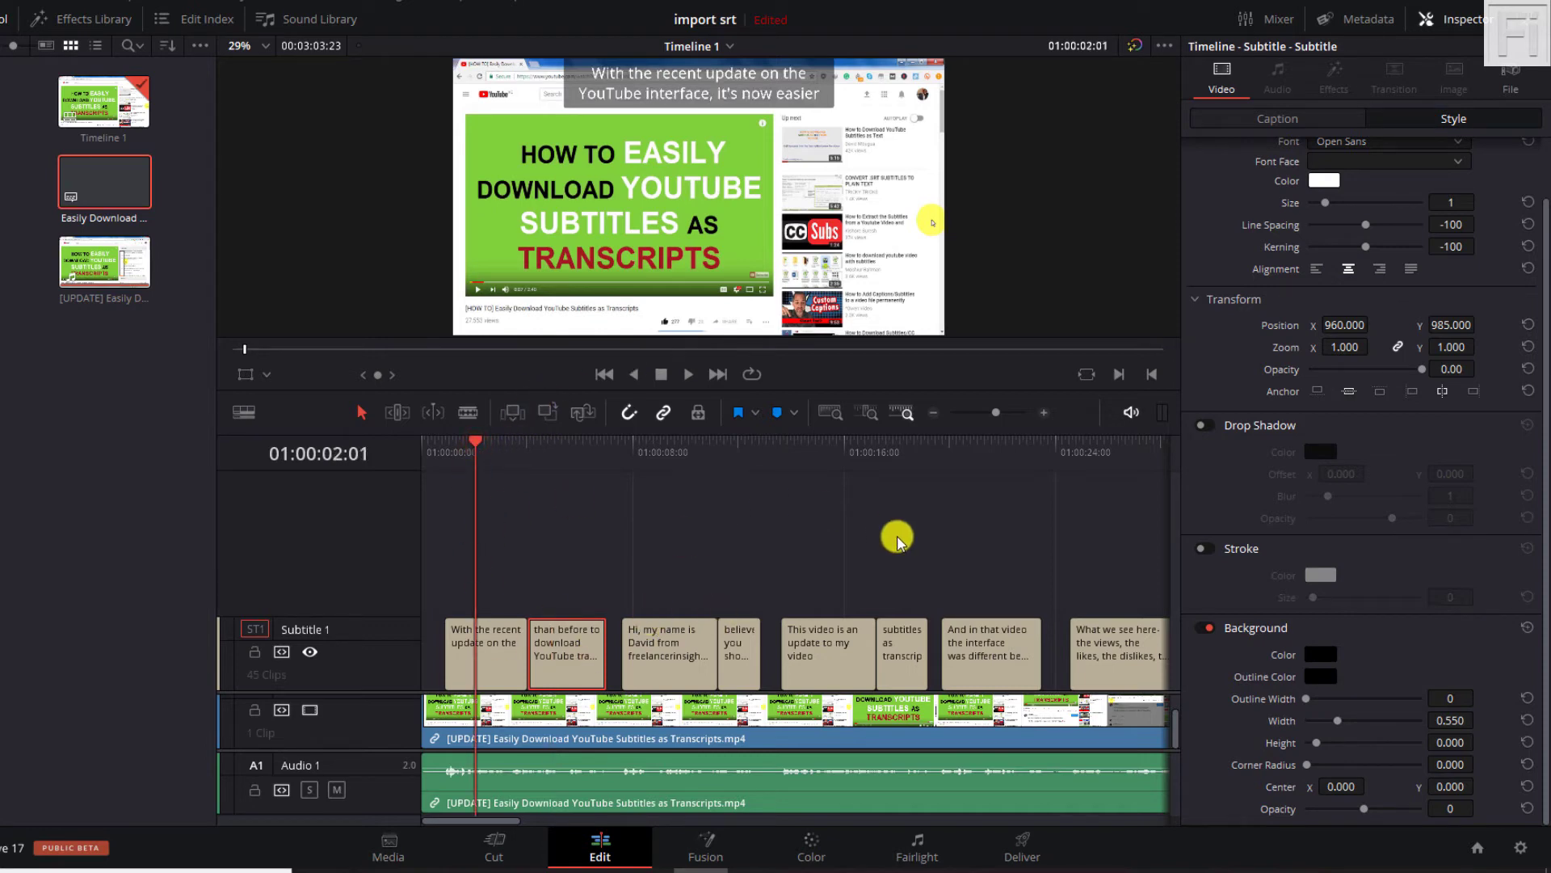
mouse_move(762, 193)
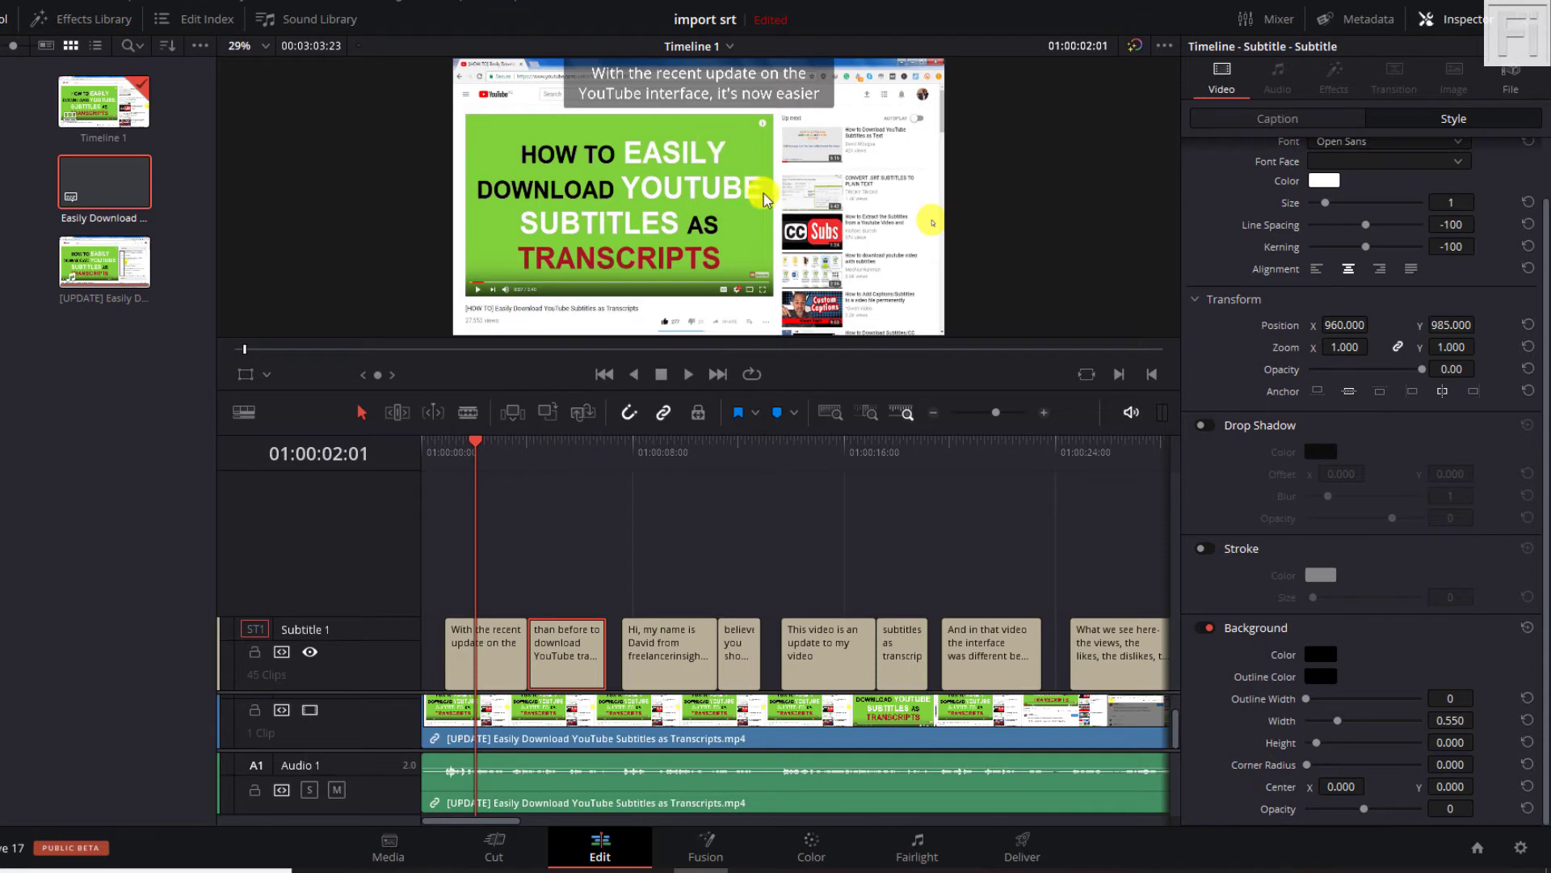
mouse_move(687, 128)
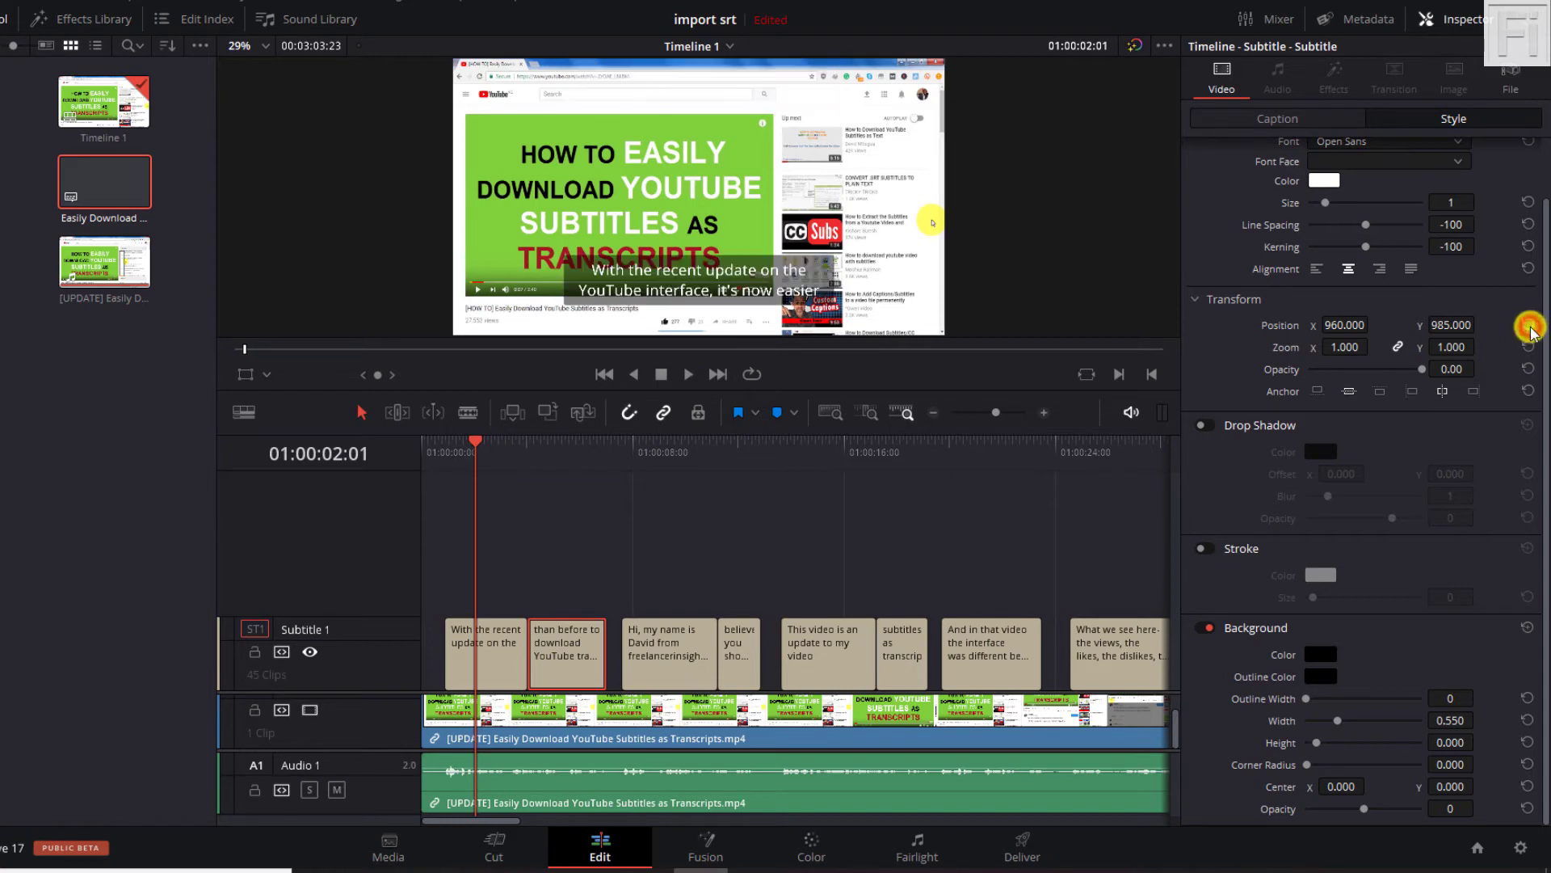
mouse_move(582, 505)
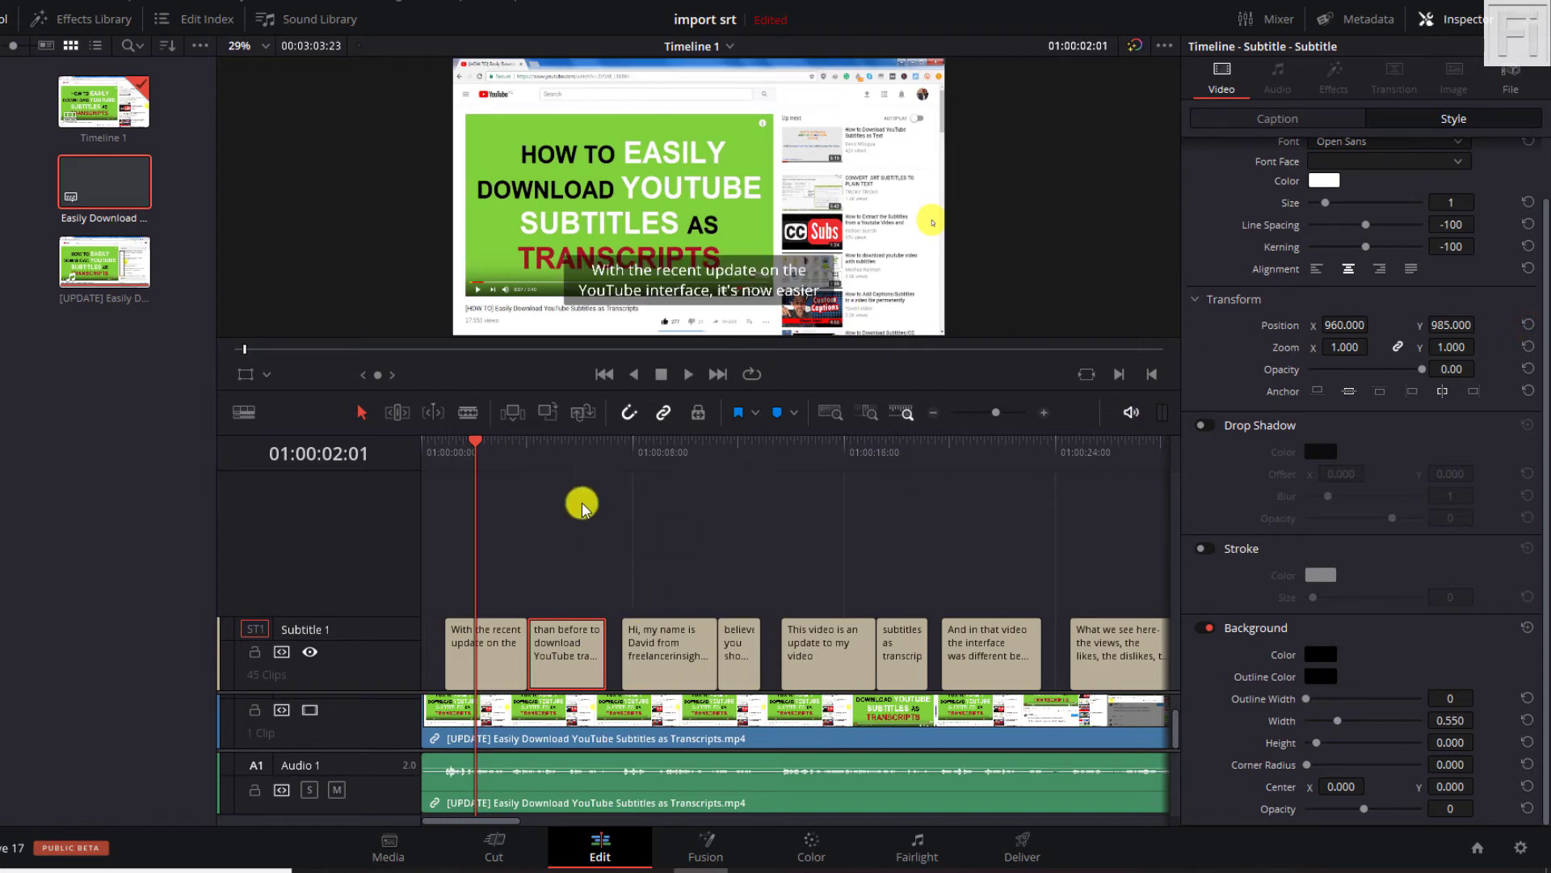
mouse_move(658, 163)
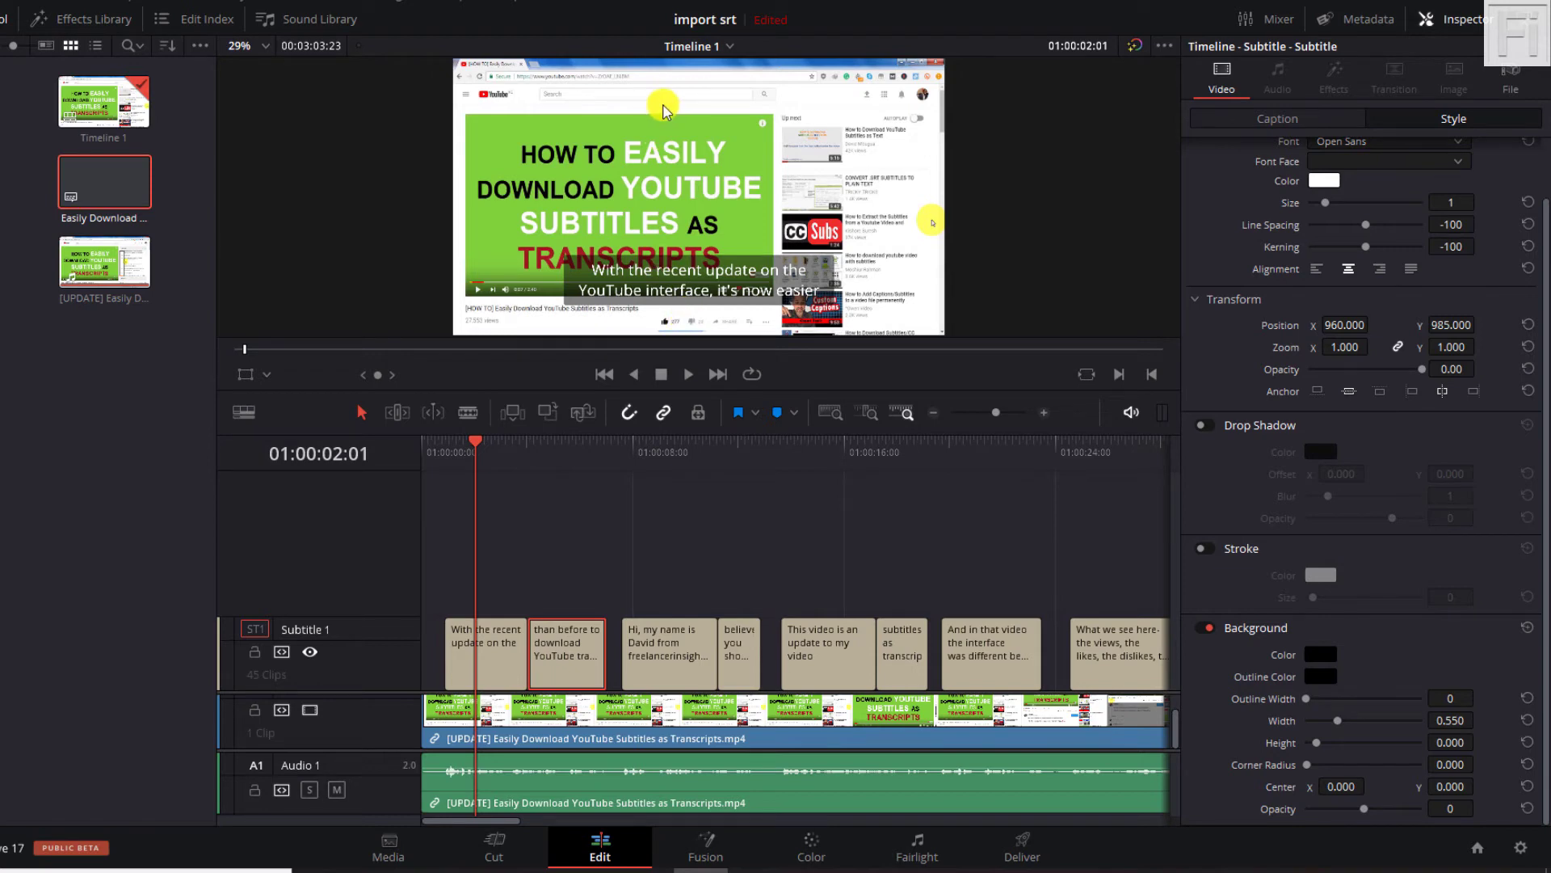
mouse_move(581, 502)
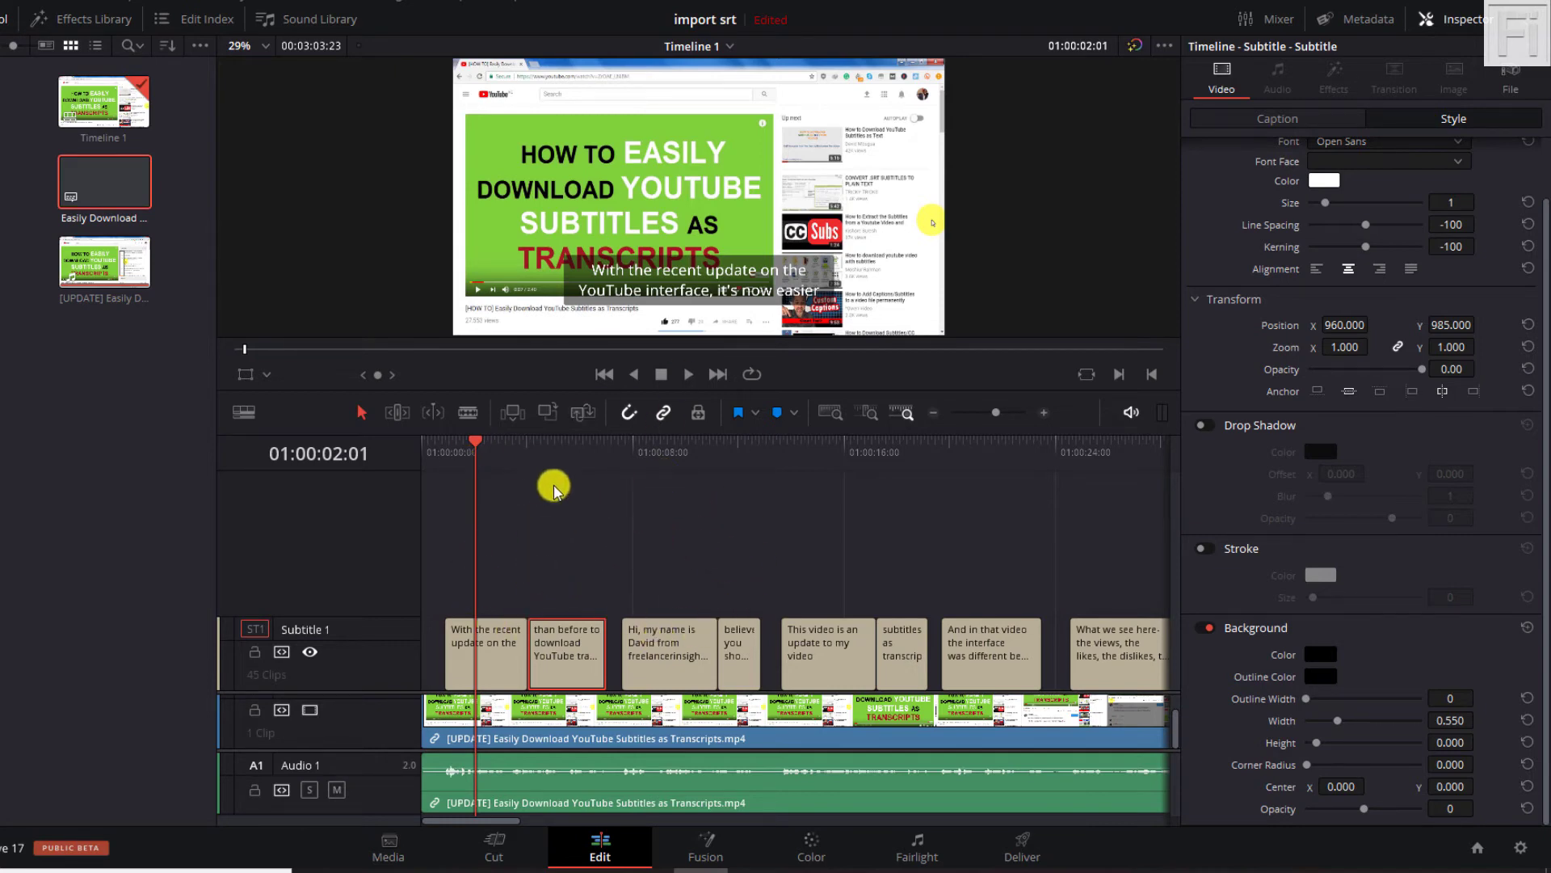
mouse_move(699, 534)
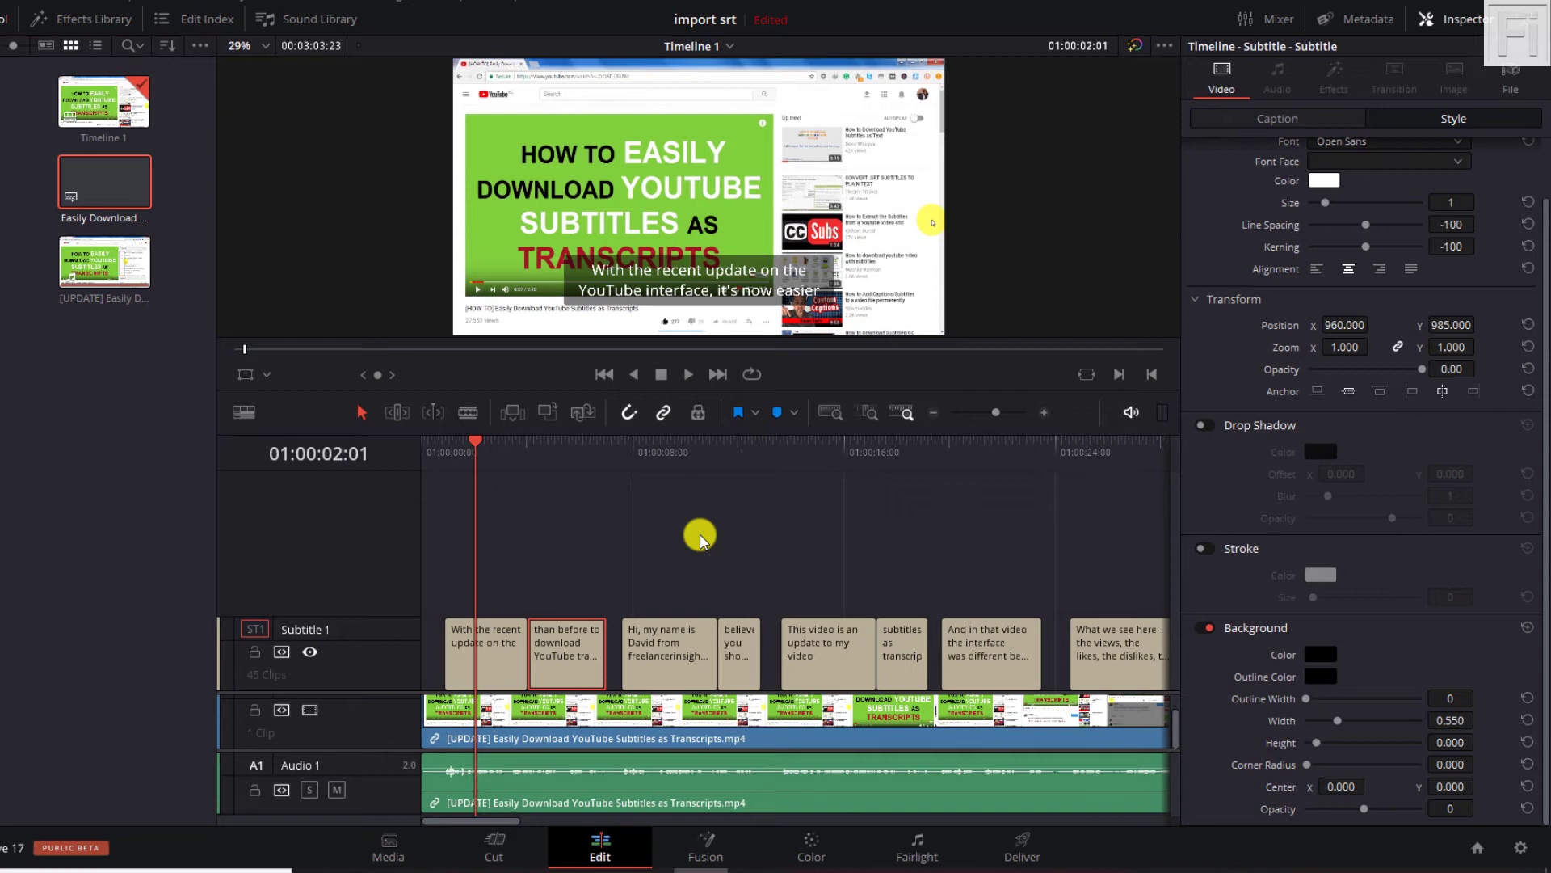
mouse_move(559, 490)
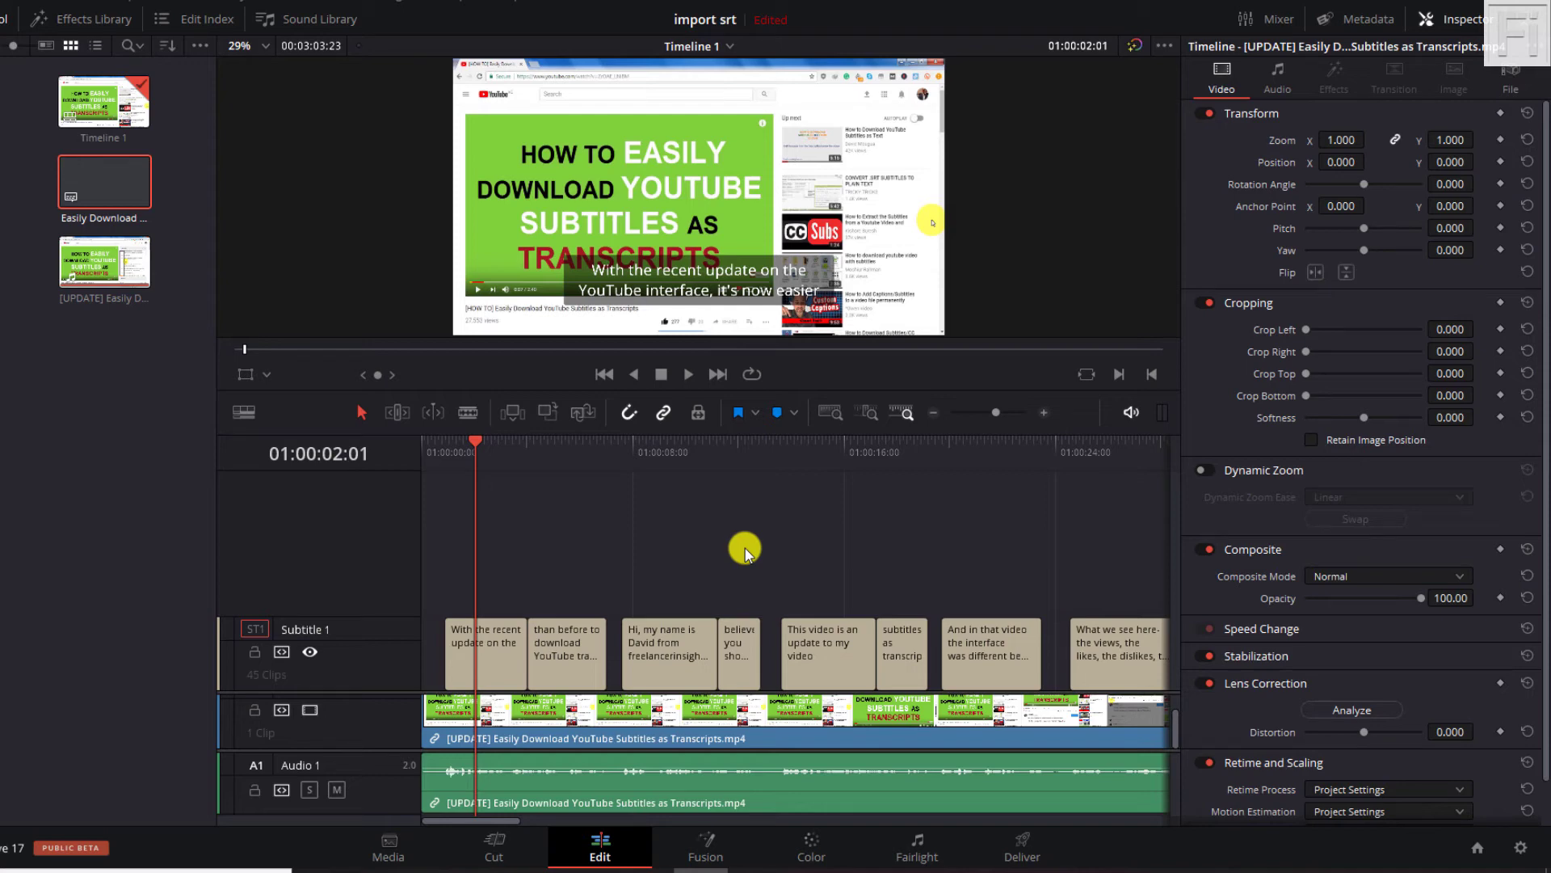
Step: Select the first subtitle clip to show its style settings at position 960, 216
left_click(485, 653)
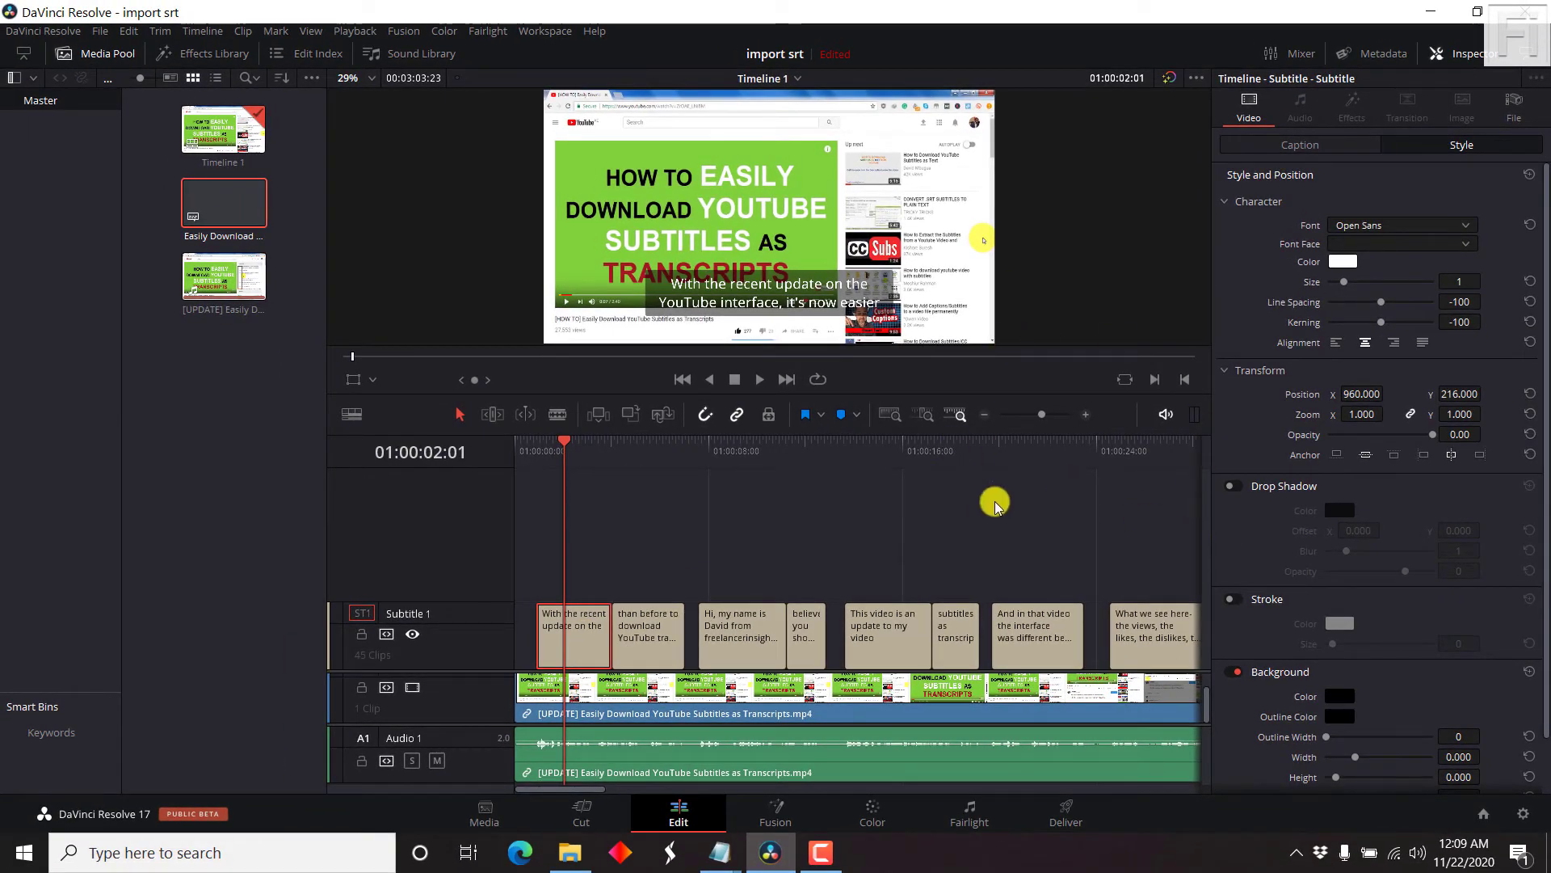
mouse_move(1010, 384)
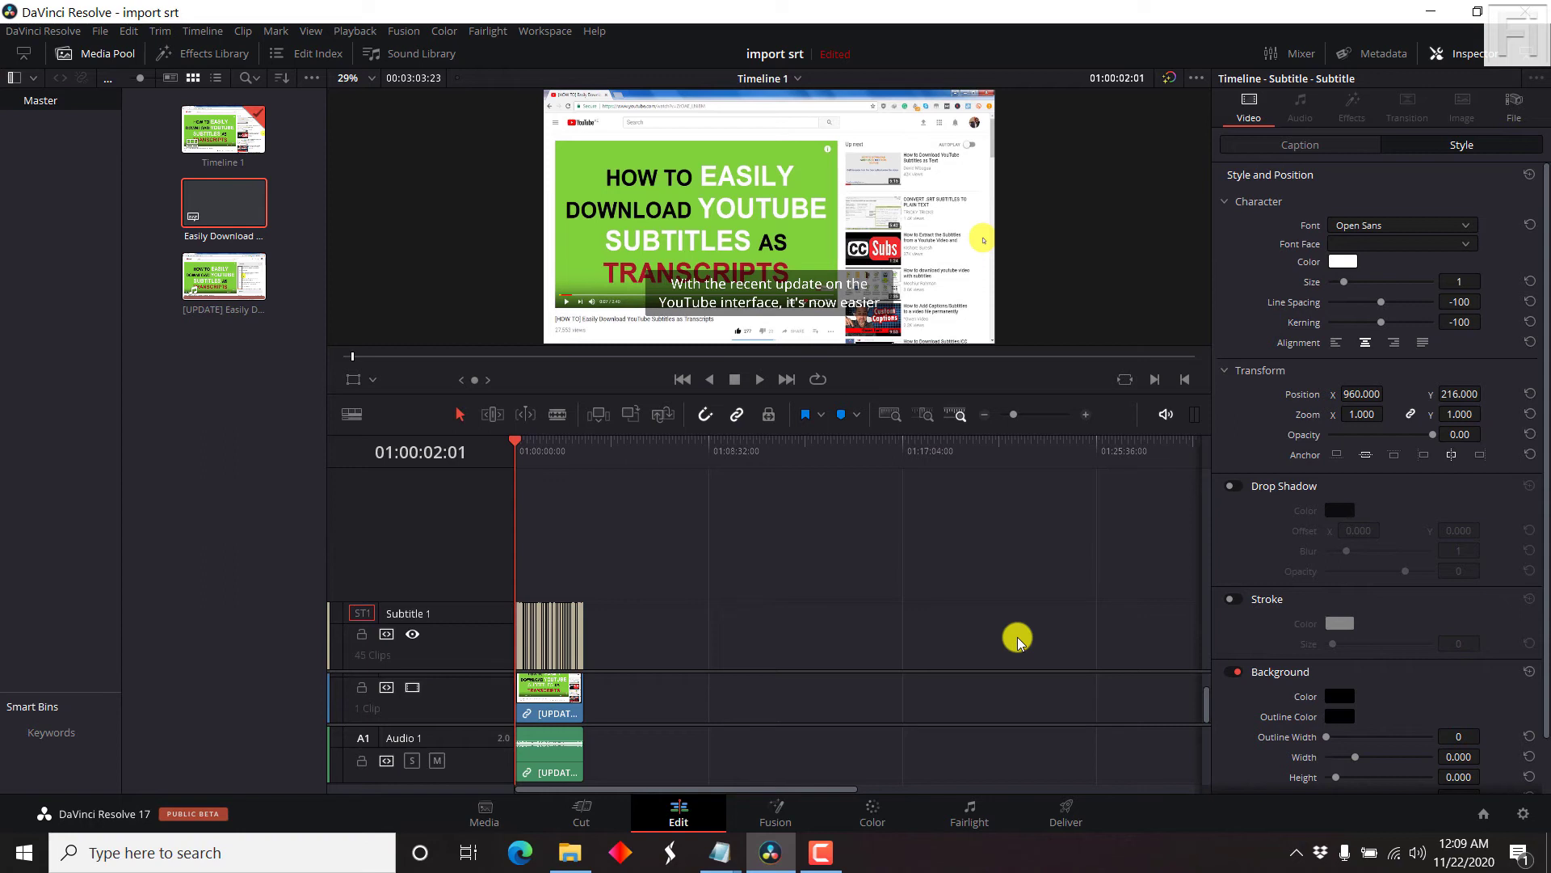
mouse_move(844, 442)
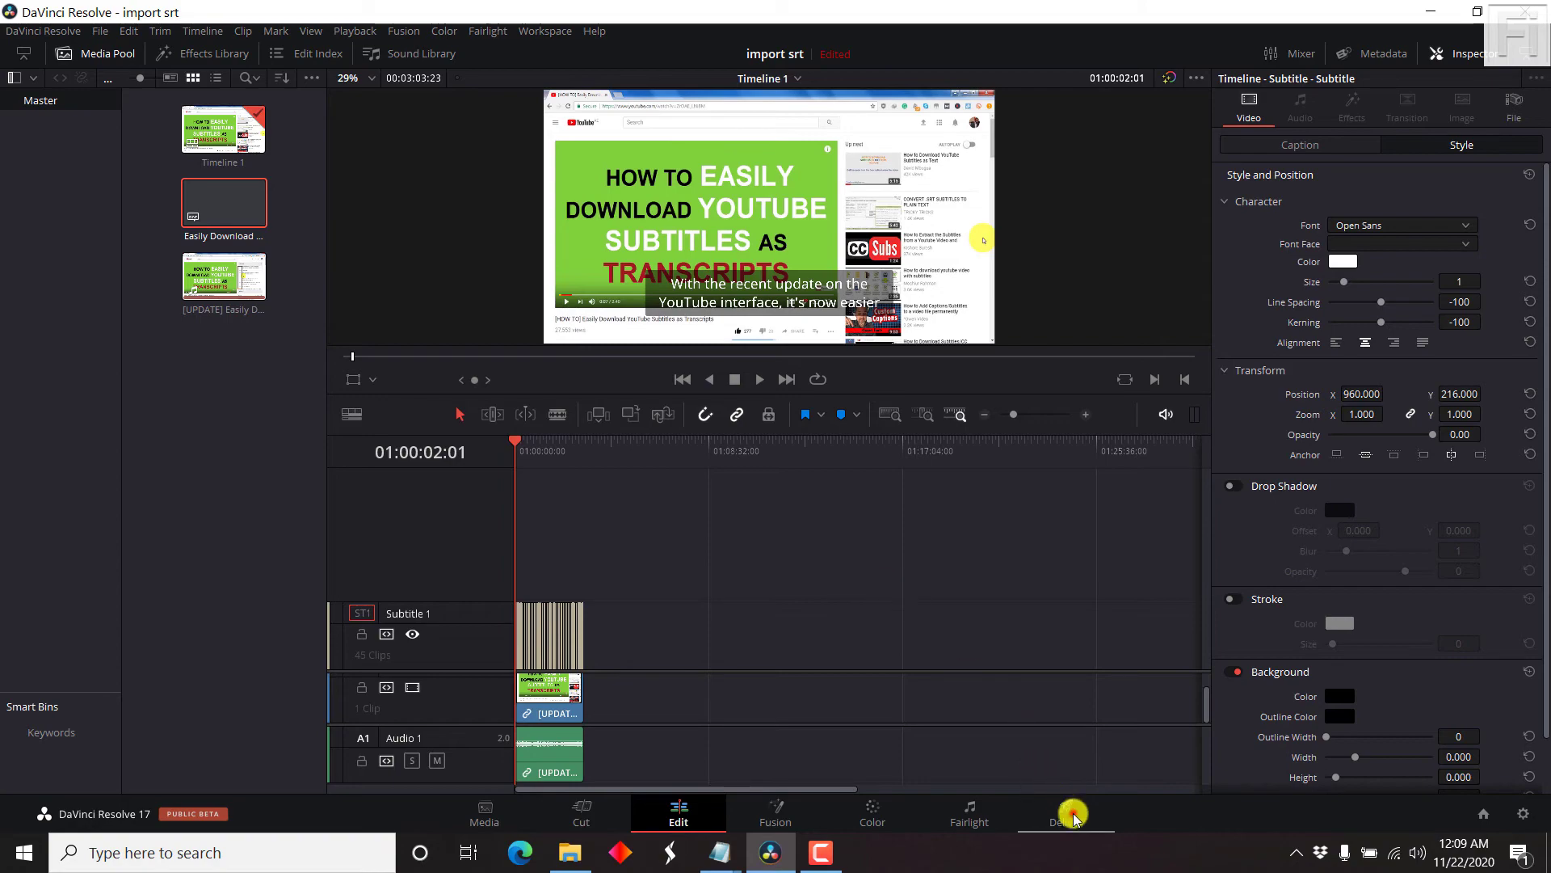
Step: Review Deliver page render settings: MP4, H.264, 1920x1080, 30 fps, separate subtitle file
left_click(1063, 811)
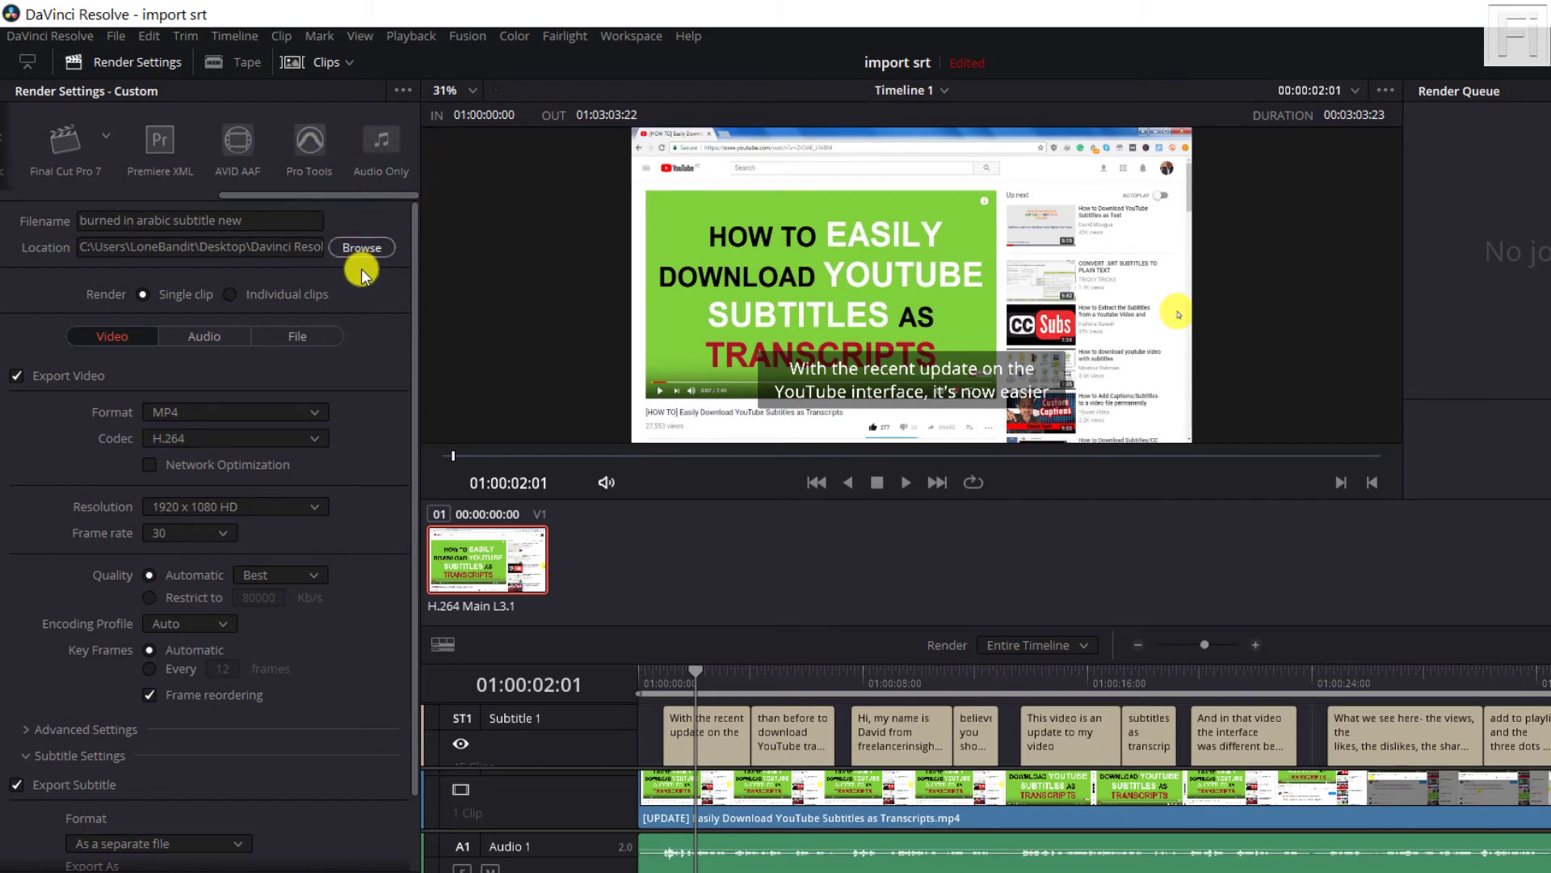
mouse_move(438, 154)
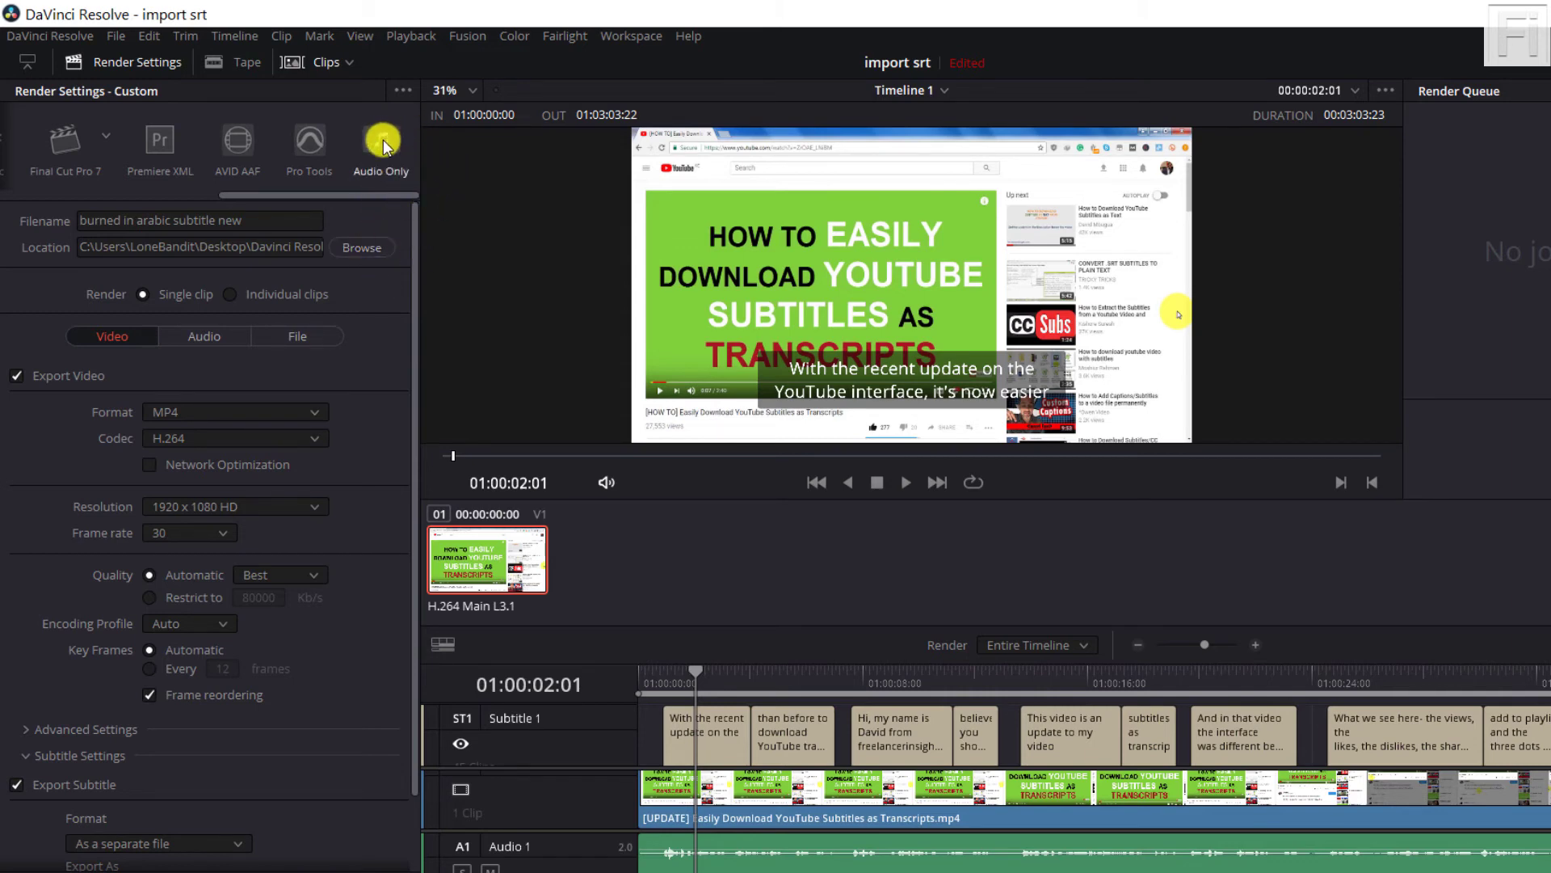
mouse_move(418, 168)
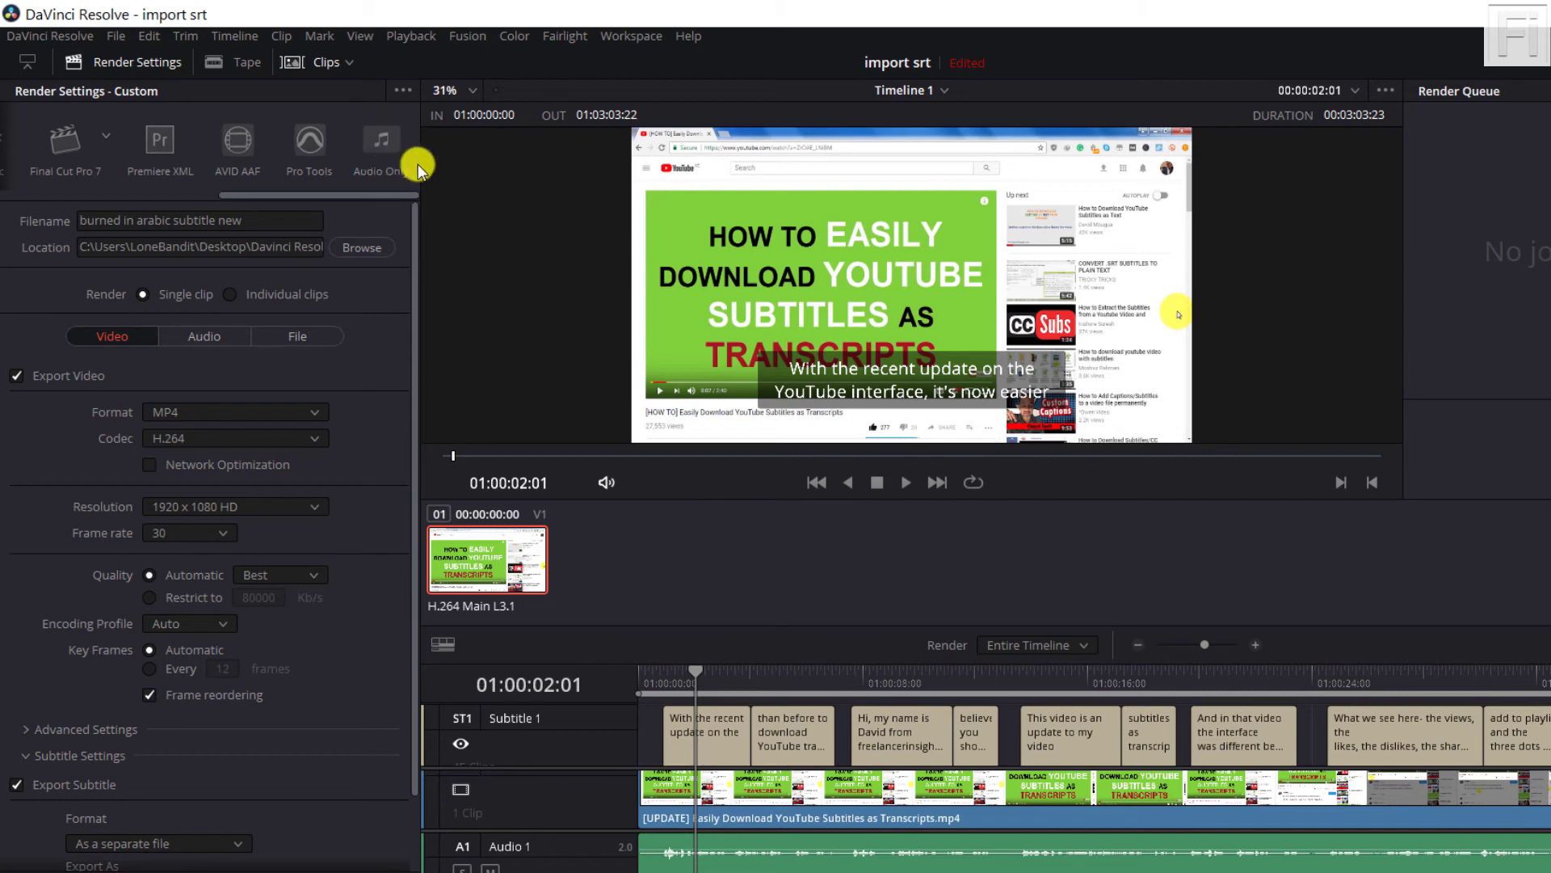
mouse_move(340, 371)
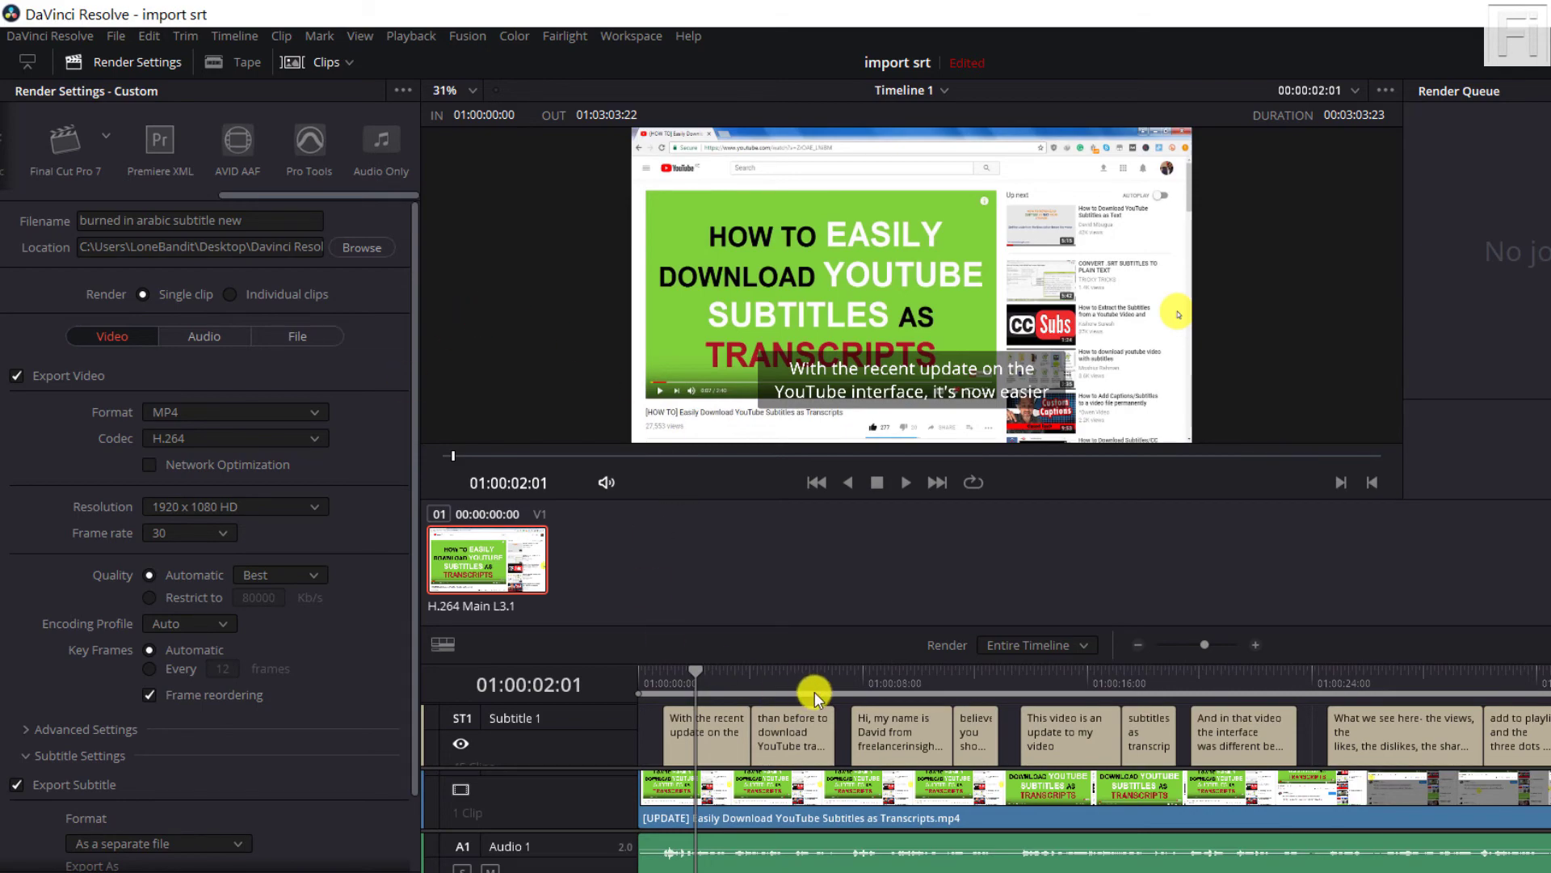
left_click(1514, 14)
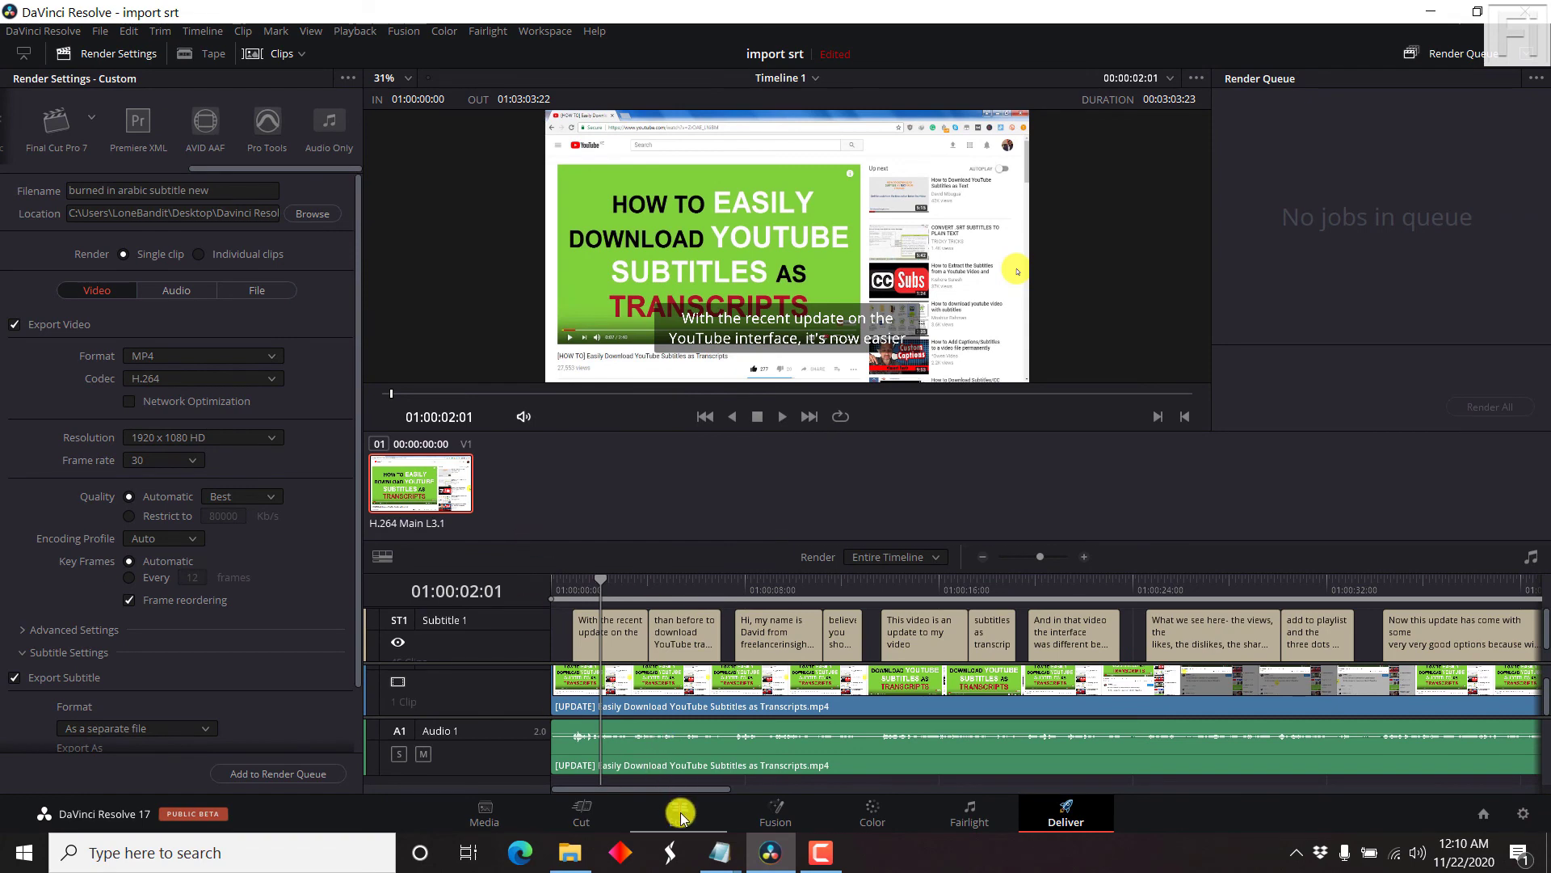
Step: Return to the Edit page and select a subtitle clip to view its style (Y 216, background width 0.000)
left_click(678, 812)
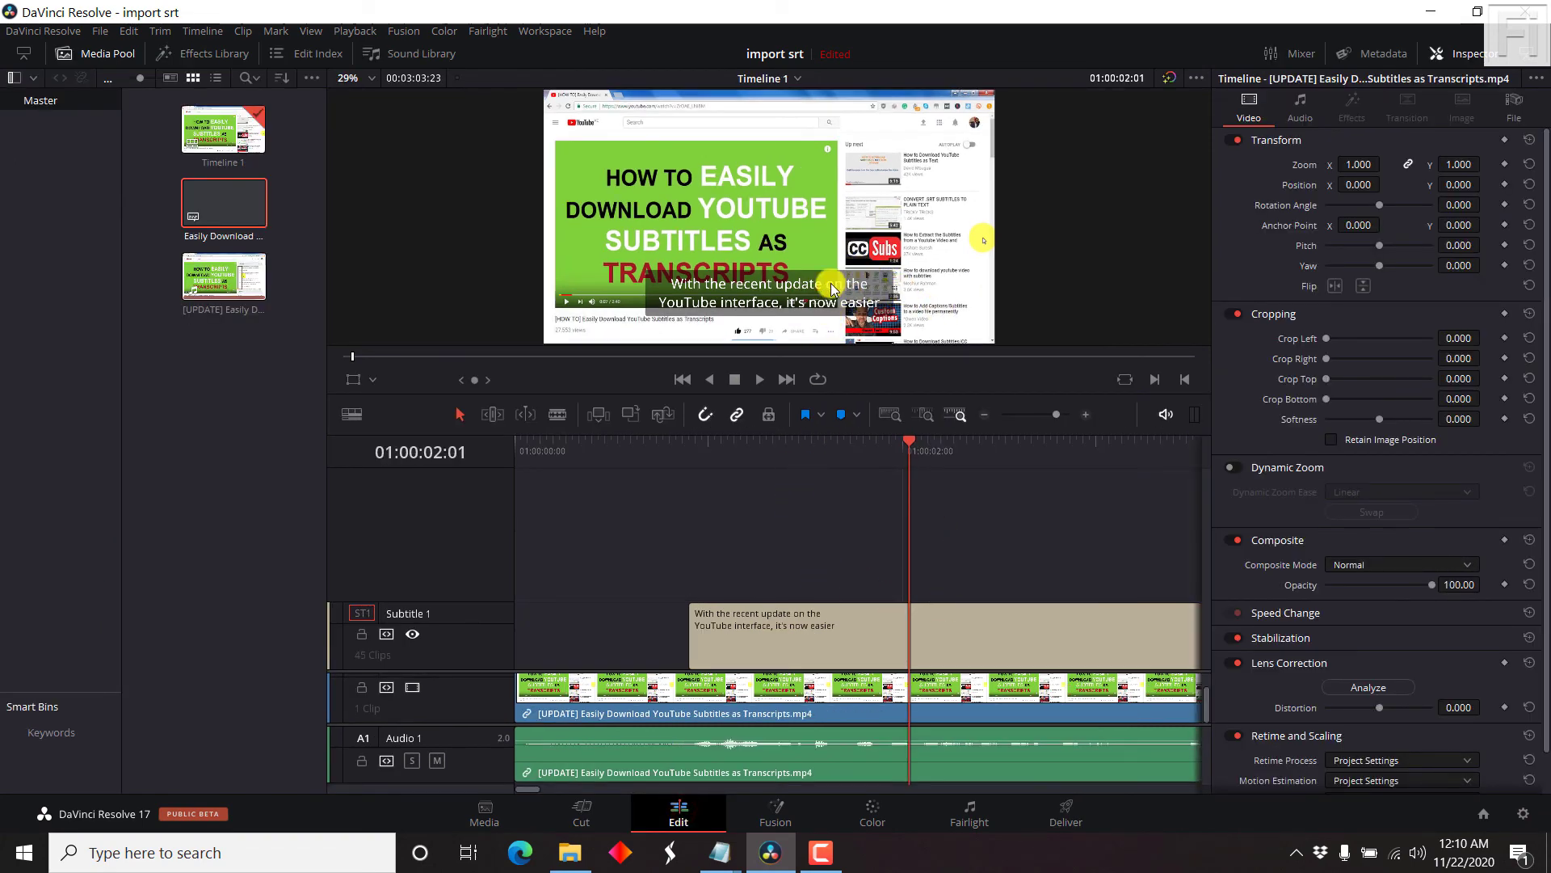
mouse_move(860, 625)
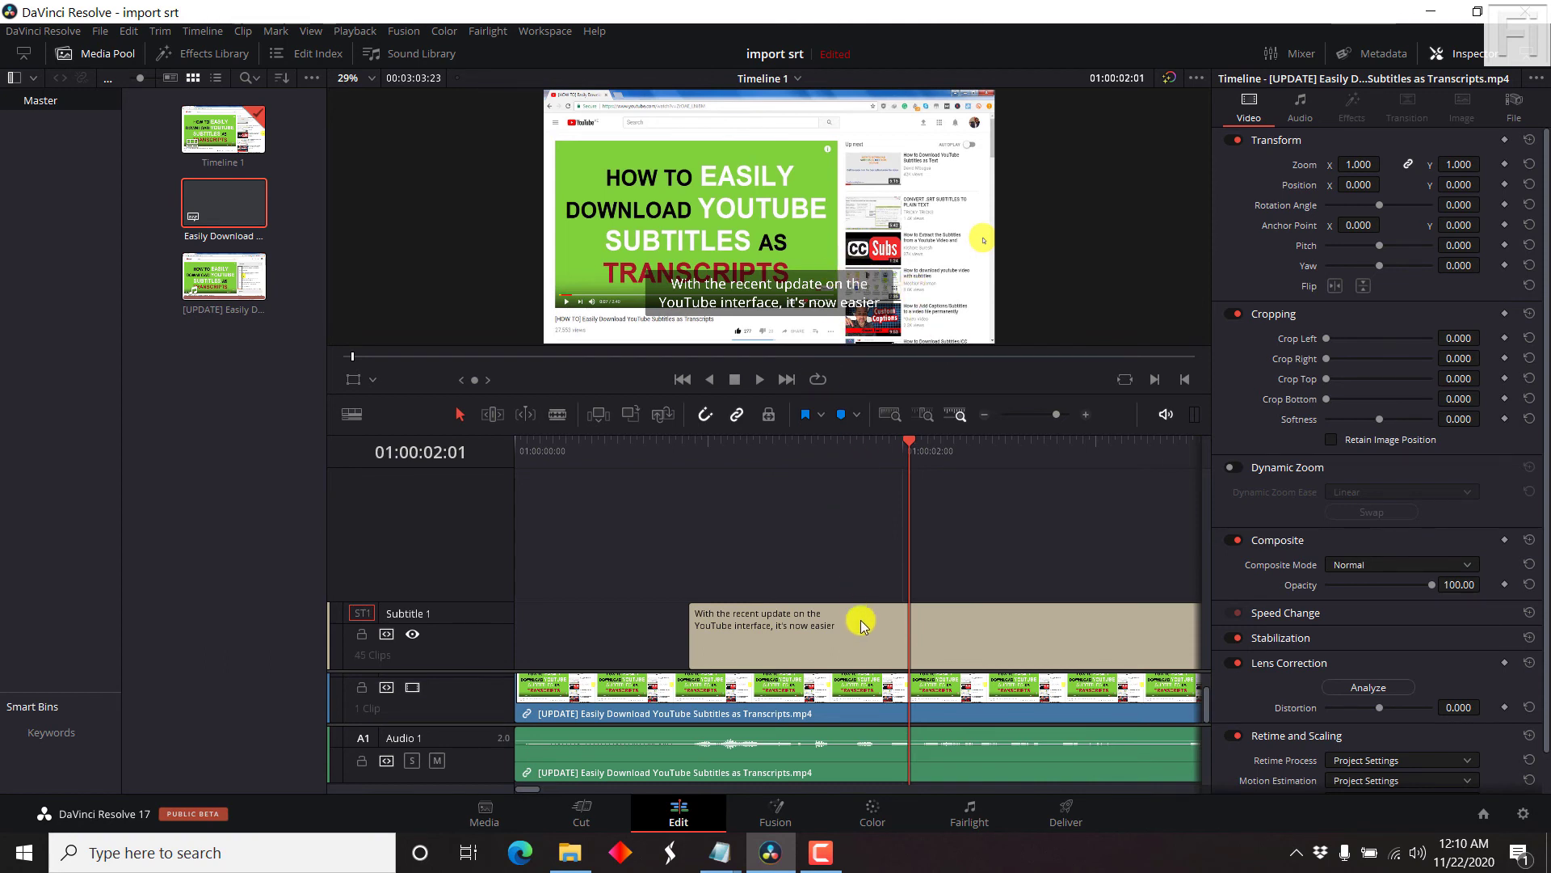
left_click(791, 633)
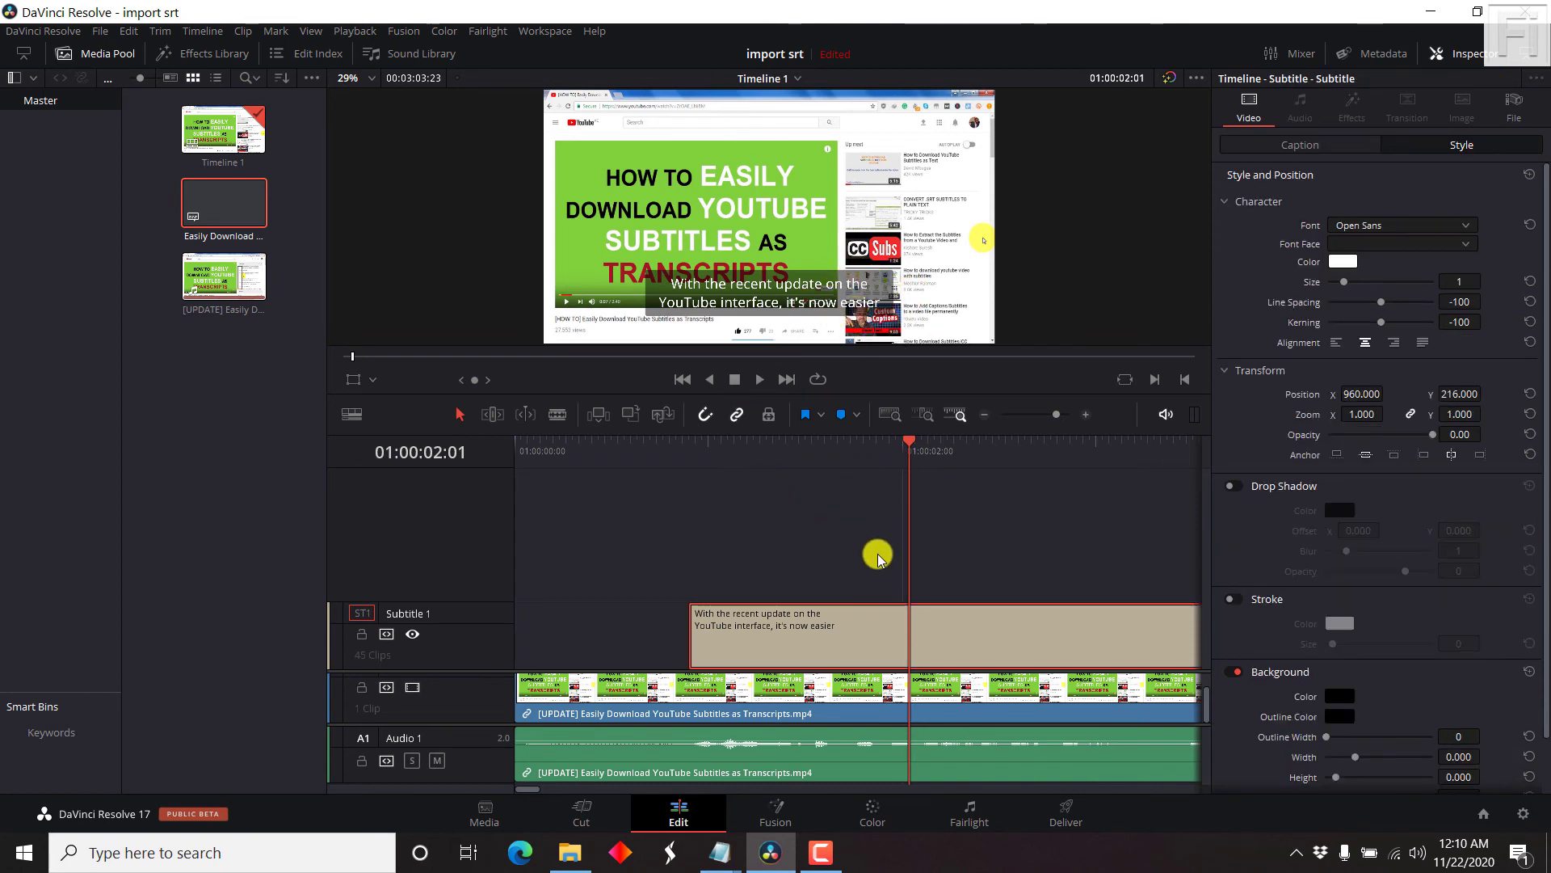
mouse_move(1244, 422)
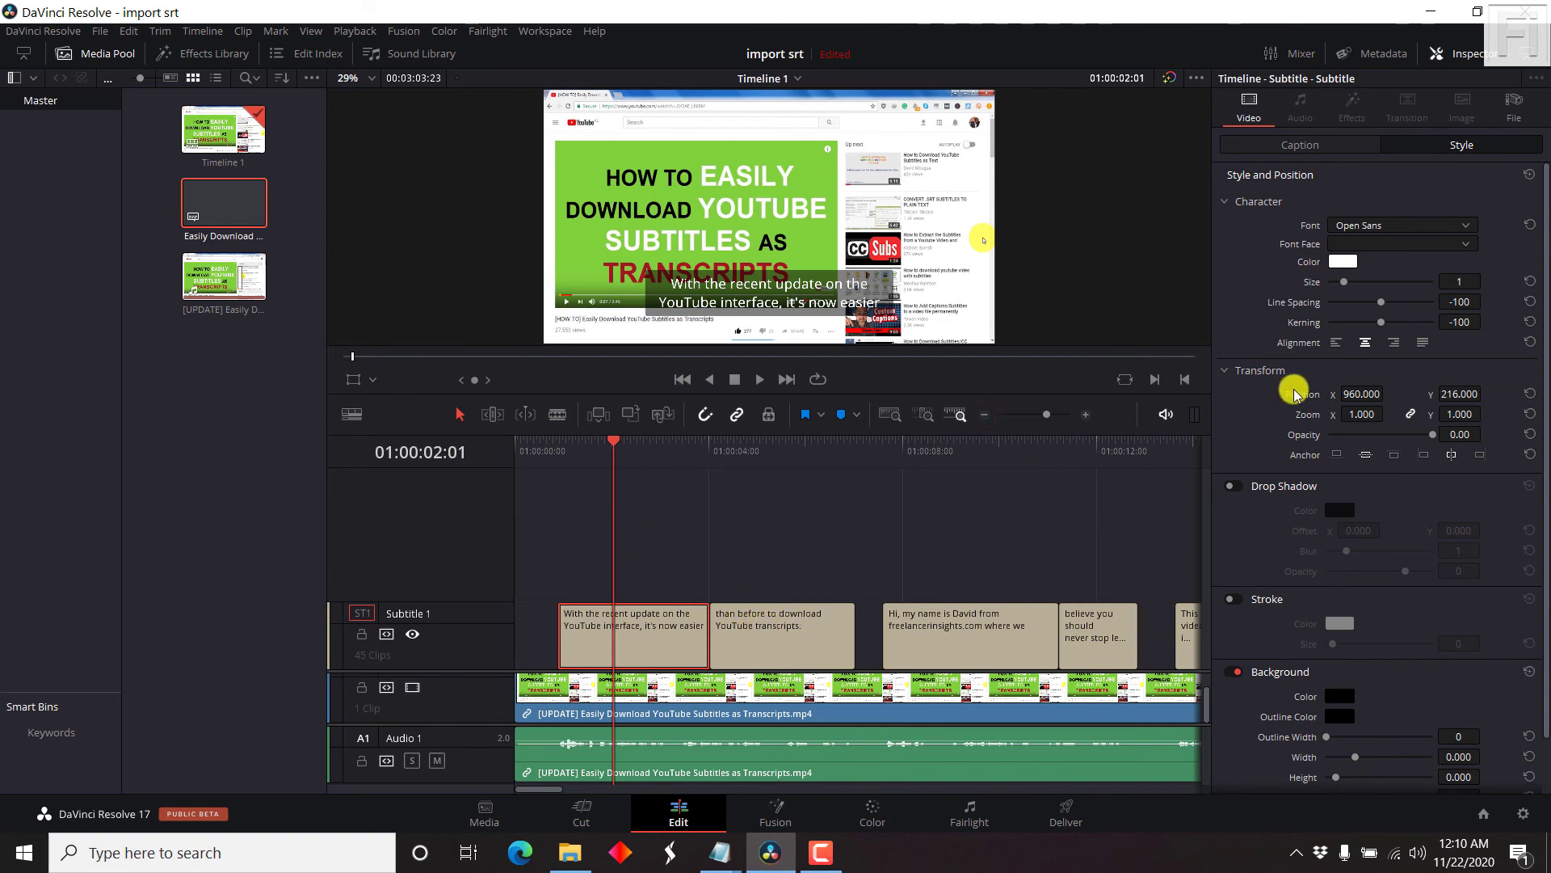
mouse_move(890, 564)
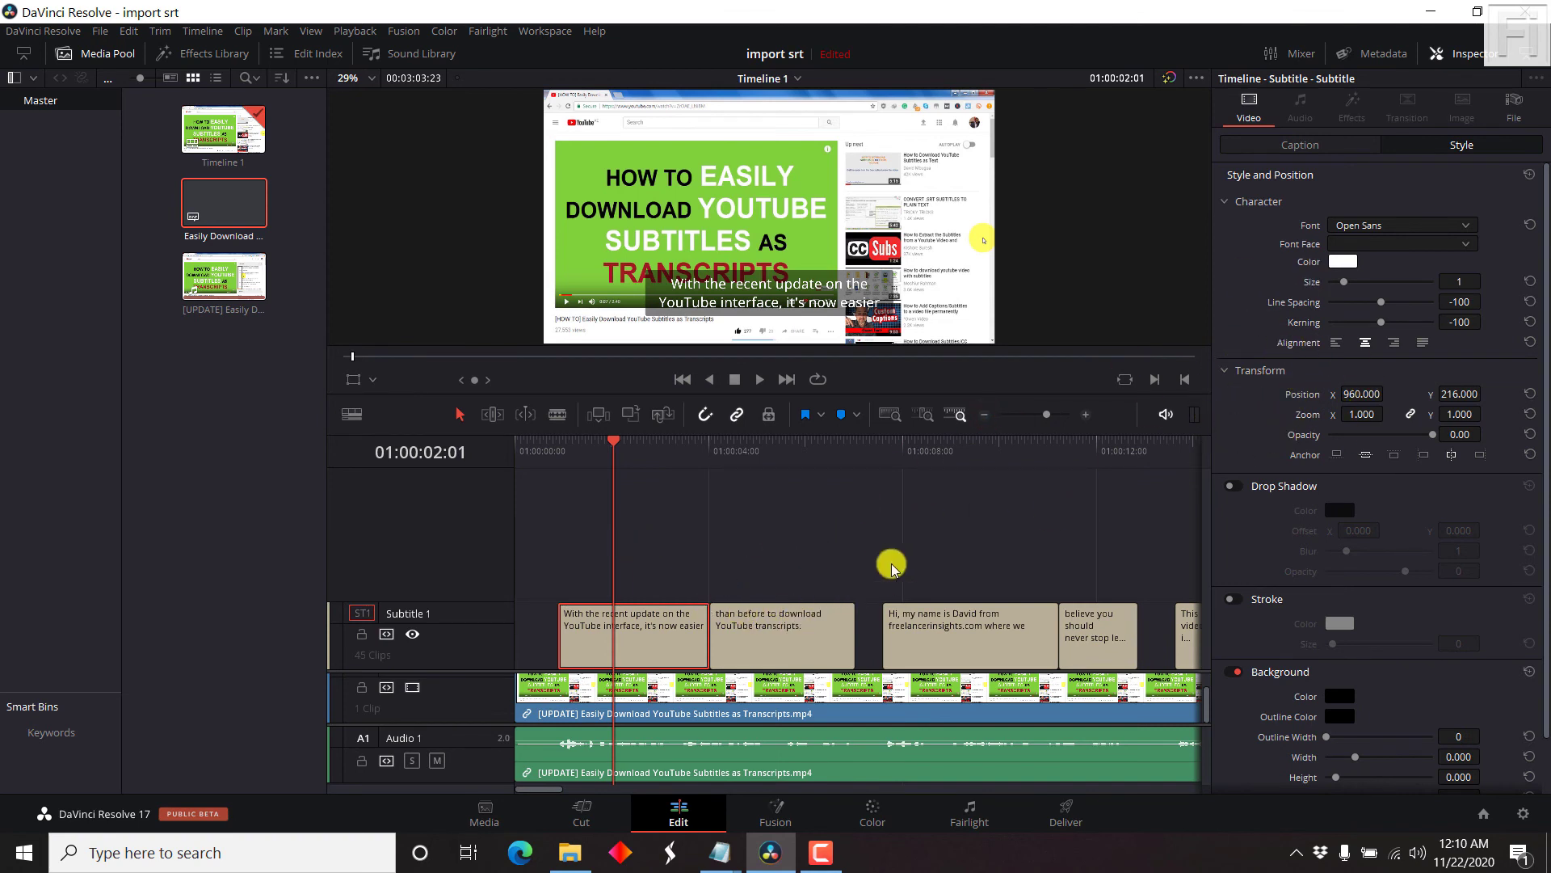
mouse_move(1271, 438)
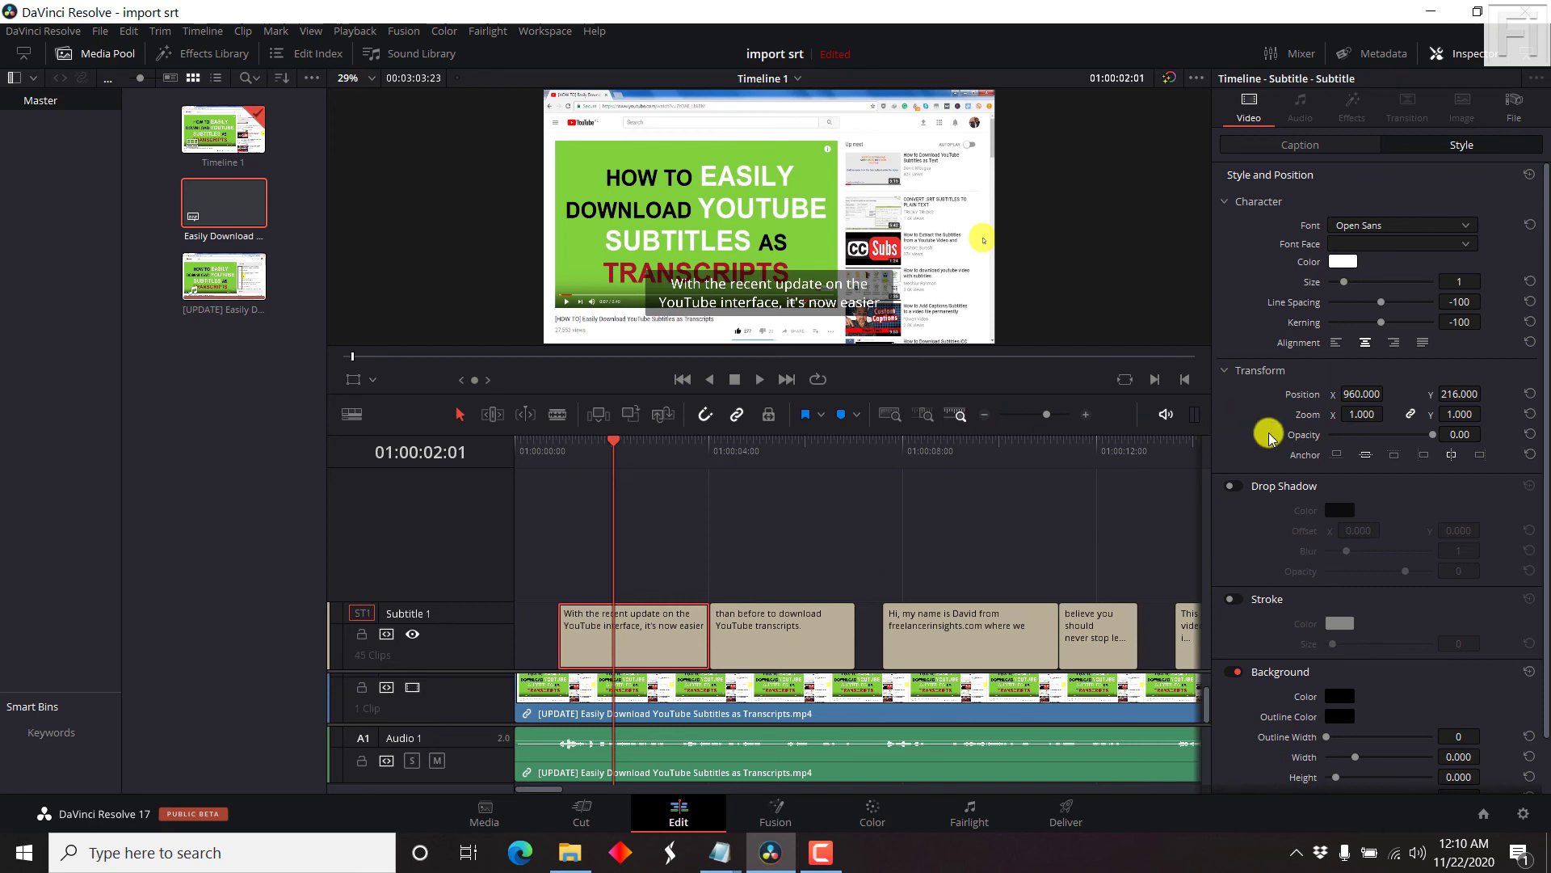
mouse_move(1108, 789)
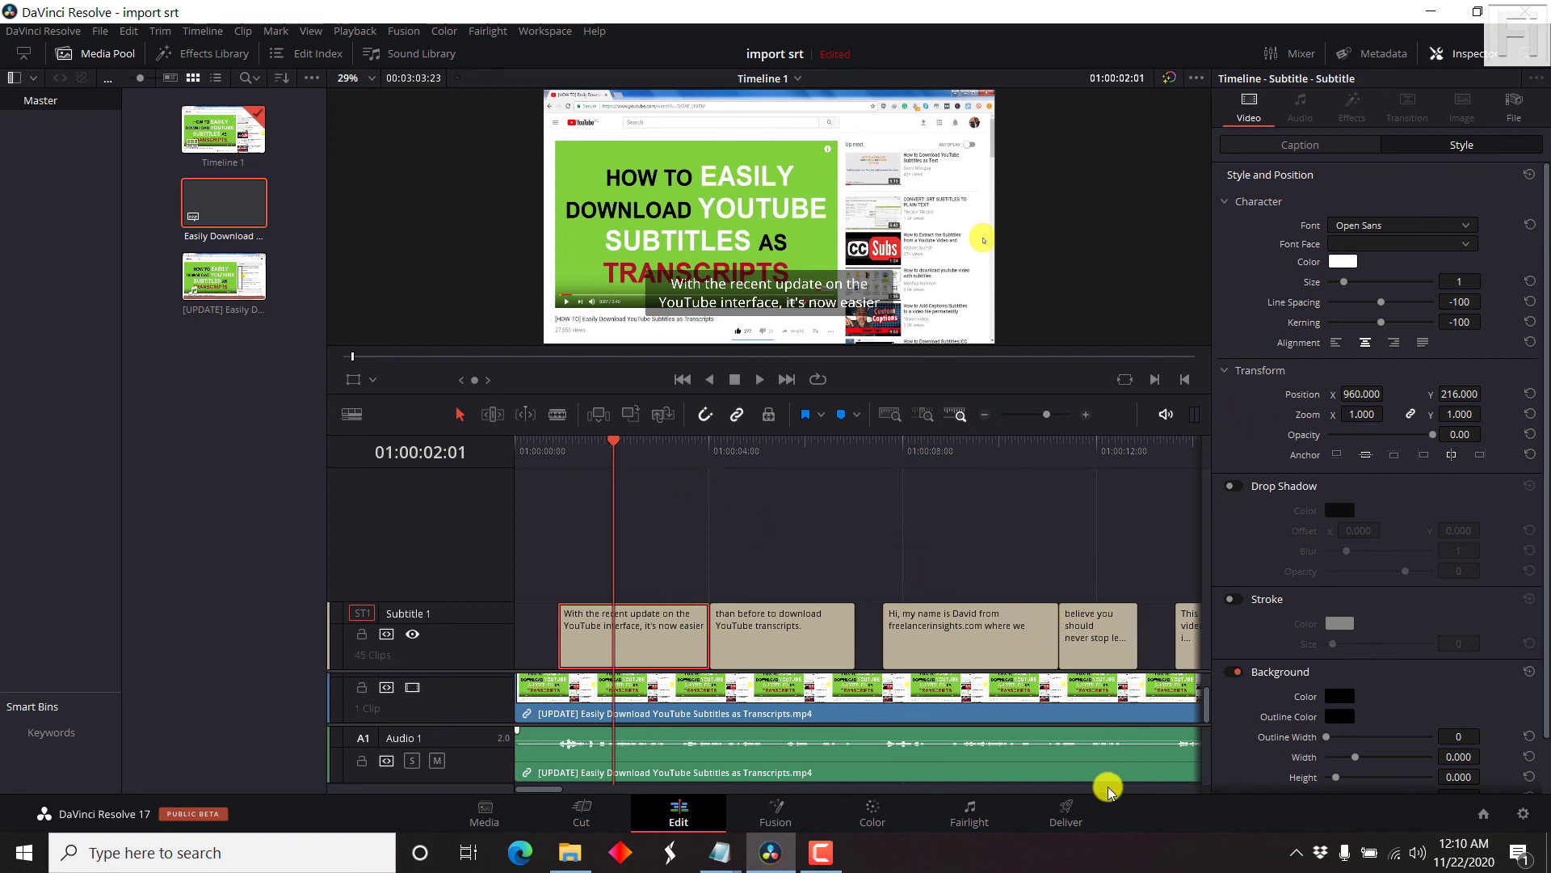
mouse_move(1044, 771)
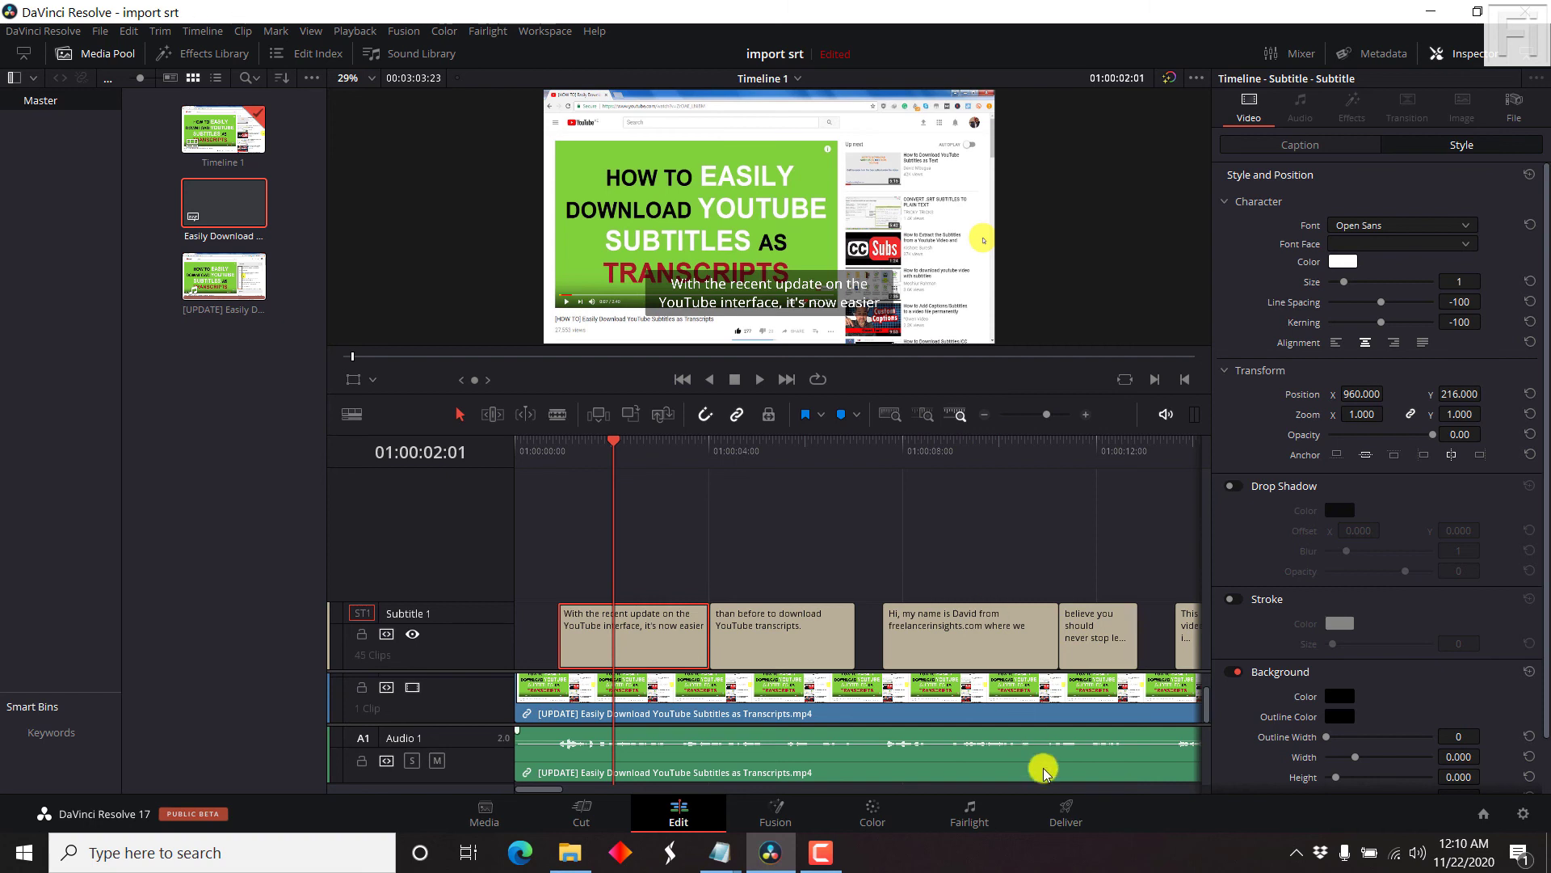